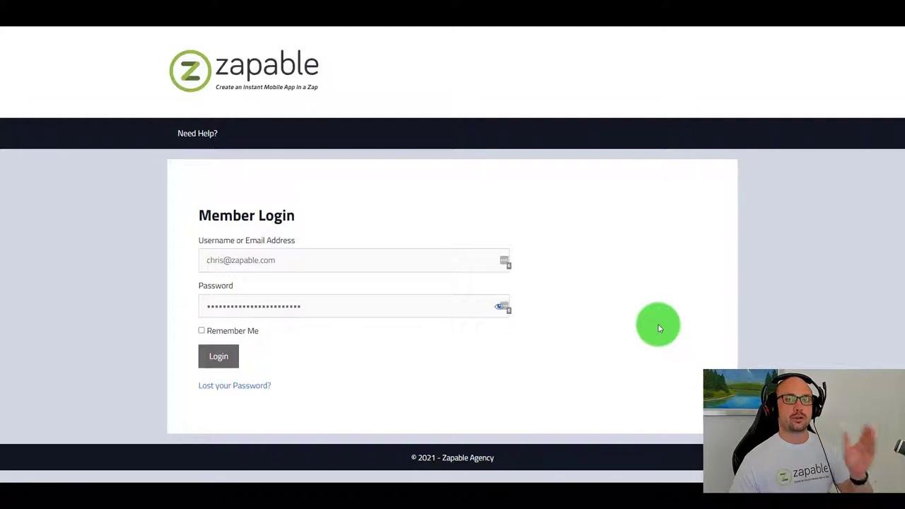
{"action": "mouse_move", "coordinate": [665, 328]}
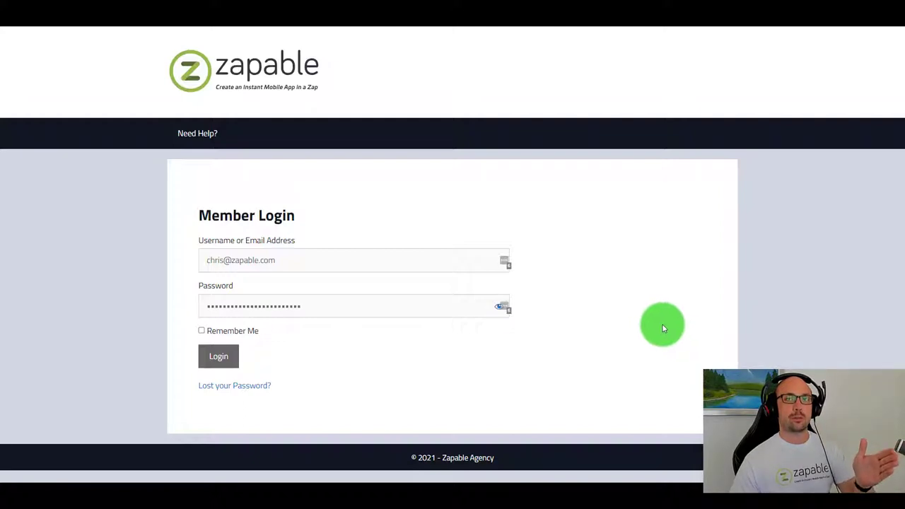
Sign into the member area and show the App Builder Training navigation pages.
{"action": "left_click", "coordinate": [218, 357]}
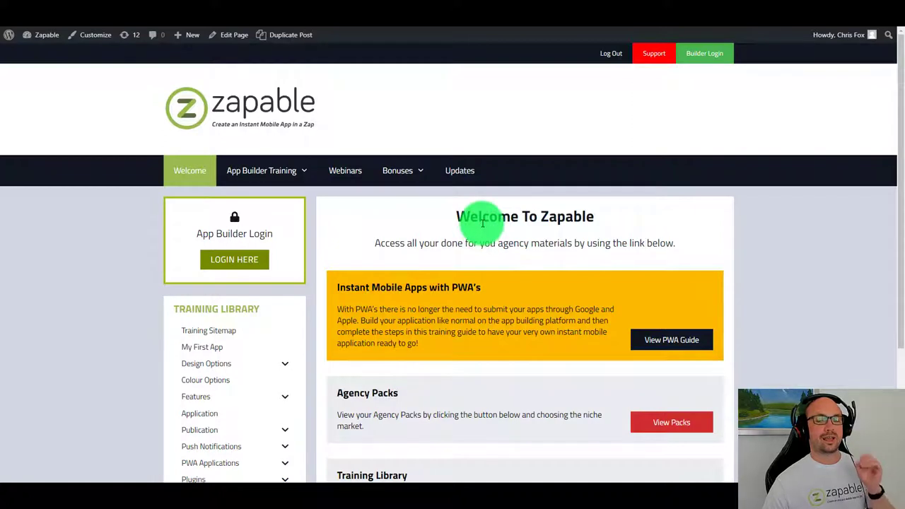
{"action": "mouse_move", "coordinate": [275, 172]}
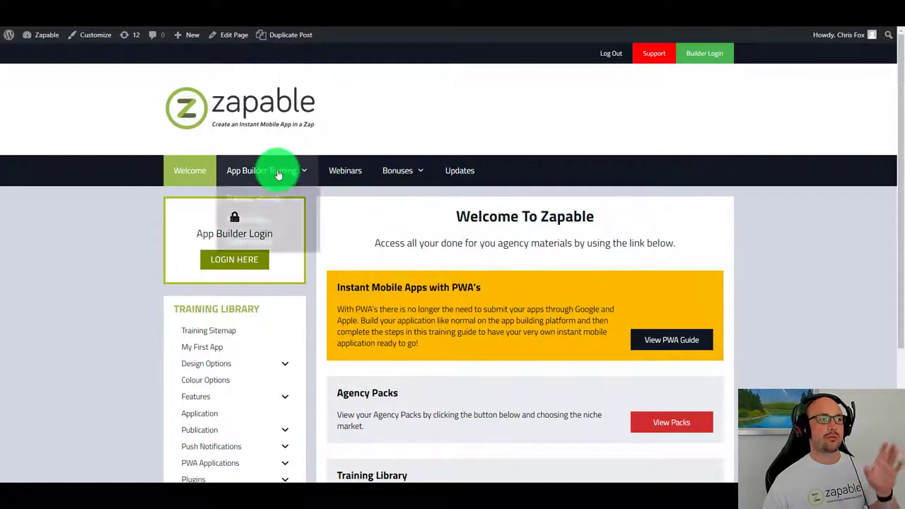
{"action": "left_click", "coordinate": [266, 170]}
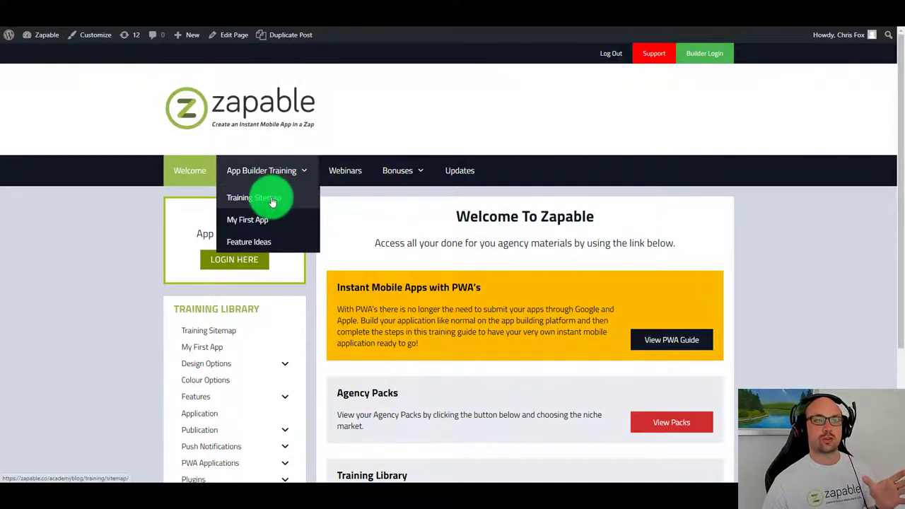
{"action": "mouse_move", "coordinate": [276, 221]}
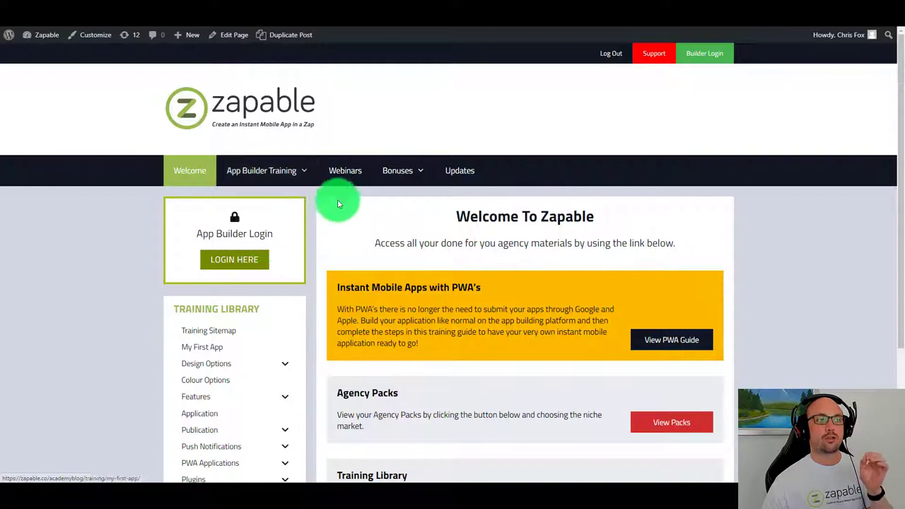
{"action": "mouse_move", "coordinate": [345, 170]}
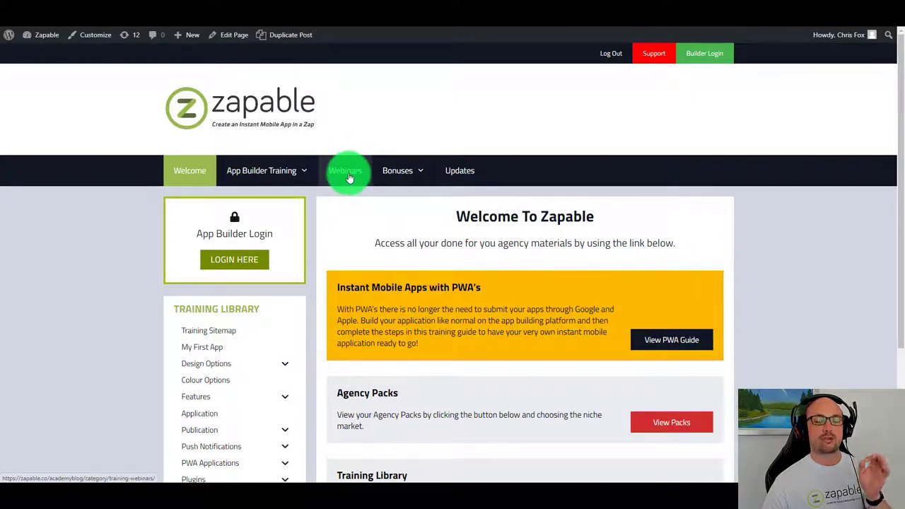
{"action": "mouse_move", "coordinate": [493, 176]}
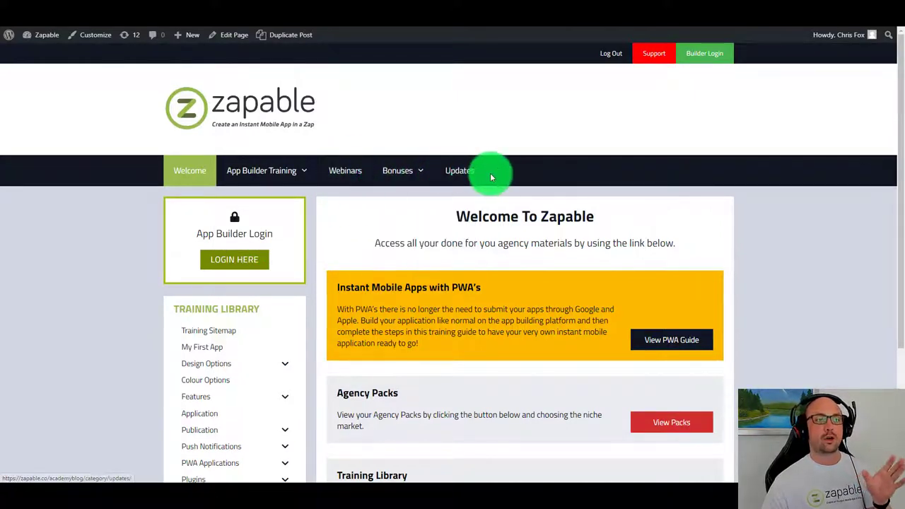
{"action": "mouse_move", "coordinate": [456, 170]}
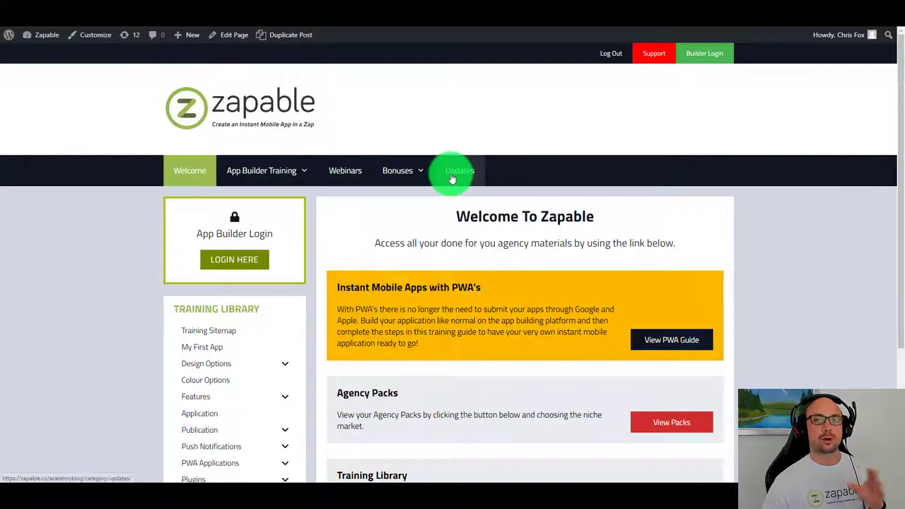
{"action": "mouse_move", "coordinate": [446, 184]}
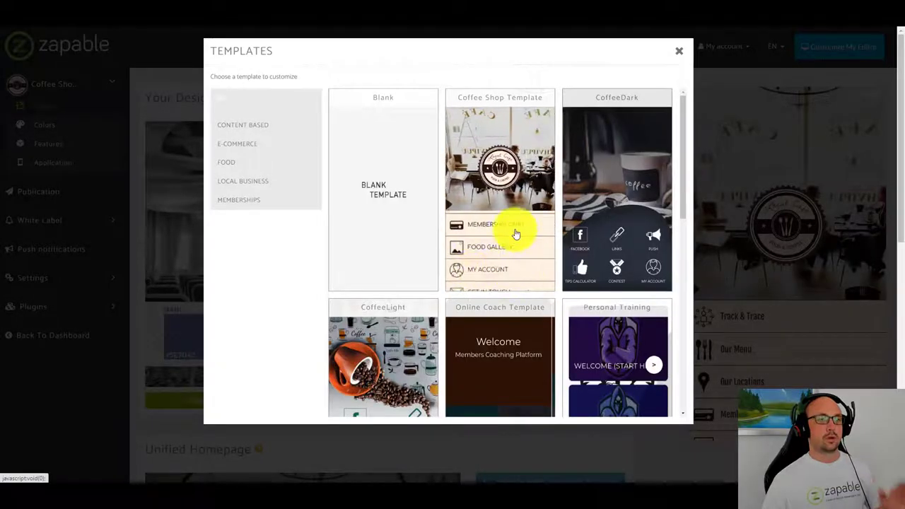
Scroll through the template gallery and dismiss it without choosing a template.
{"action": "scroll", "scroll_direction": "down", "scroll_amount": 3}
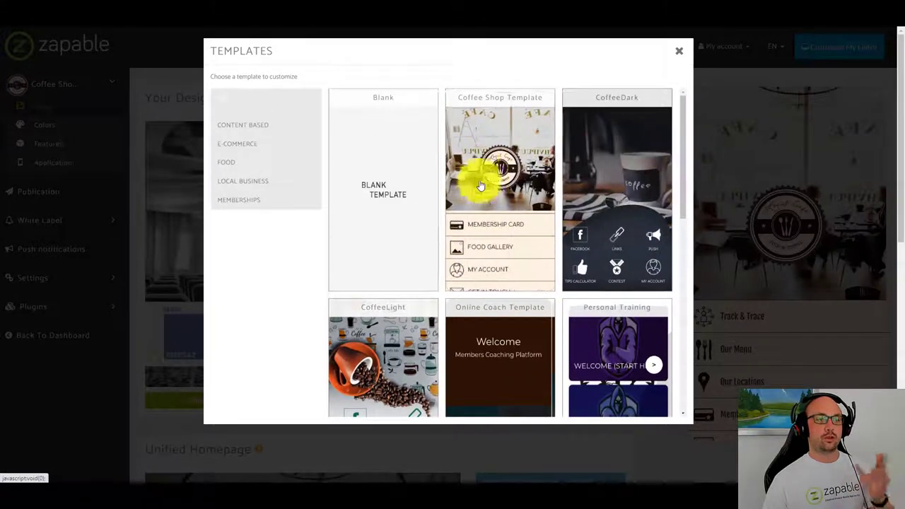
{"action": "scroll", "scroll_direction": "down", "scroll_amount": 3}
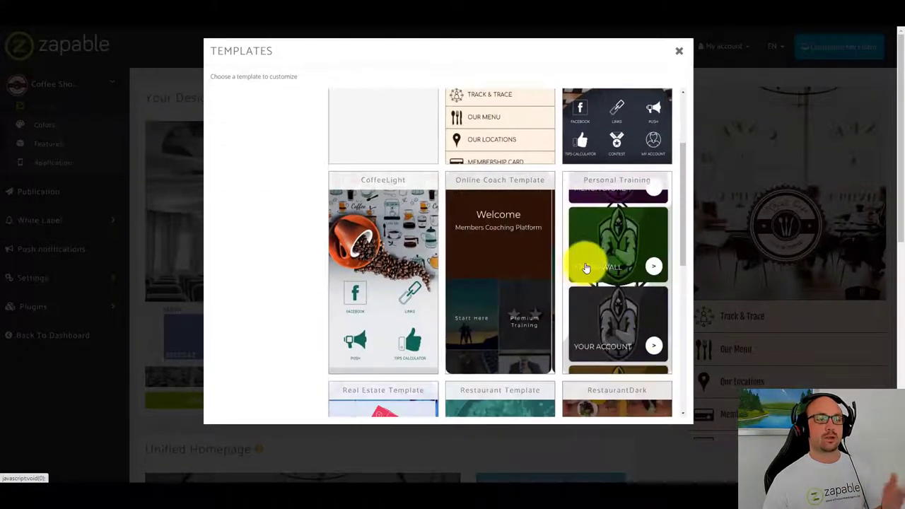
{"action": "scroll", "scroll_direction": "down", "scroll_amount": 3}
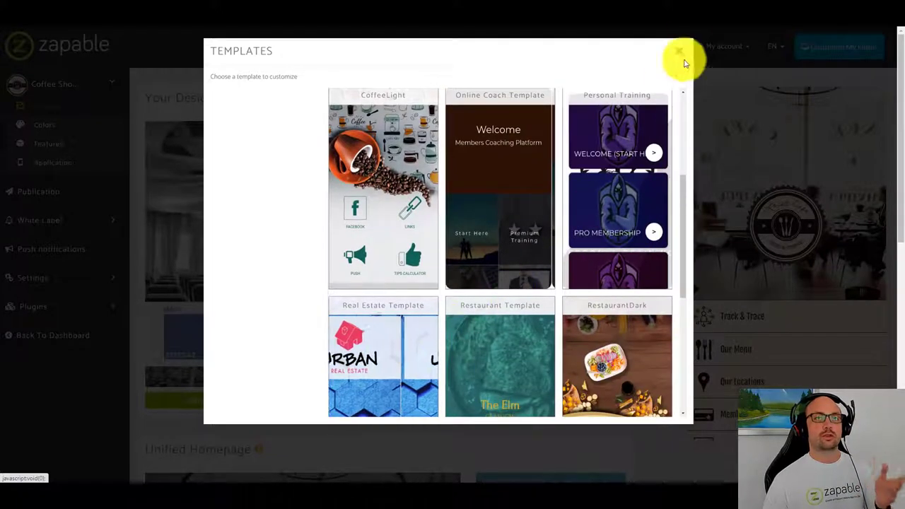
{"action": "left_click", "coordinate": [676, 51]}
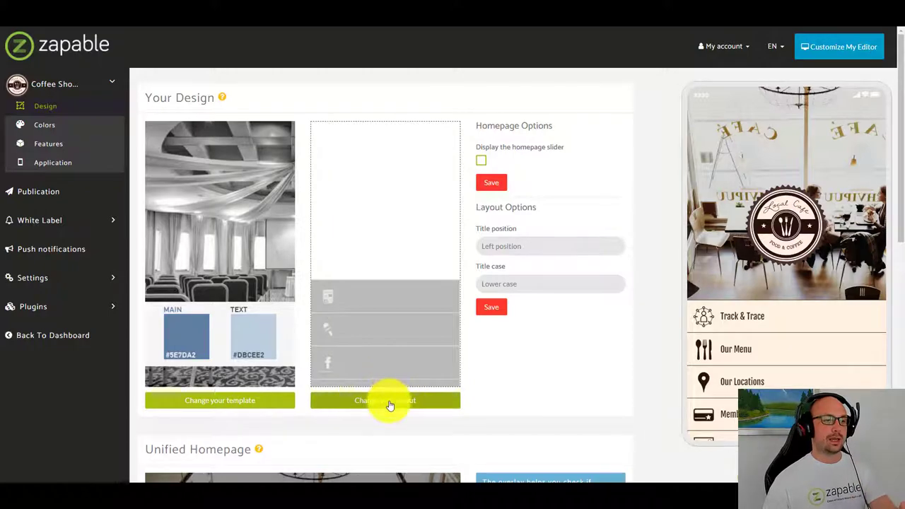
{"action": "left_click", "coordinate": [385, 400]}
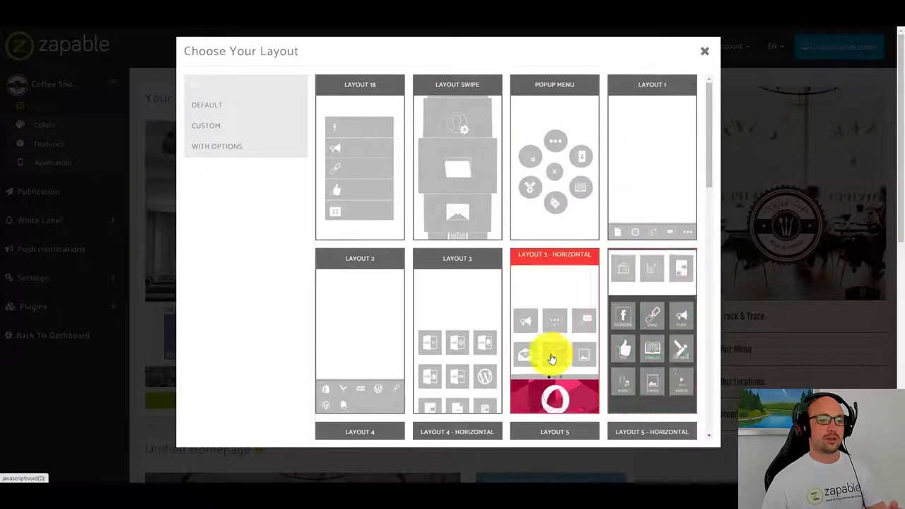
{"action": "scroll", "scroll_direction": "down", "scroll_amount": 3}
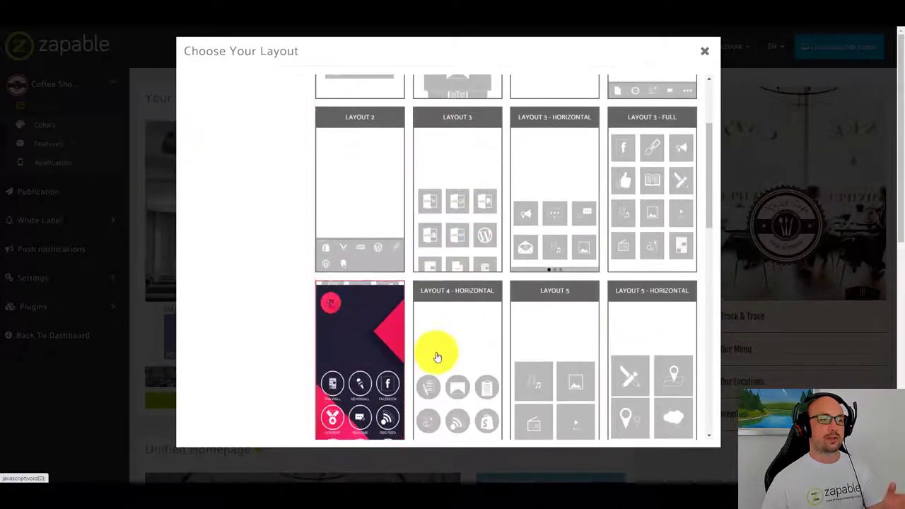
{"action": "scroll", "scroll_direction": "down", "scroll_amount": 3}
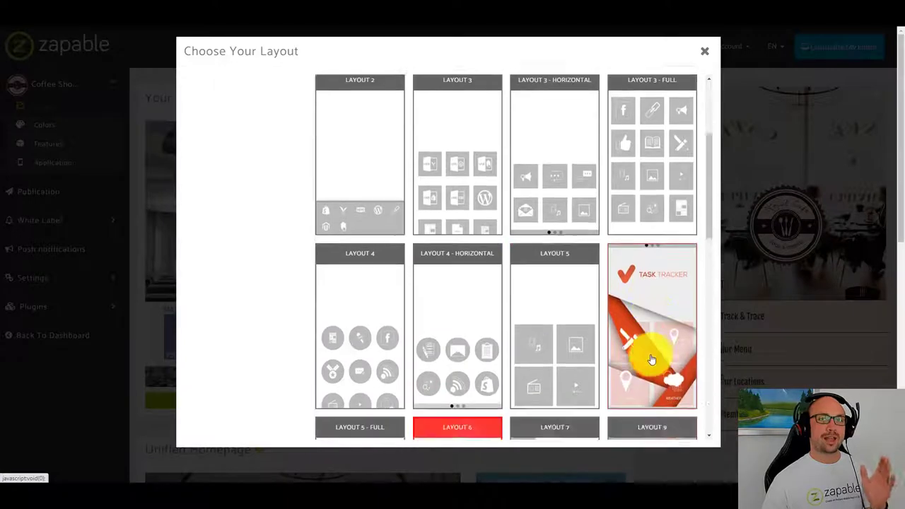
{"action": "scroll", "scroll_direction": "down", "scroll_amount": 3}
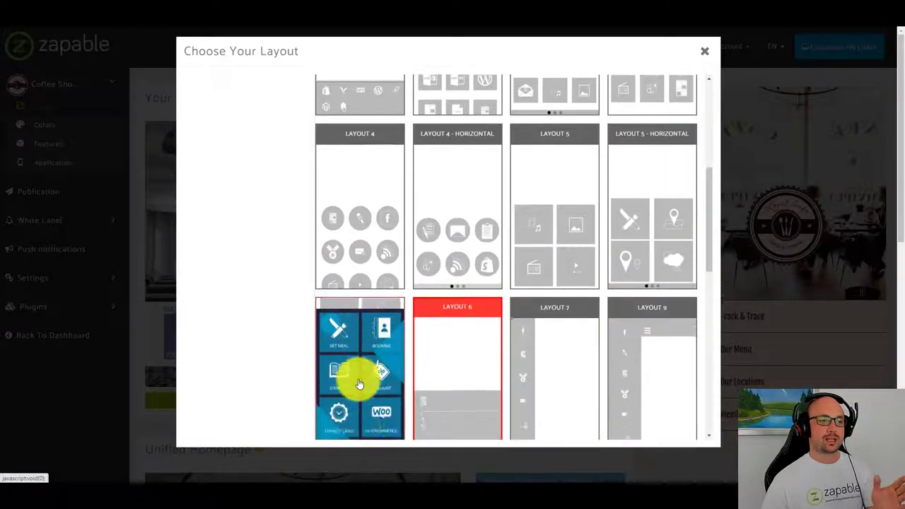
{"action": "scroll", "scroll_direction": "down", "scroll_amount": 3}
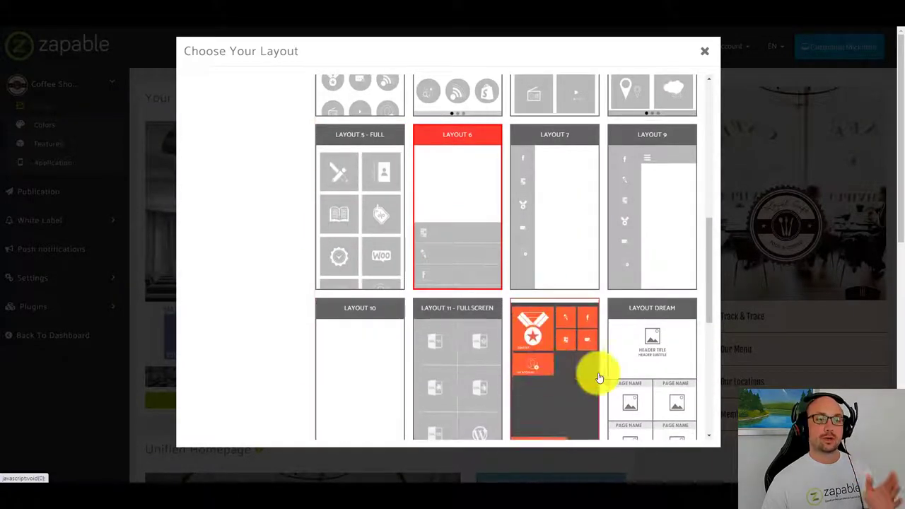
{"action": "scroll", "scroll_direction": "down", "scroll_amount": 3}
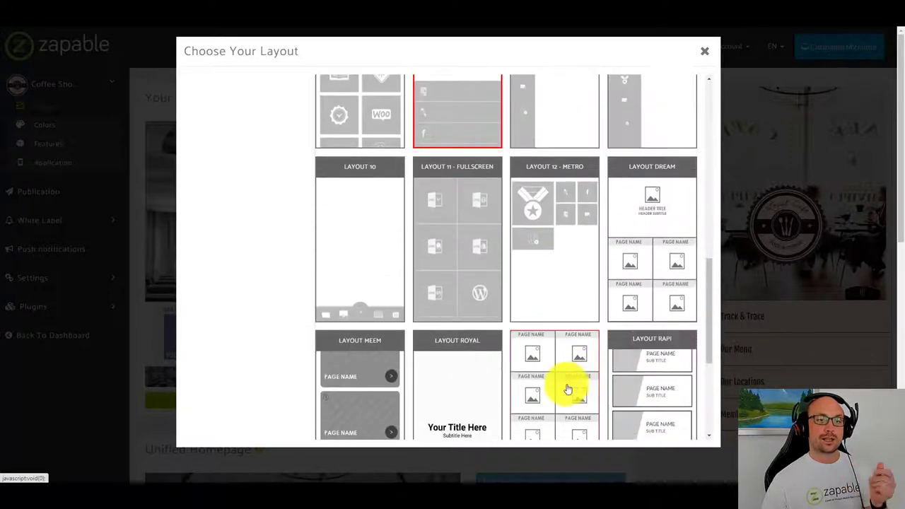
{"action": "scroll", "scroll_direction": "down", "scroll_amount": 3}
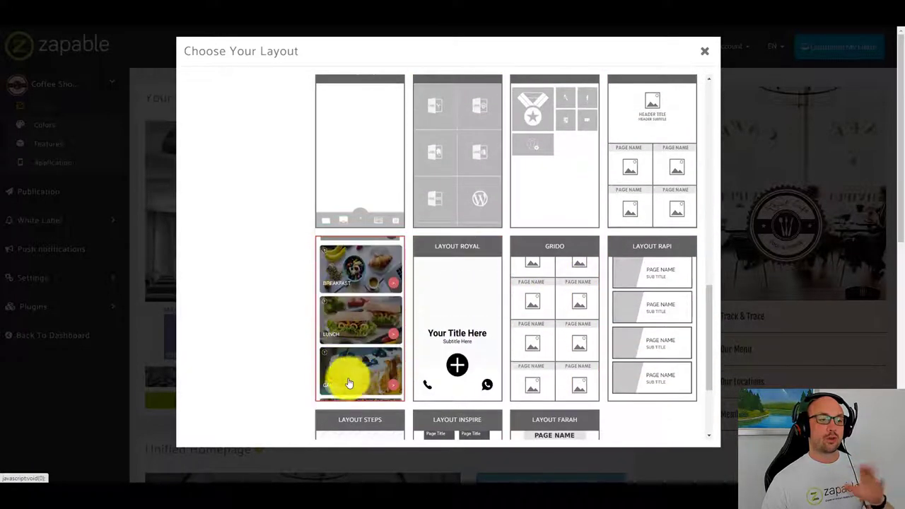
{"action": "scroll", "scroll_direction": "down", "scroll_amount": 3}
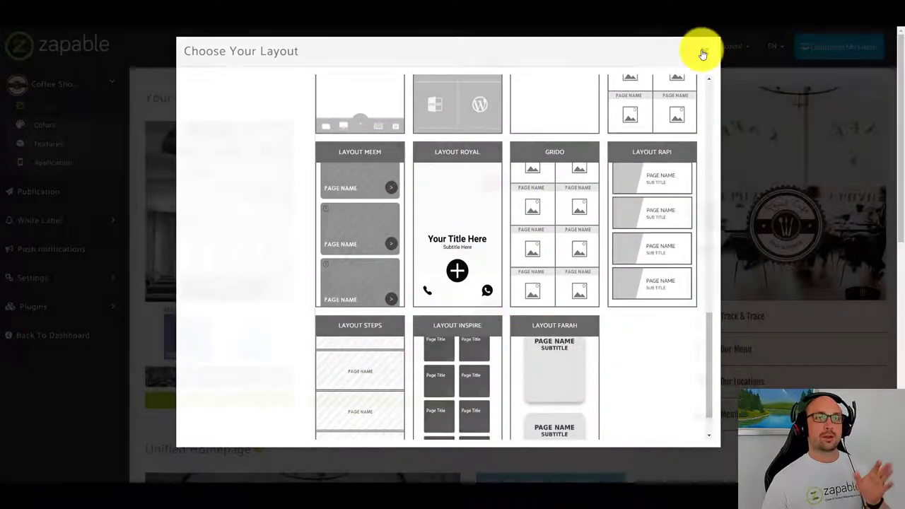
{"action": "left_click", "coordinate": [701, 51]}
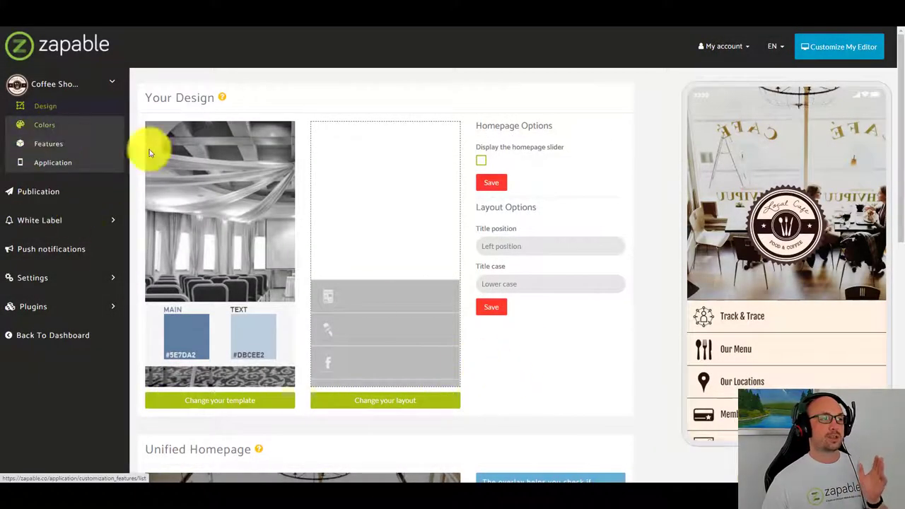
Review General and Homepage colours, leaving homepage text black, then go to Features.
{"action": "left_click", "coordinate": [44, 125]}
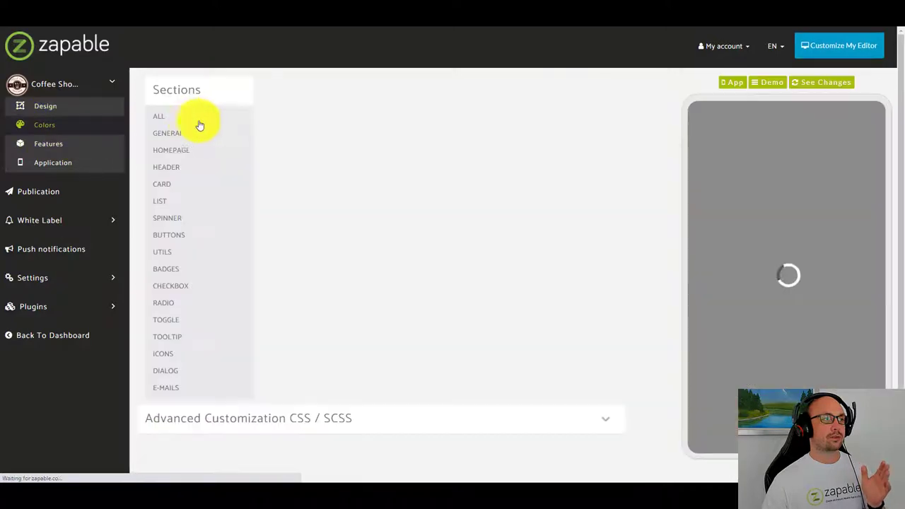
{"action": "left_click", "coordinate": [158, 116]}
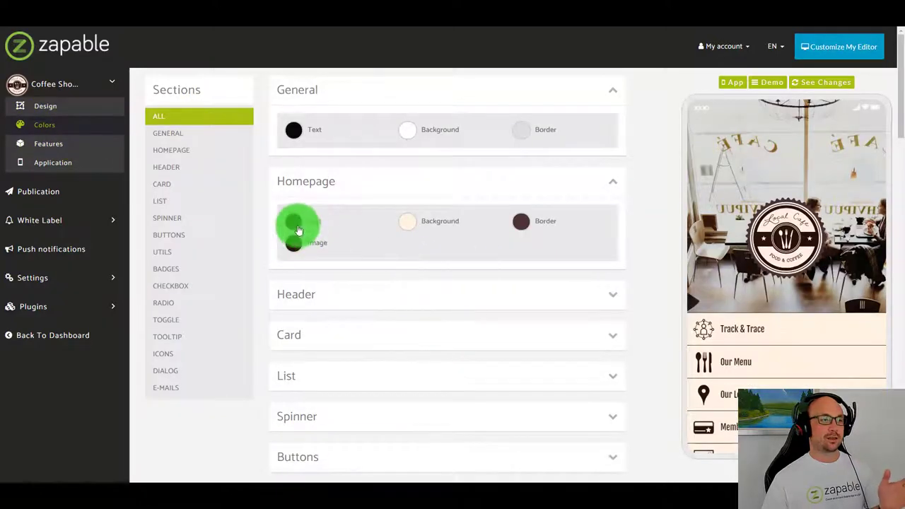
{"action": "left_click", "coordinate": [295, 220]}
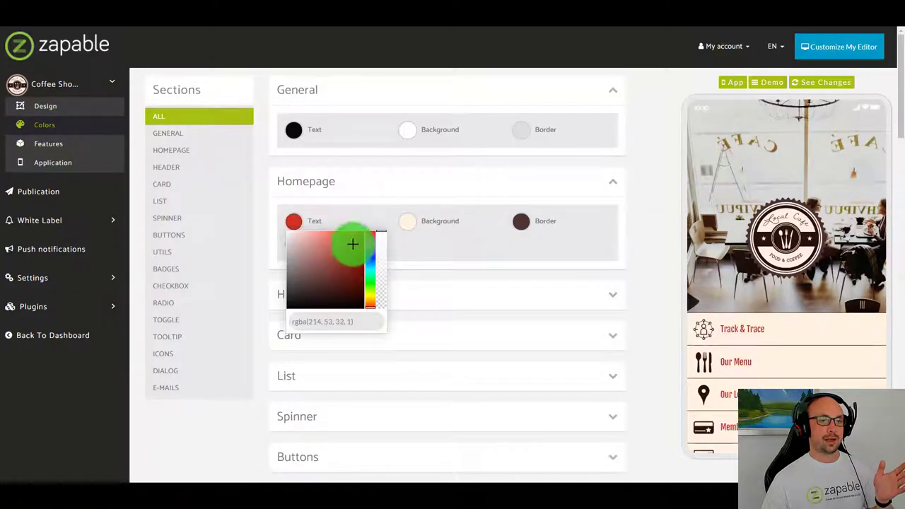
{"action": "mouse_move", "coordinate": [462, 314]}
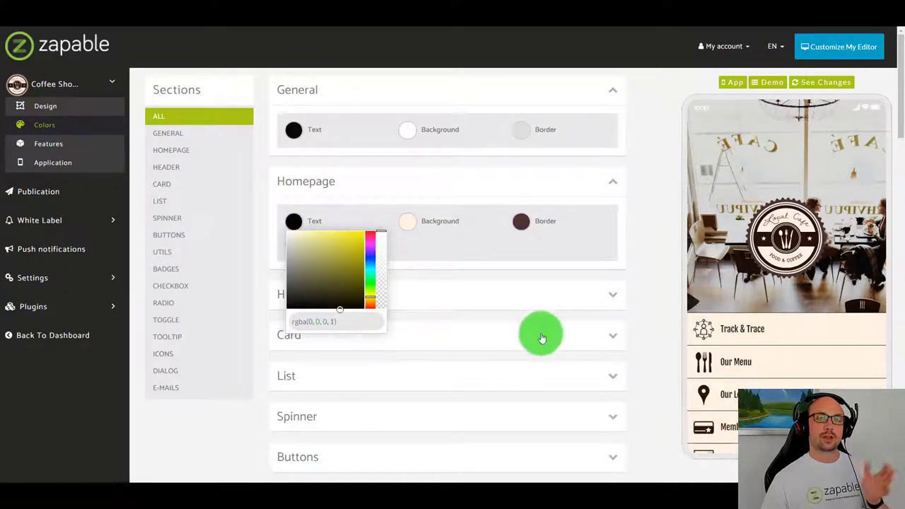
{"action": "mouse_move", "coordinate": [441, 291]}
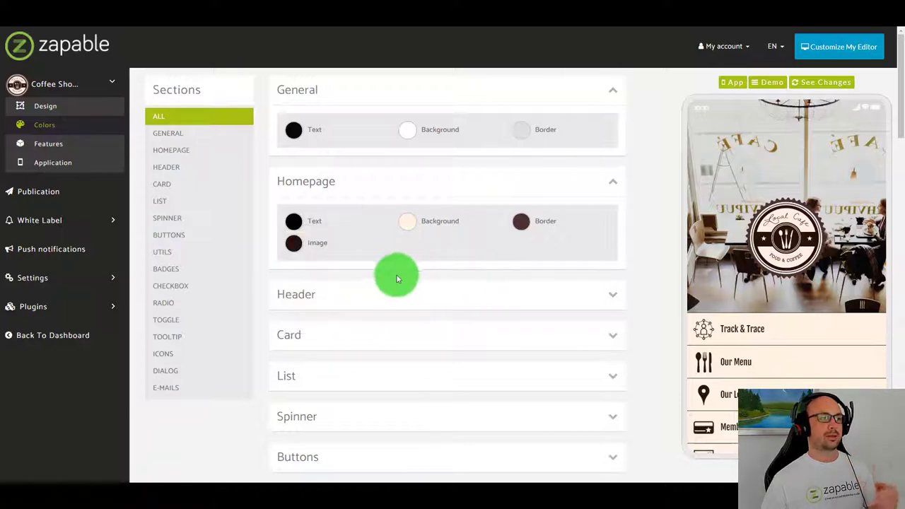
{"action": "left_click", "coordinate": [48, 145]}
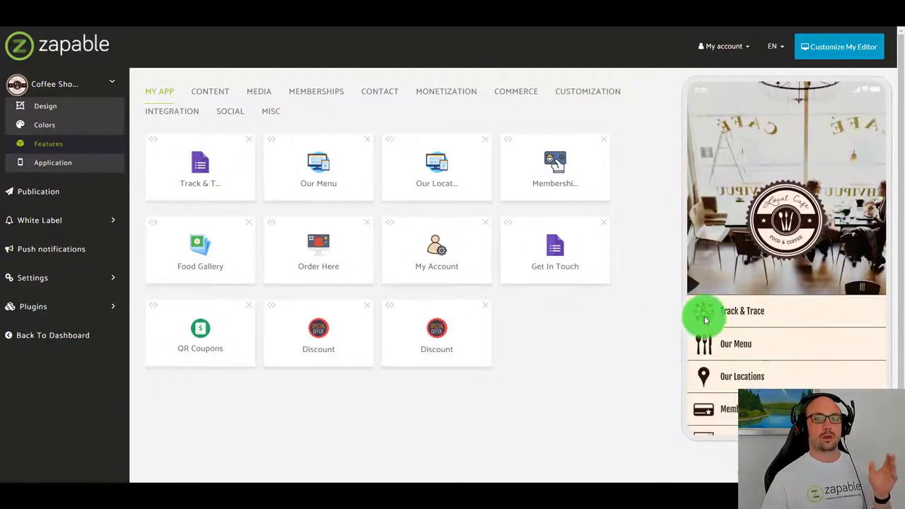
{"action": "mouse_move", "coordinate": [608, 268]}
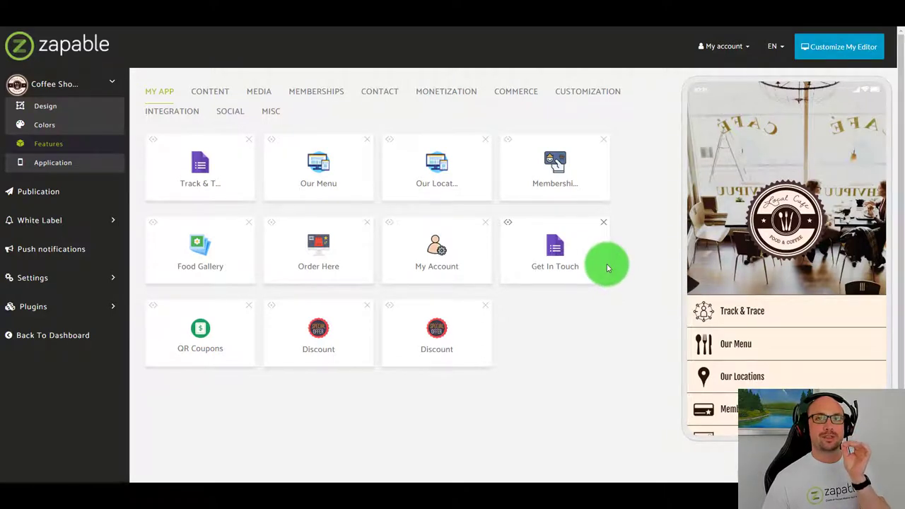
{"action": "mouse_move", "coordinate": [601, 258]}
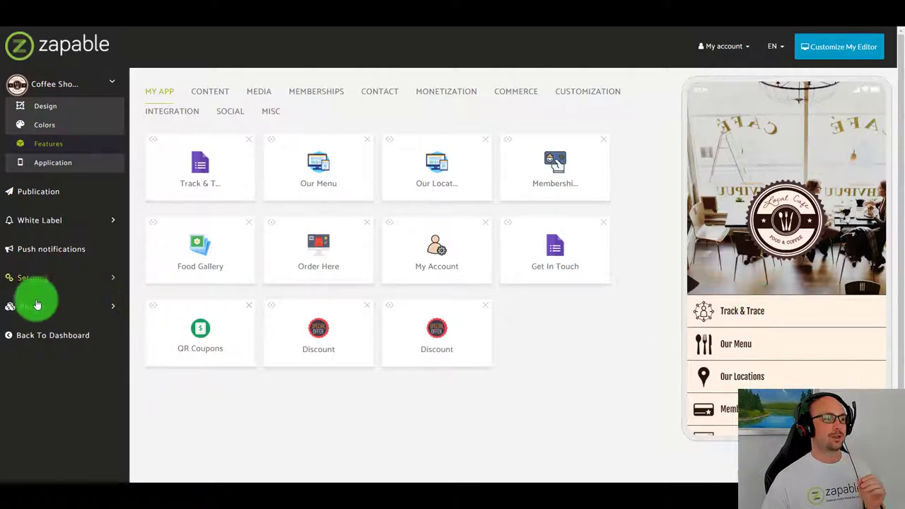
Expand the Plugins submenu showing analytics, calendar and webhook add-ons.
{"action": "left_click", "coordinate": [34, 306]}
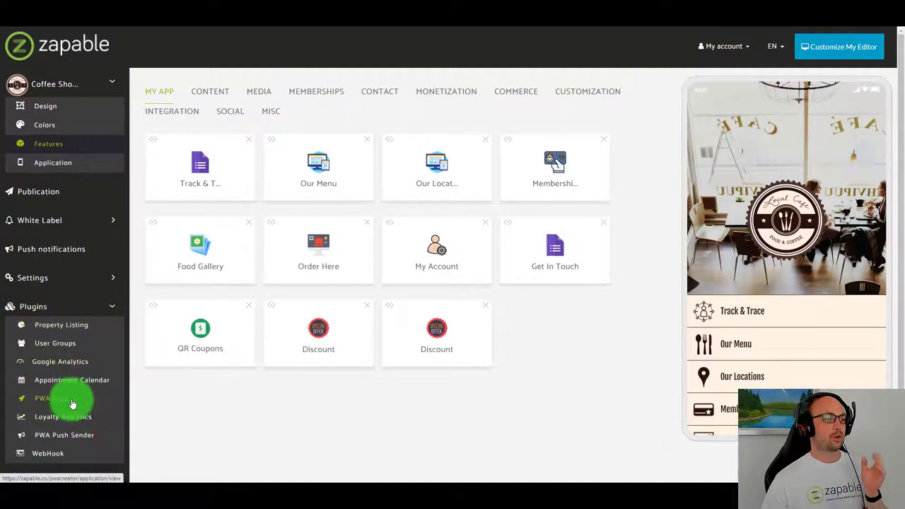
{"action": "left_click", "coordinate": [39, 399]}
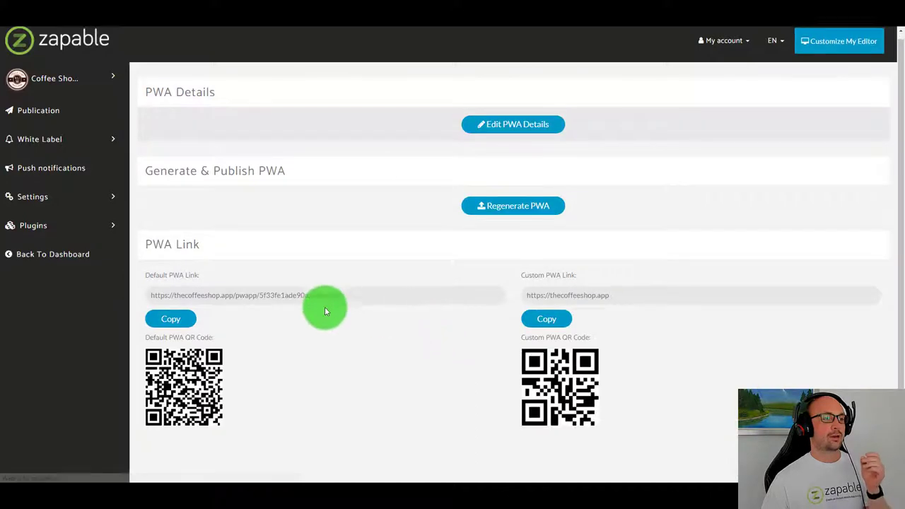
{"action": "scroll", "scroll_direction": "down", "scroll_amount": 3}
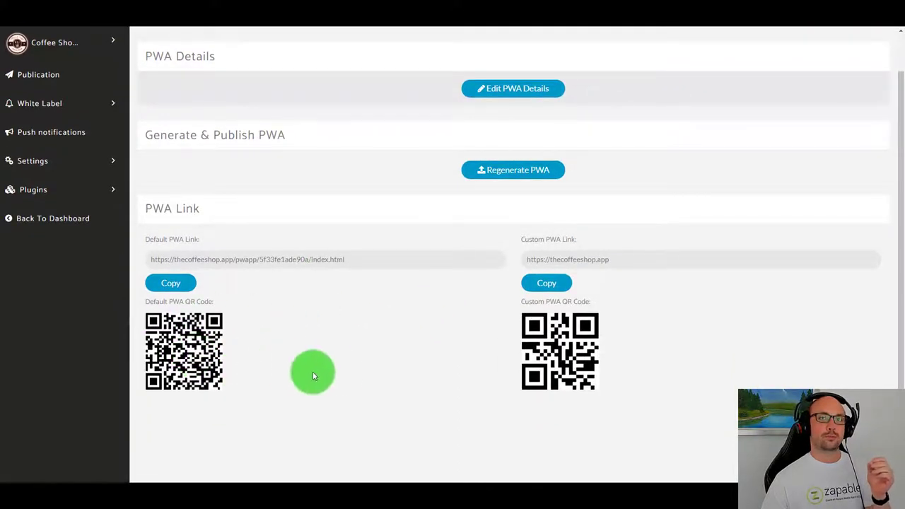
{"action": "mouse_move", "coordinate": [342, 365]}
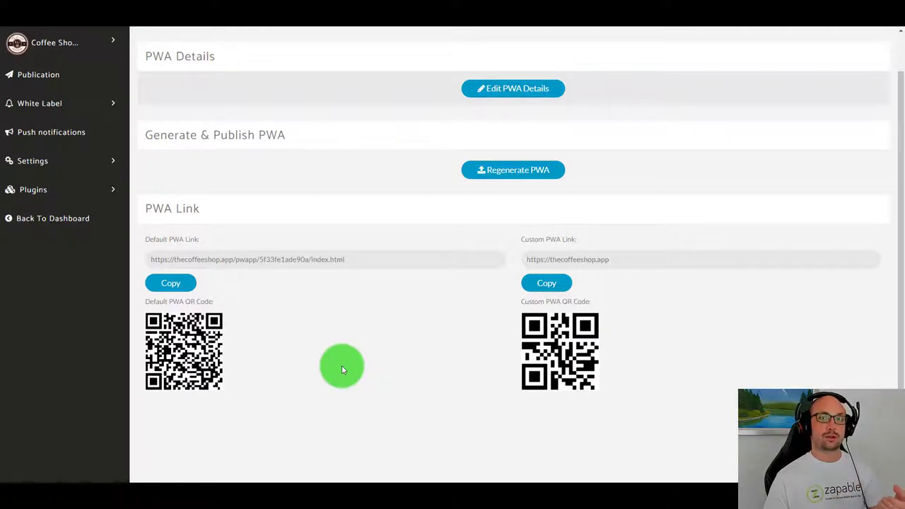
{"action": "mouse_move", "coordinate": [324, 374]}
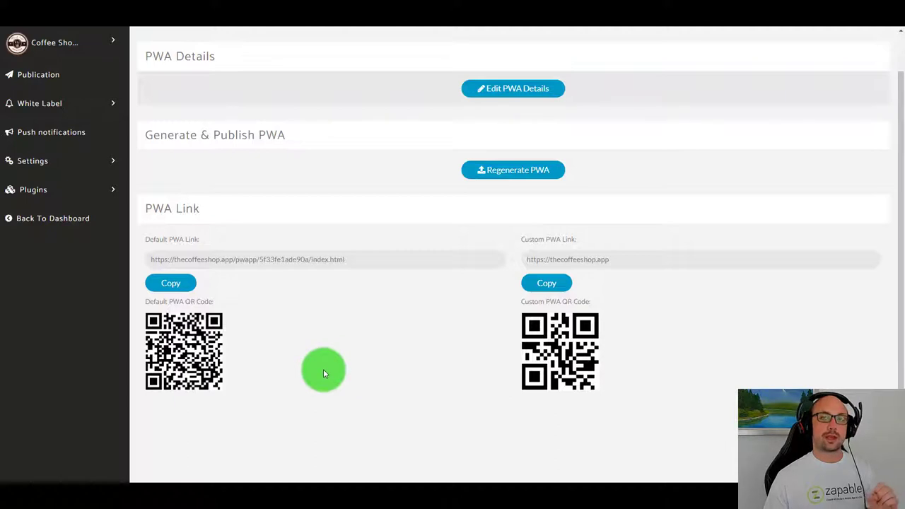
{"action": "mouse_move", "coordinate": [348, 335]}
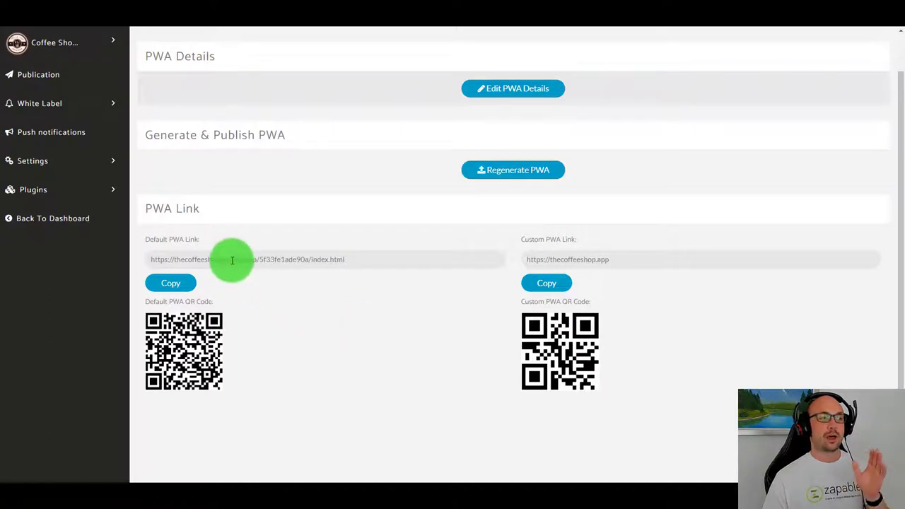
{"action": "mouse_move", "coordinate": [243, 280]}
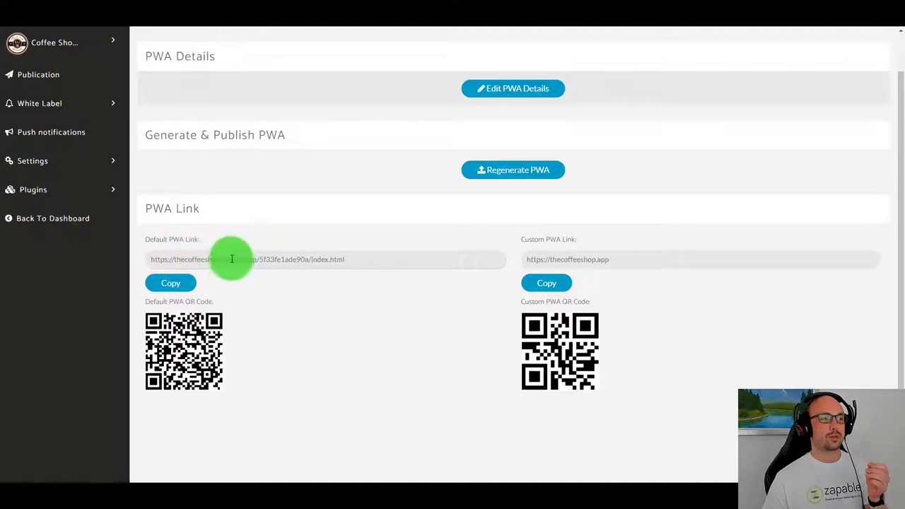
{"action": "double_click", "coordinate": [225, 259]}
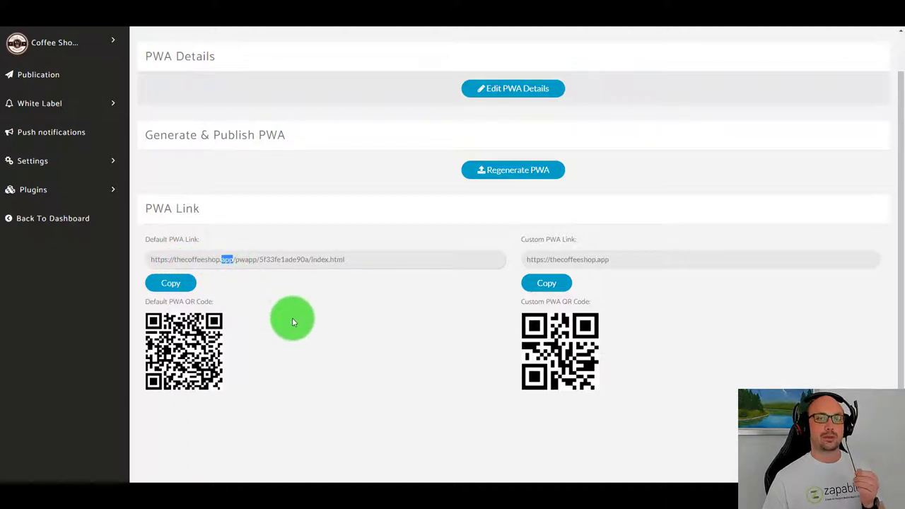
{"action": "mouse_move", "coordinate": [465, 340]}
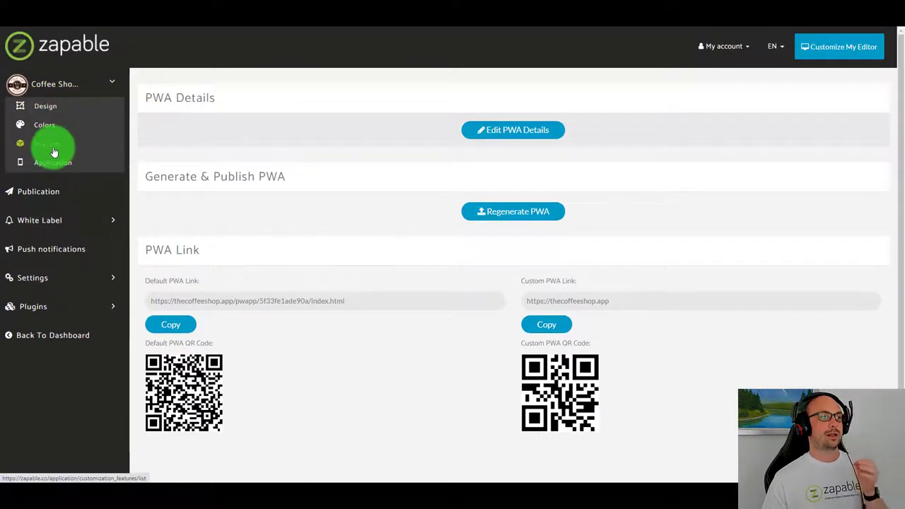
{"action": "left_click", "coordinate": [54, 149]}
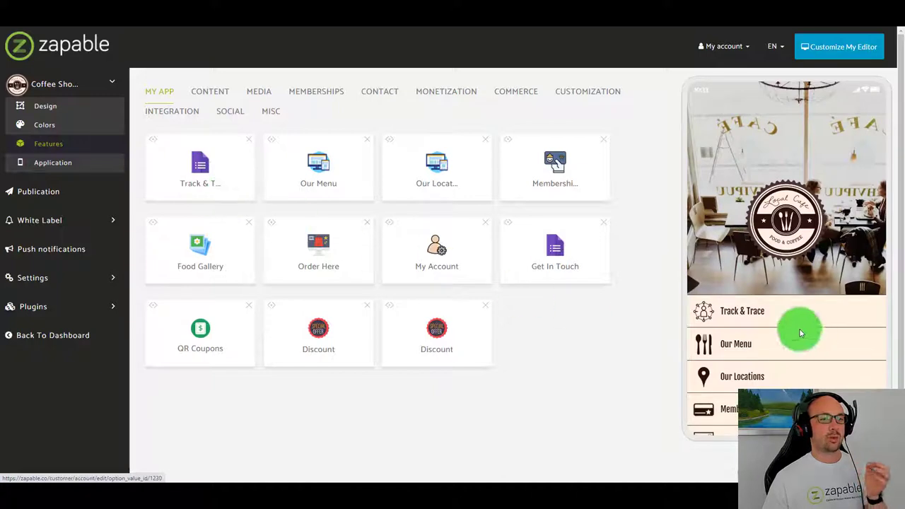
{"action": "left_click", "coordinate": [741, 311]}
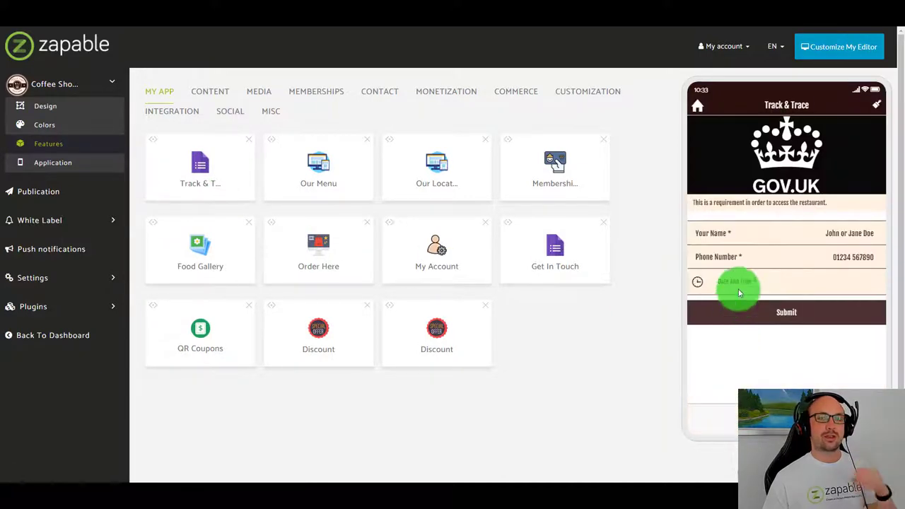
{"action": "mouse_move", "coordinate": [780, 280]}
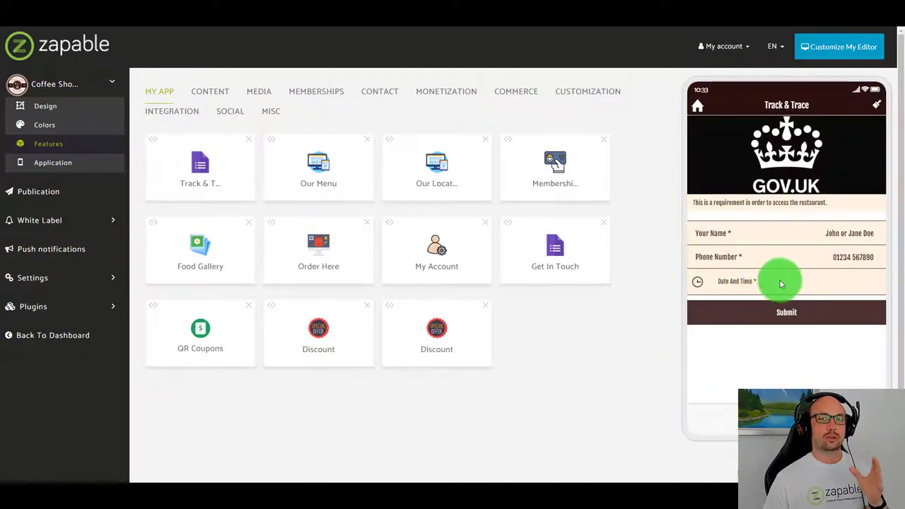
{"action": "mouse_move", "coordinate": [743, 246]}
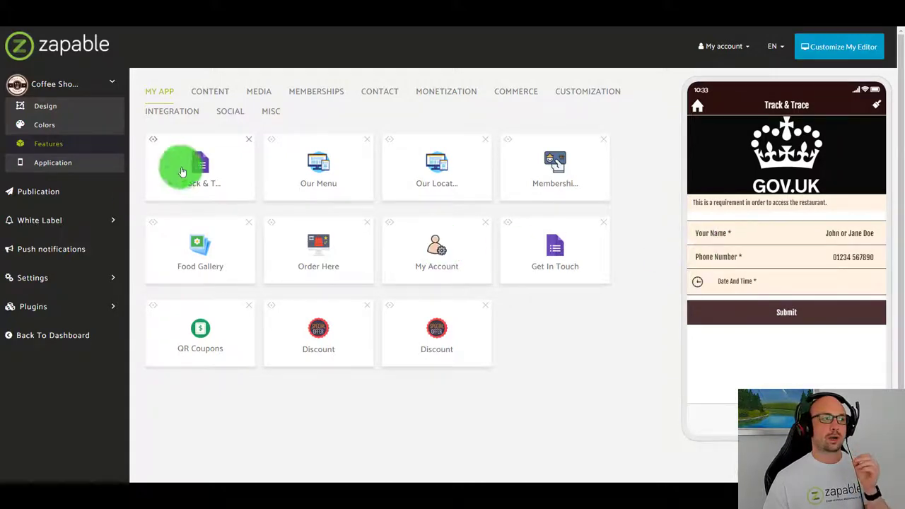
{"action": "left_click", "coordinate": [182, 170]}
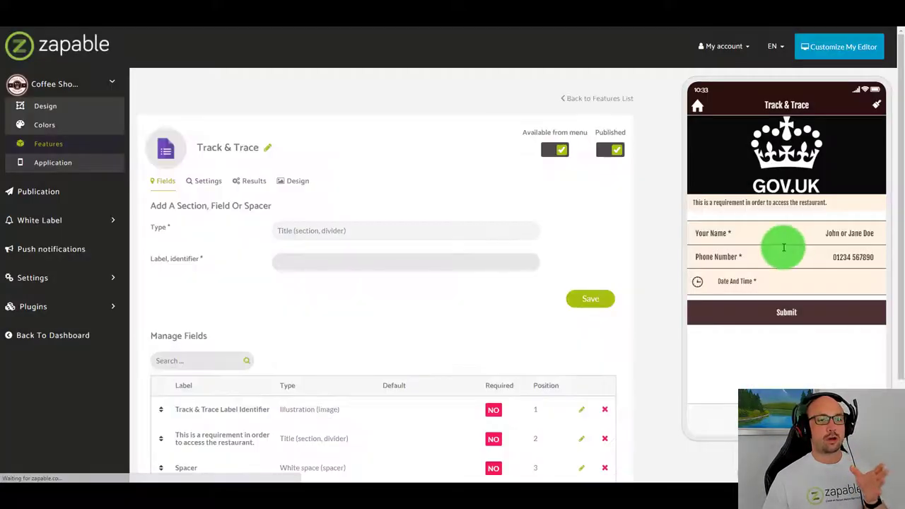
{"action": "scroll", "scroll_direction": "down", "scroll_amount": 3}
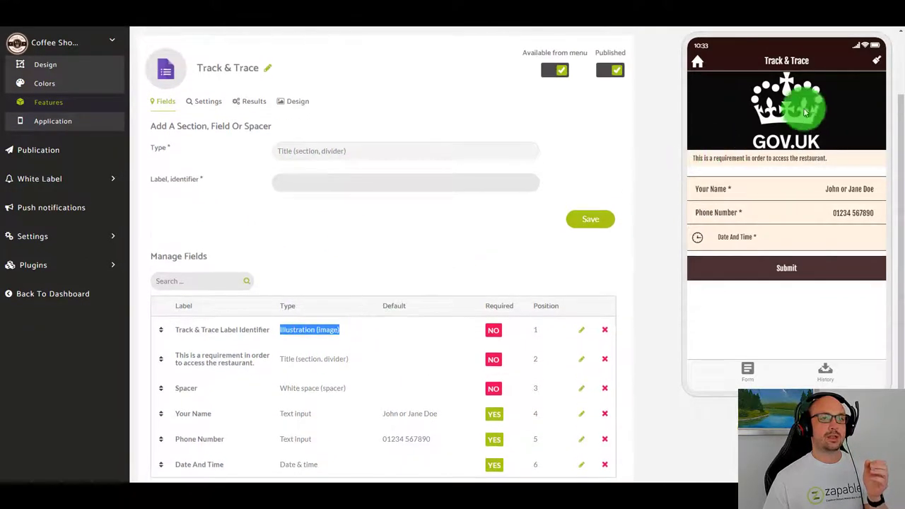
{"action": "mouse_move", "coordinate": [738, 123]}
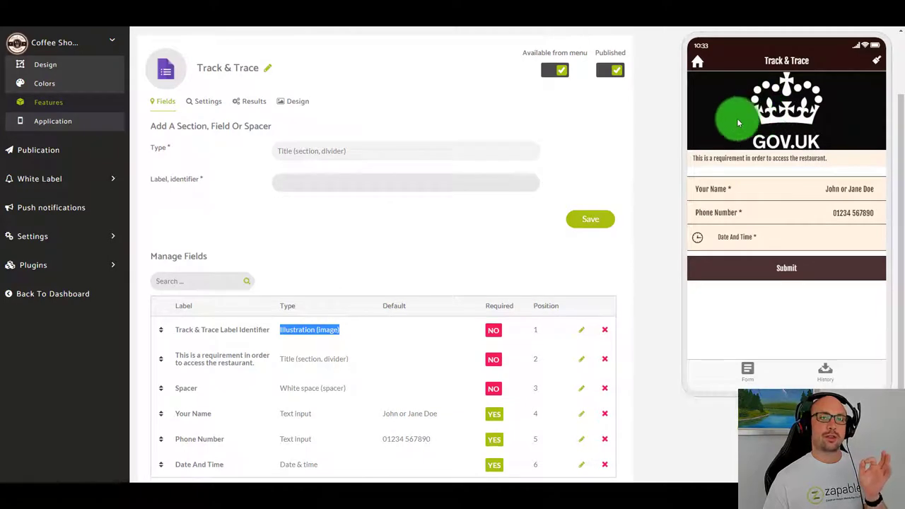
{"action": "left_click", "coordinate": [404, 150]}
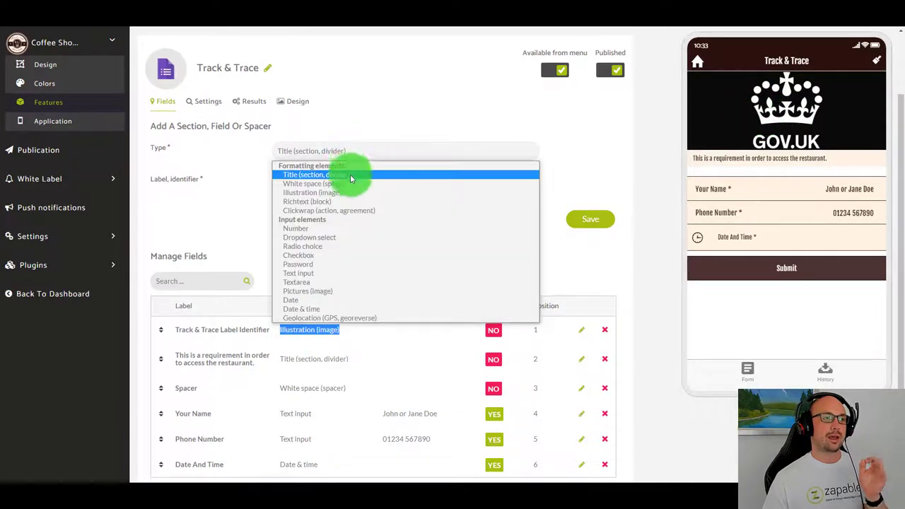
{"action": "left_click", "coordinate": [311, 192]}
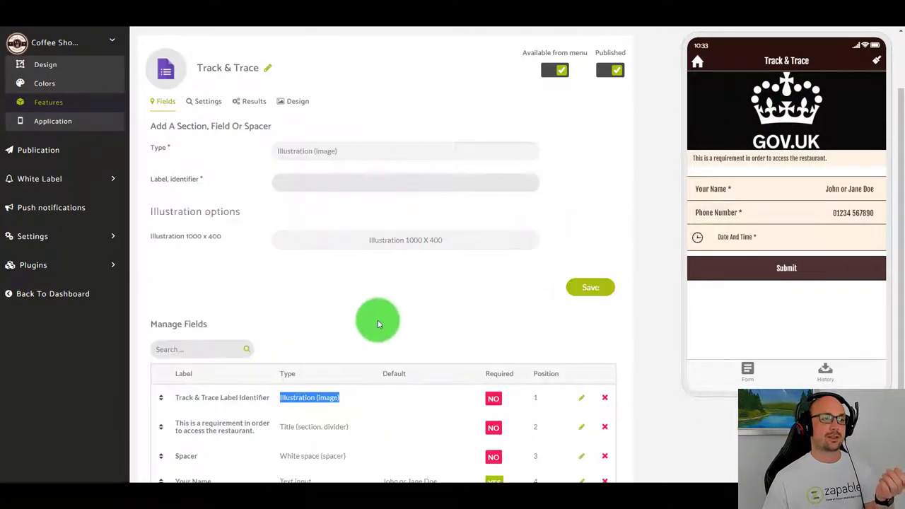
{"action": "scroll", "scroll_direction": "down", "scroll_amount": 3}
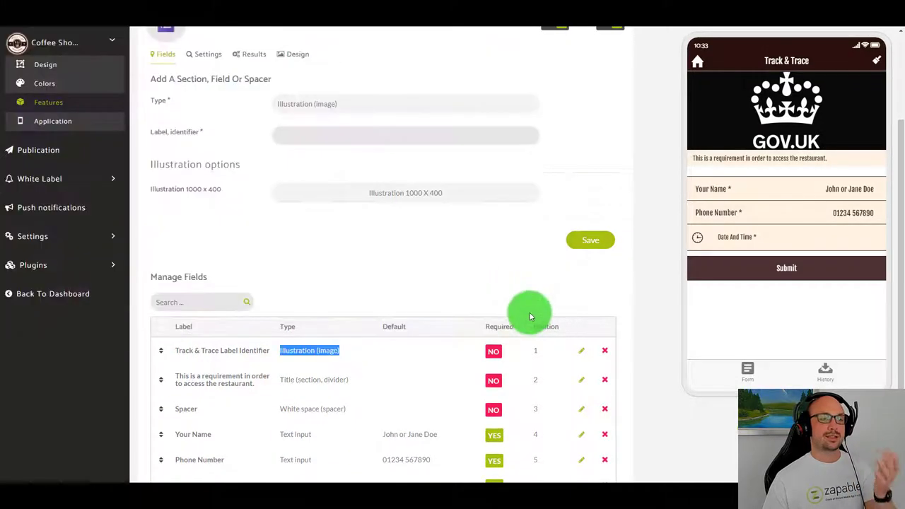
{"action": "mouse_move", "coordinate": [536, 294]}
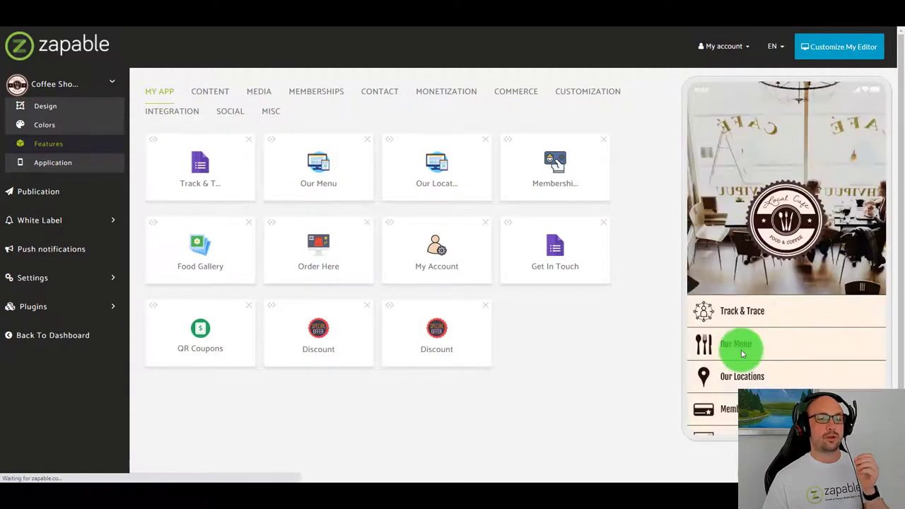
Preview Our Menu, then scroll through the Our Locations video, text and cover sections.
{"action": "left_click", "coordinate": [740, 347]}
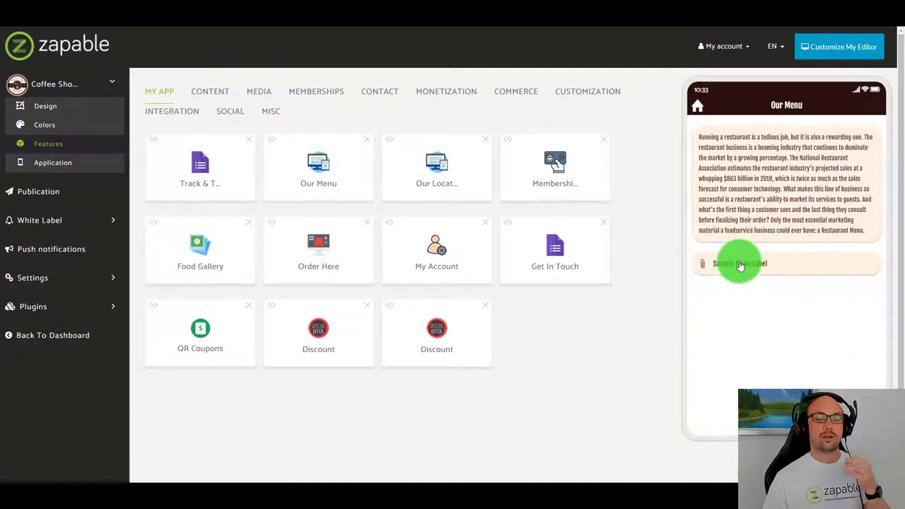
{"action": "left_click", "coordinate": [740, 264]}
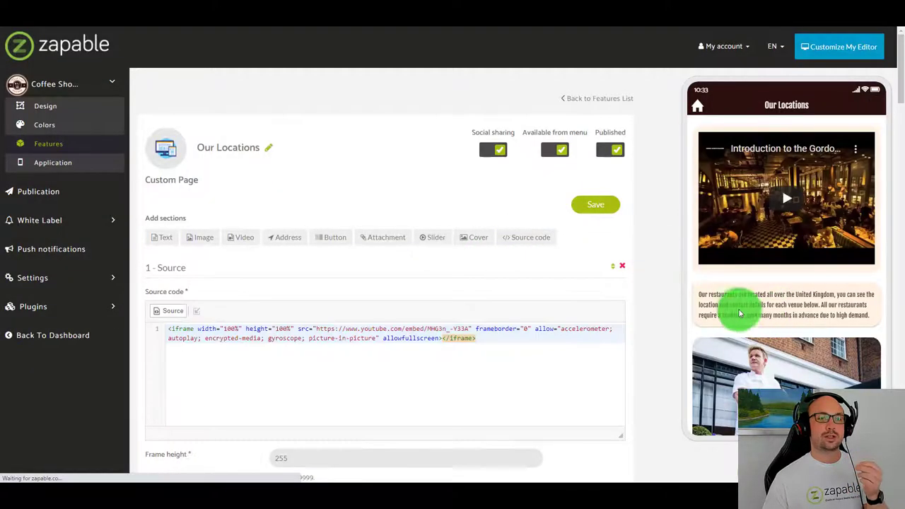
{"action": "scroll", "scroll_direction": "down", "scroll_amount": 3}
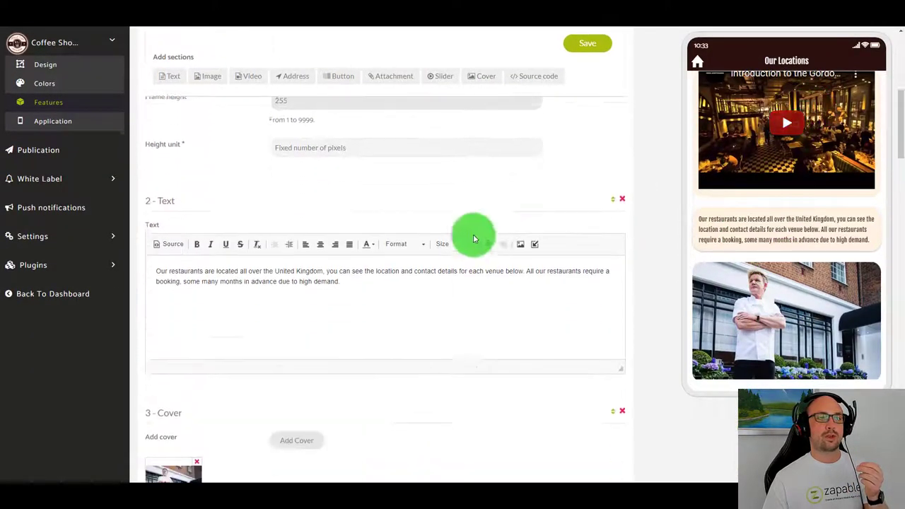
{"action": "scroll", "scroll_direction": "down", "scroll_amount": 3}
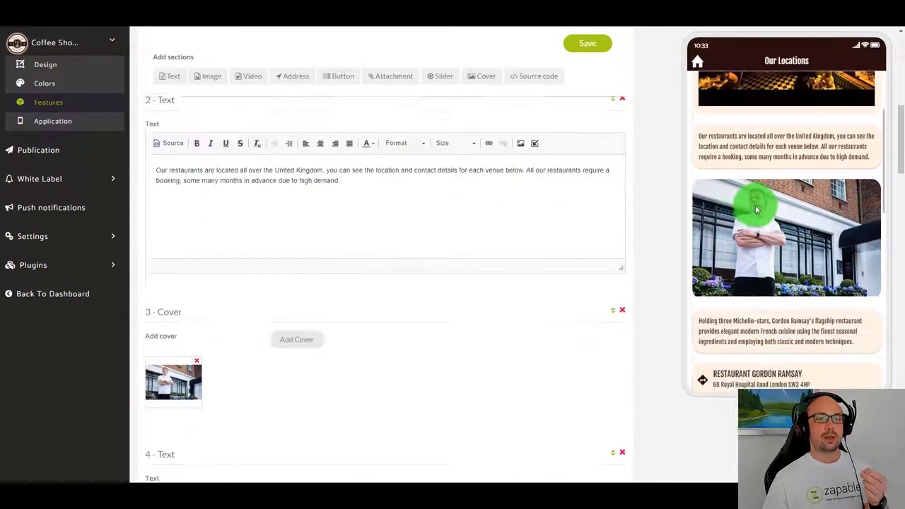
{"action": "scroll", "scroll_direction": "down", "scroll_amount": 3}
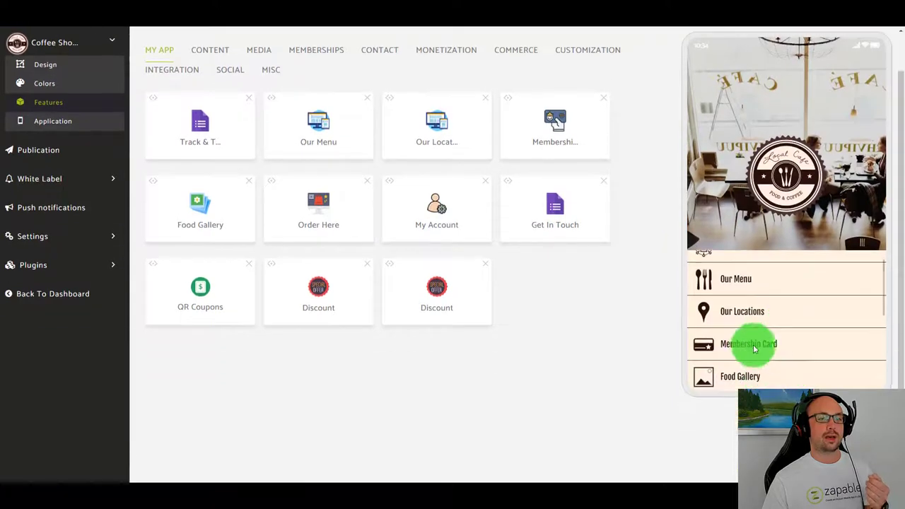
{"action": "left_click", "coordinate": [752, 345]}
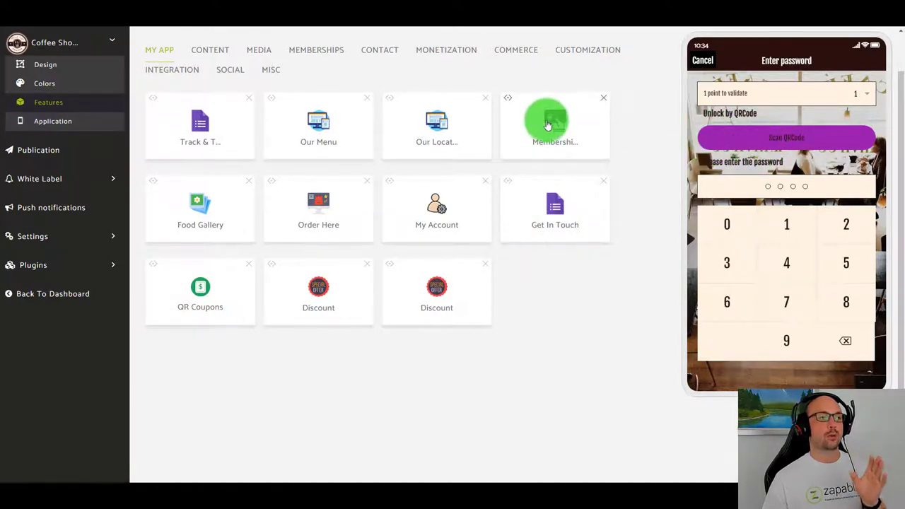
{"action": "left_click", "coordinate": [547, 124]}
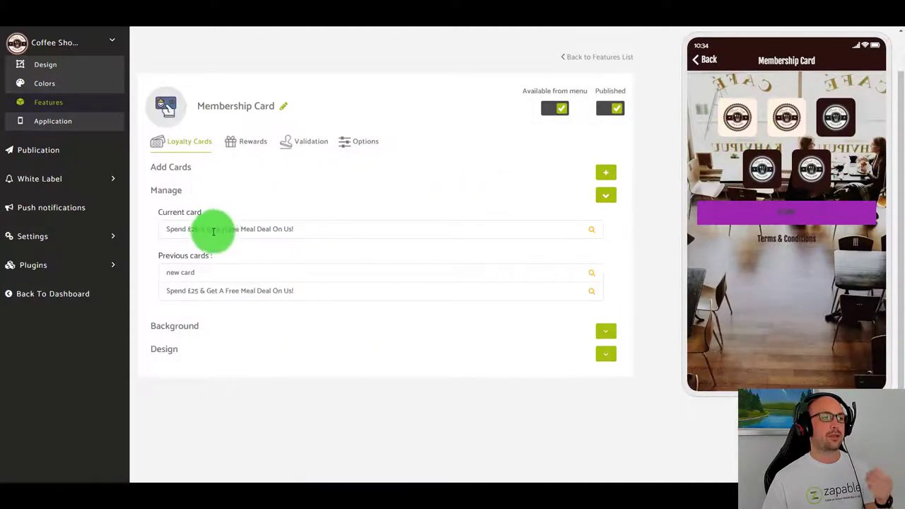
{"action": "mouse_move", "coordinate": [601, 233]}
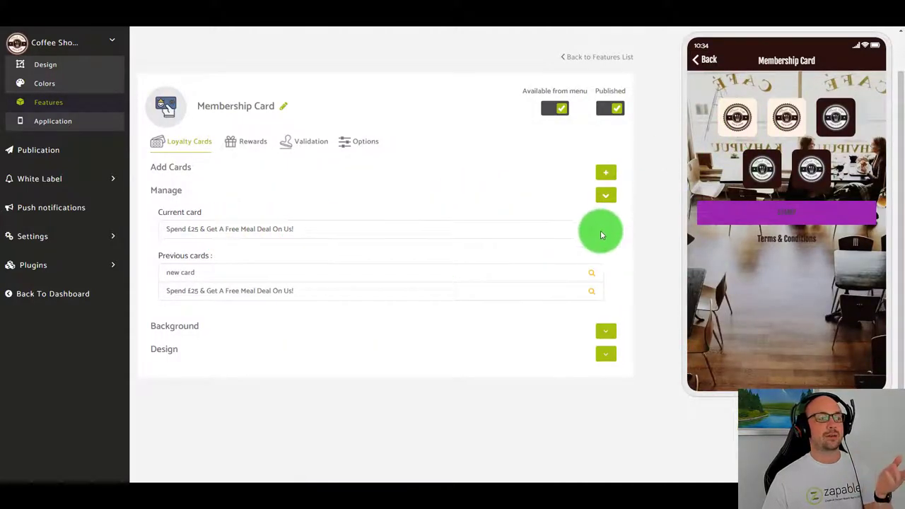
{"action": "left_click", "coordinate": [252, 142]}
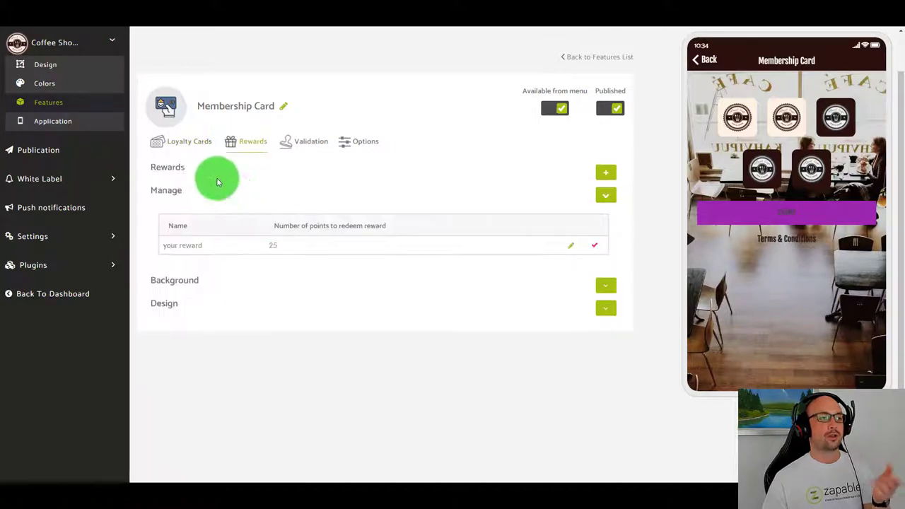
{"action": "mouse_move", "coordinate": [309, 147]}
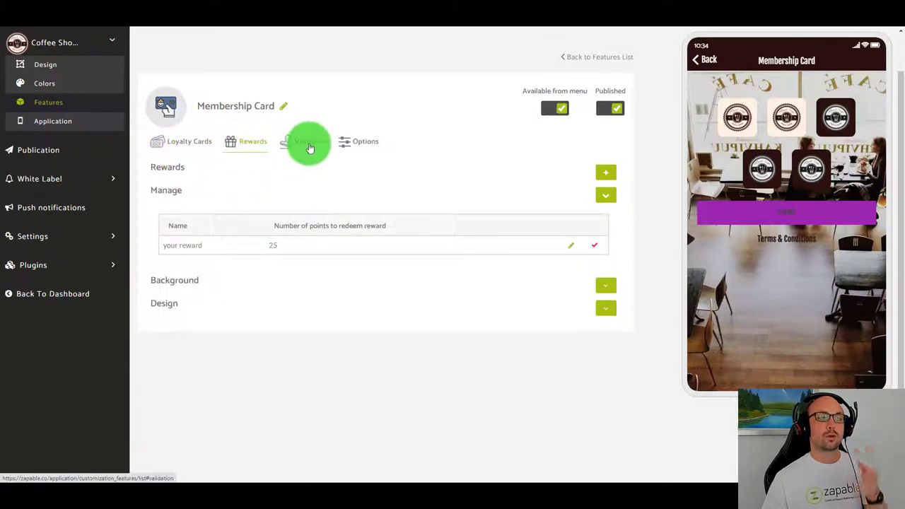
{"action": "left_click", "coordinate": [364, 142]}
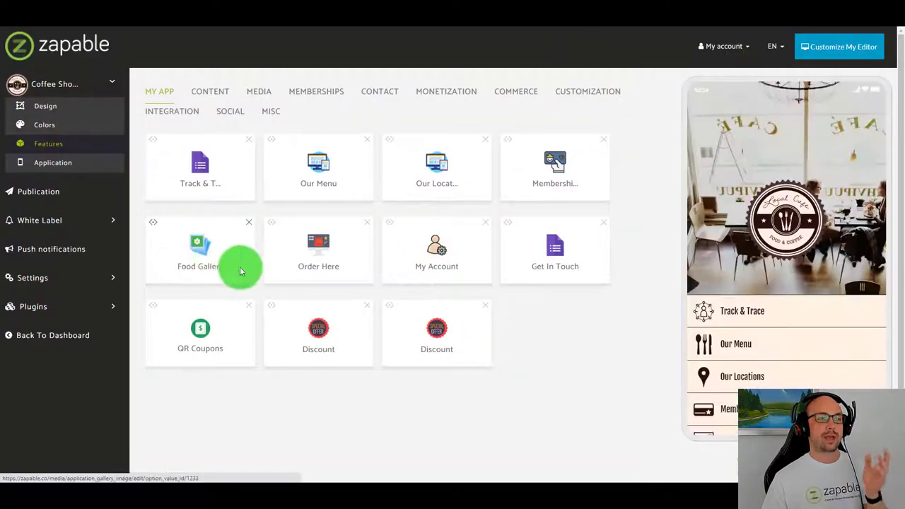
Preview the Food Gallery screen, then open the Order Here feature's Stores settings.
{"action": "left_click", "coordinate": [201, 248]}
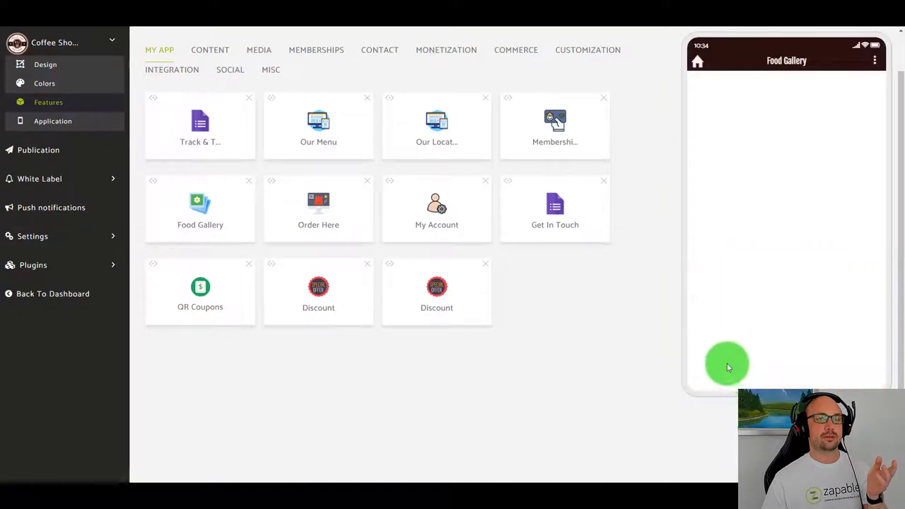
{"action": "left_click", "coordinate": [201, 206]}
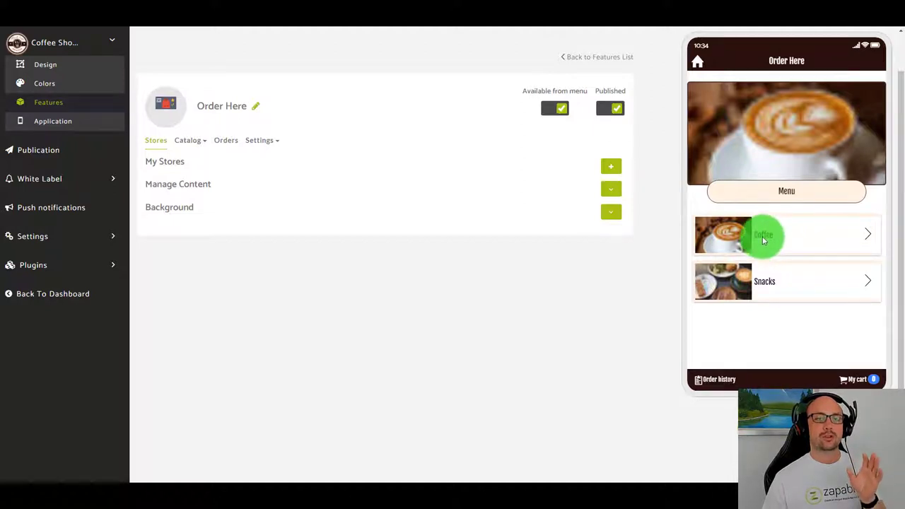
Add one £4.15 Latte from the Coffee category to the cart and proceed to checkout.
{"action": "left_click", "coordinate": [763, 237]}
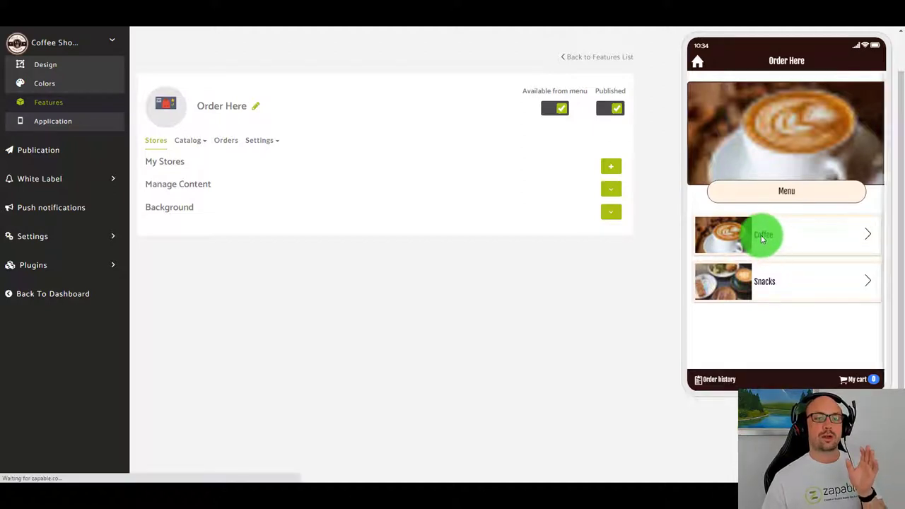
{"action": "left_click", "coordinate": [762, 235]}
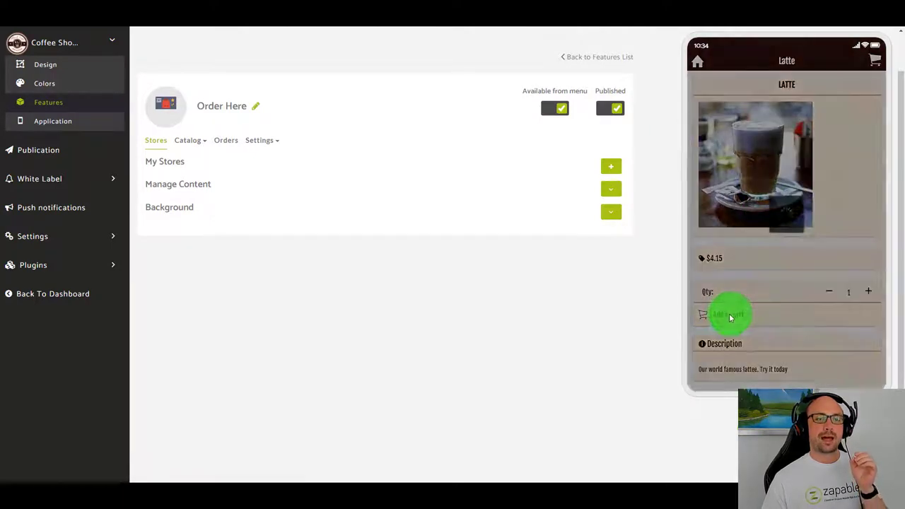
{"action": "left_click", "coordinate": [727, 313]}
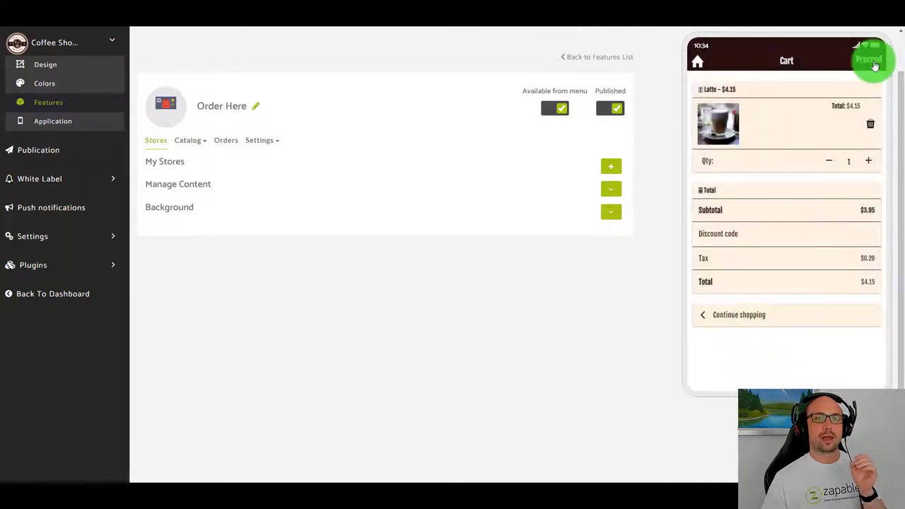
{"action": "left_click", "coordinate": [866, 60]}
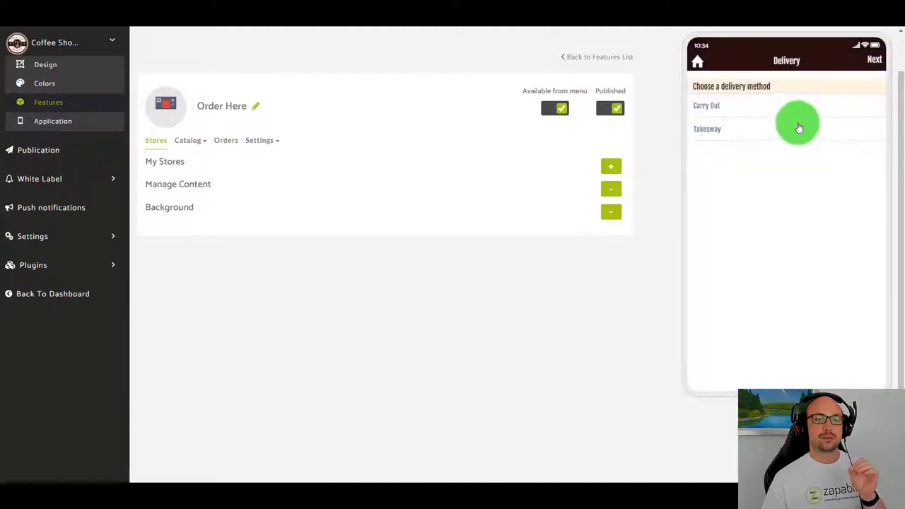
{"action": "mouse_move", "coordinate": [717, 133]}
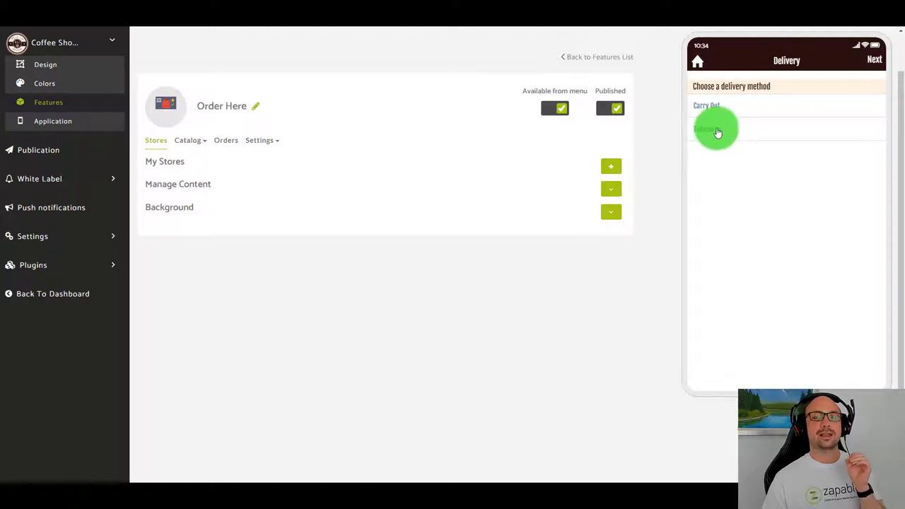
Choose Takeaway for table 10, pick a payment method and validate the order.
{"action": "left_click", "coordinate": [716, 130]}
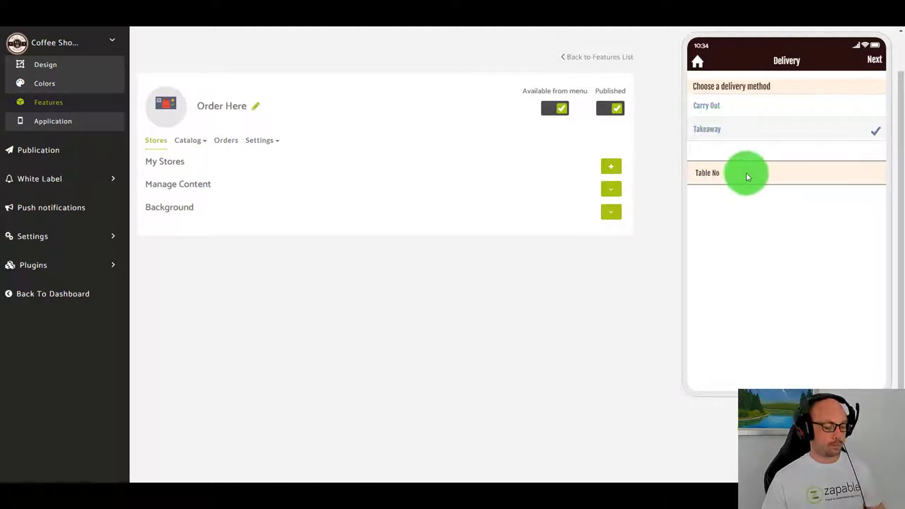
{"action": "type", "text": "10"}
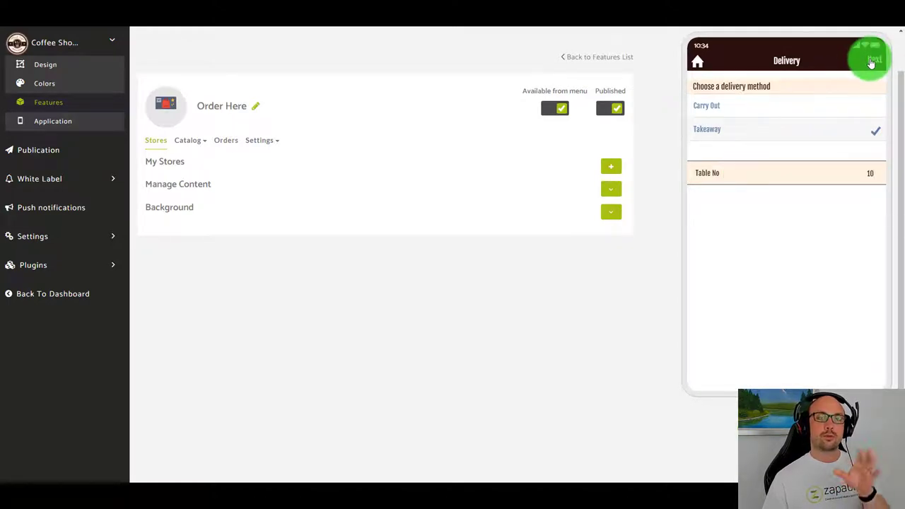
{"action": "left_click", "coordinate": [875, 59]}
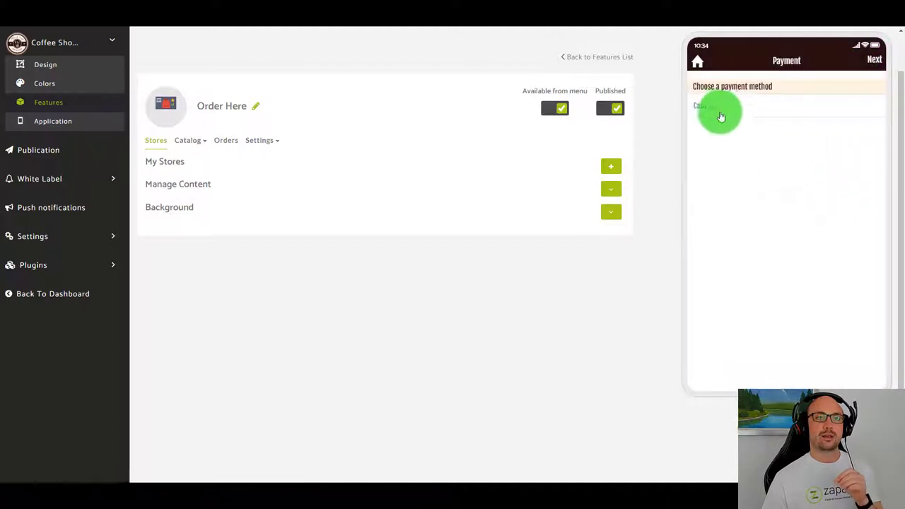
{"action": "left_click", "coordinate": [871, 60]}
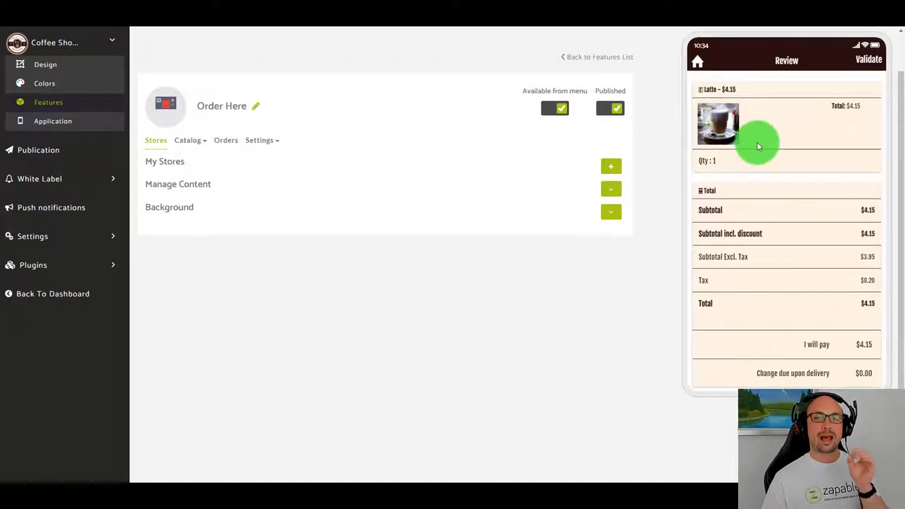
{"action": "mouse_move", "coordinate": [762, 170]}
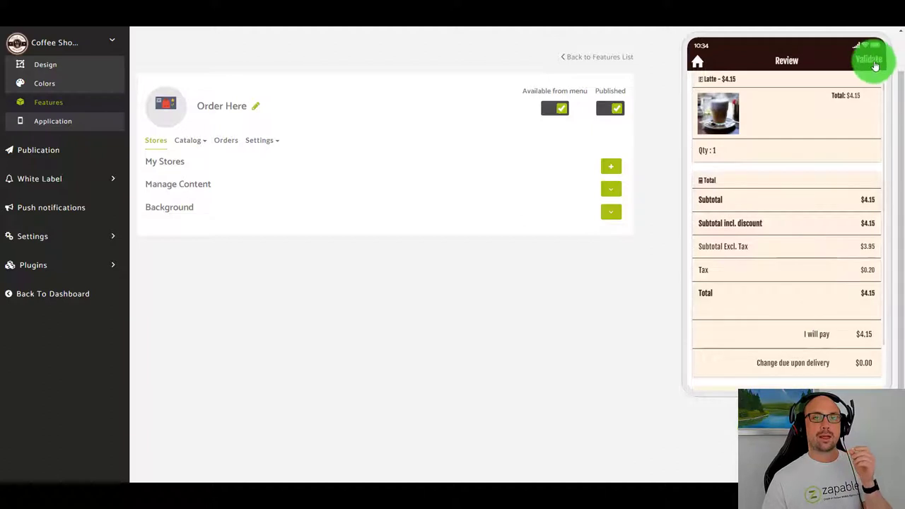
{"action": "left_click", "coordinate": [874, 59]}
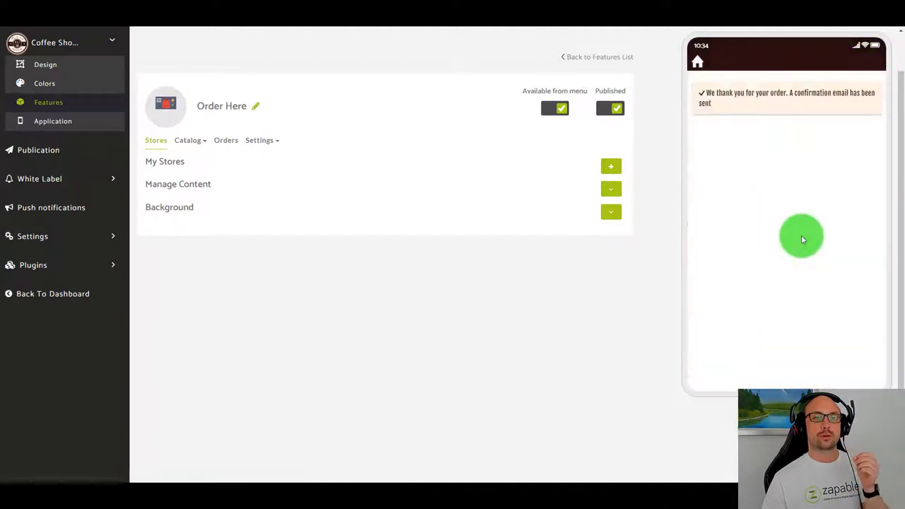
{"action": "mouse_move", "coordinate": [827, 108]}
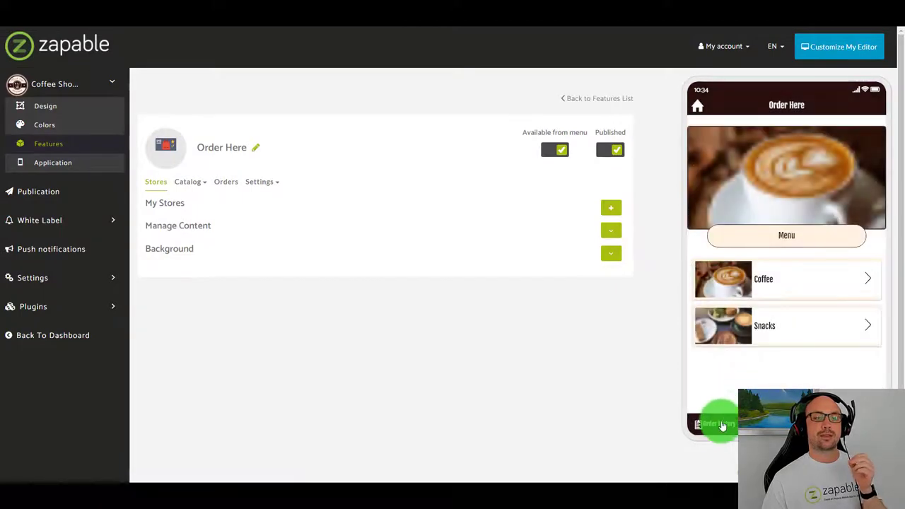
Show the app's order history with past Latte orders and their paid or waiting status.
{"action": "left_click", "coordinate": [720, 424]}
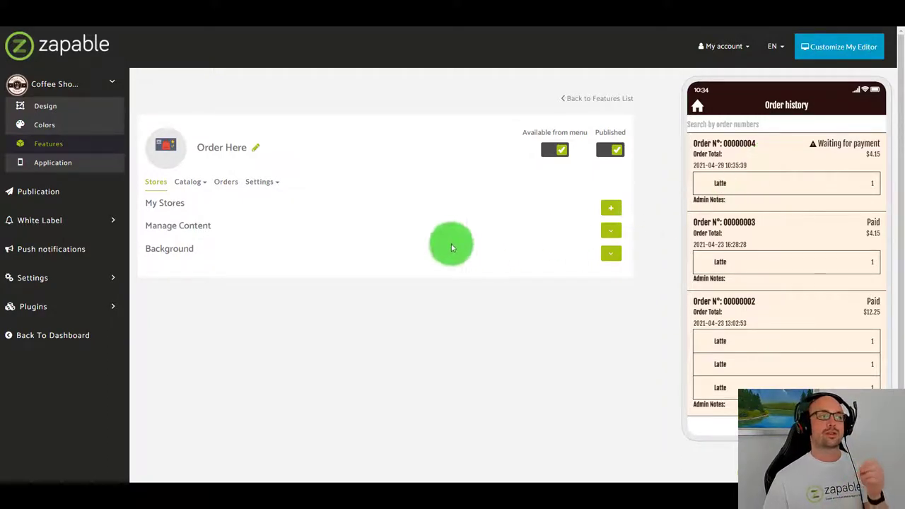
In the Orders list, change the waiting Latte order's status so all four orders show Paid.
{"action": "left_click", "coordinate": [226, 181]}
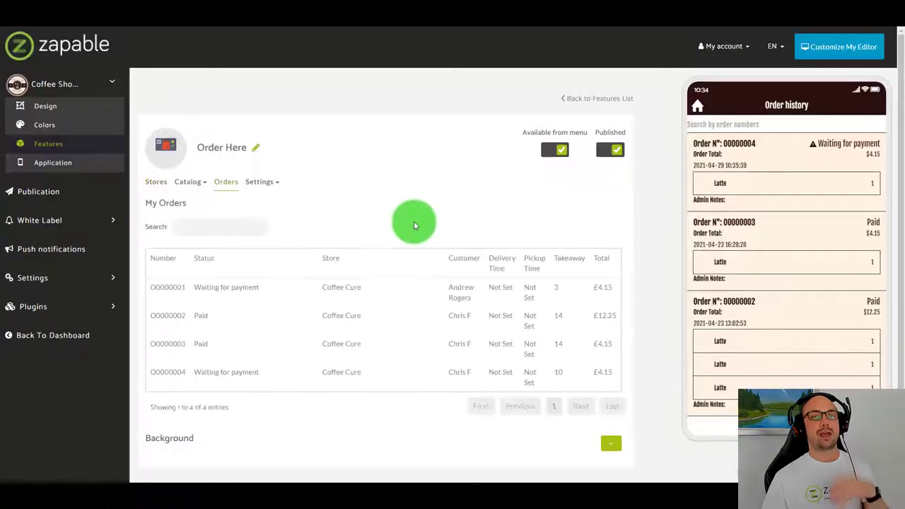
{"action": "mouse_move", "coordinate": [580, 277]}
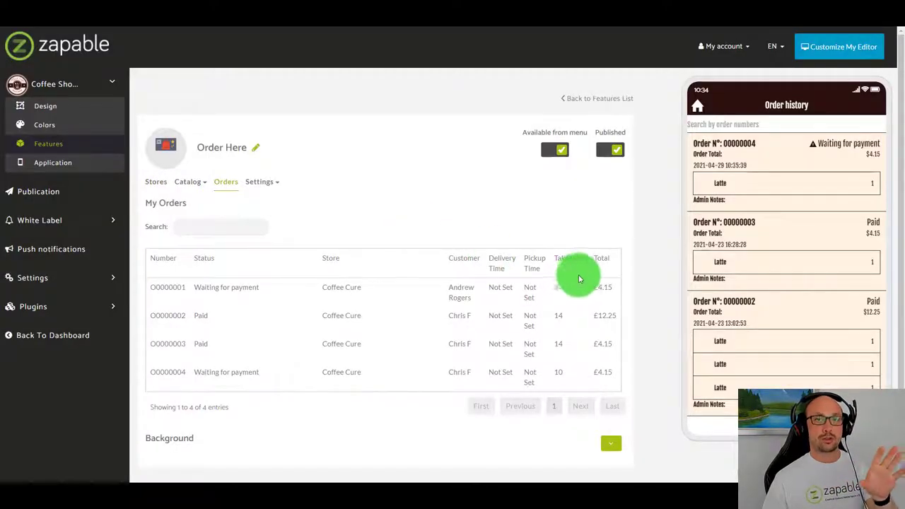
{"action": "scroll", "scroll_direction": "down", "scroll_amount": 3}
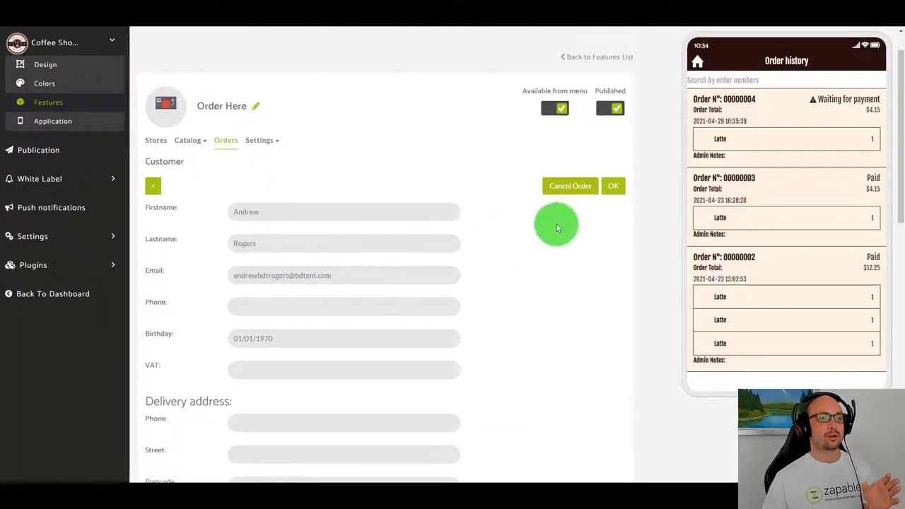
{"action": "scroll", "scroll_direction": "down", "scroll_amount": 3}
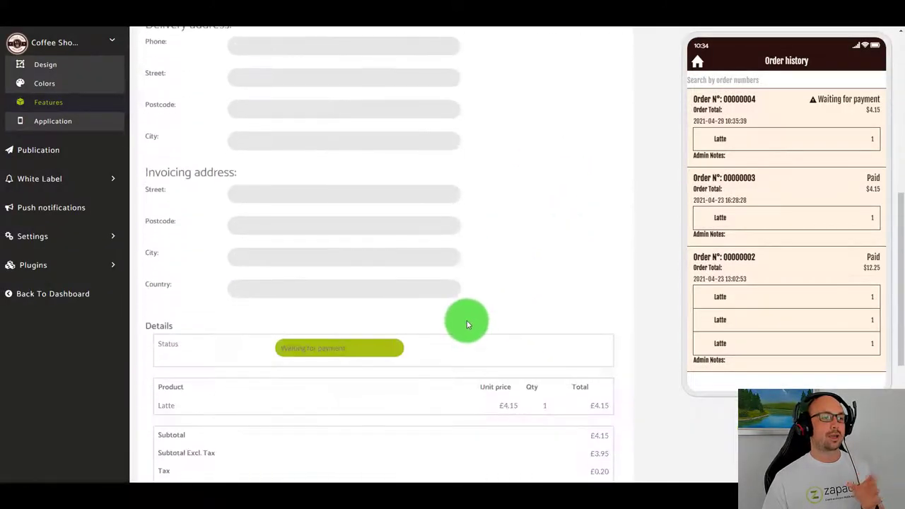
{"action": "scroll", "scroll_direction": "down", "scroll_amount": 3}
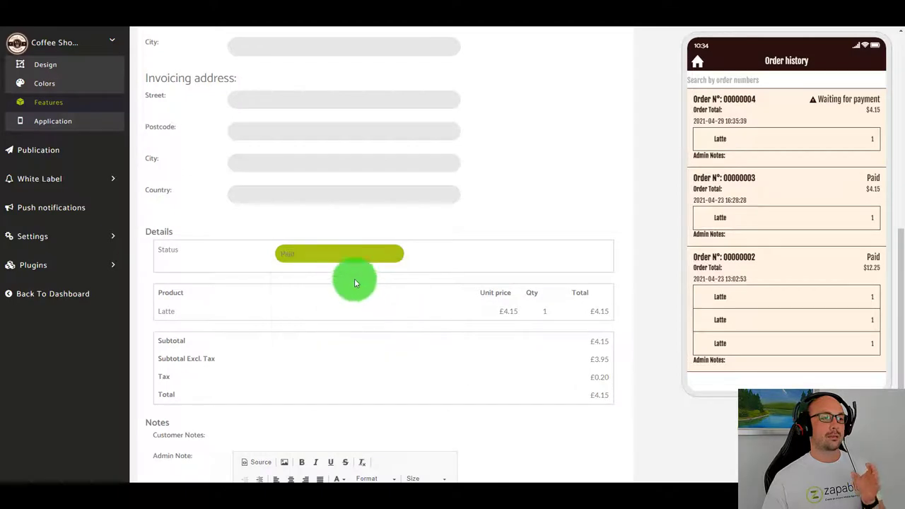
{"action": "left_click", "coordinate": [339, 255]}
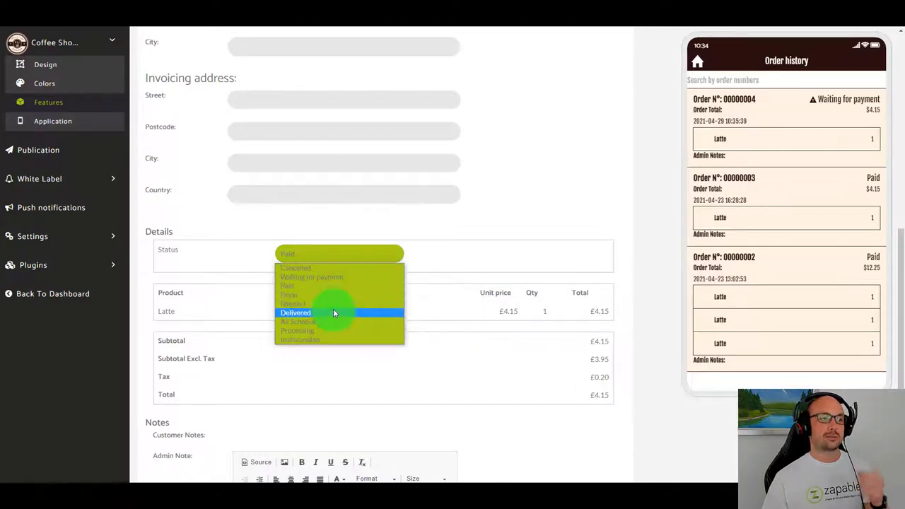
{"action": "mouse_move", "coordinate": [340, 331]}
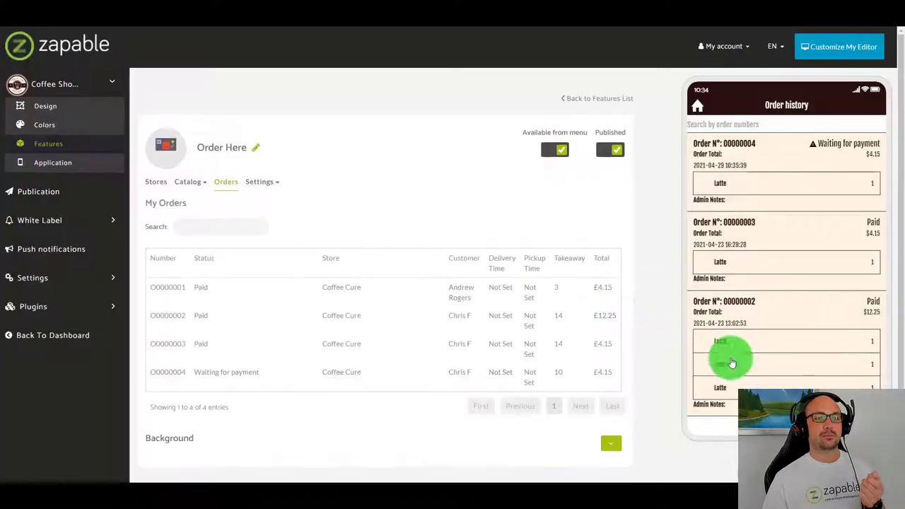
{"action": "scroll", "scroll_direction": "down", "scroll_amount": 3}
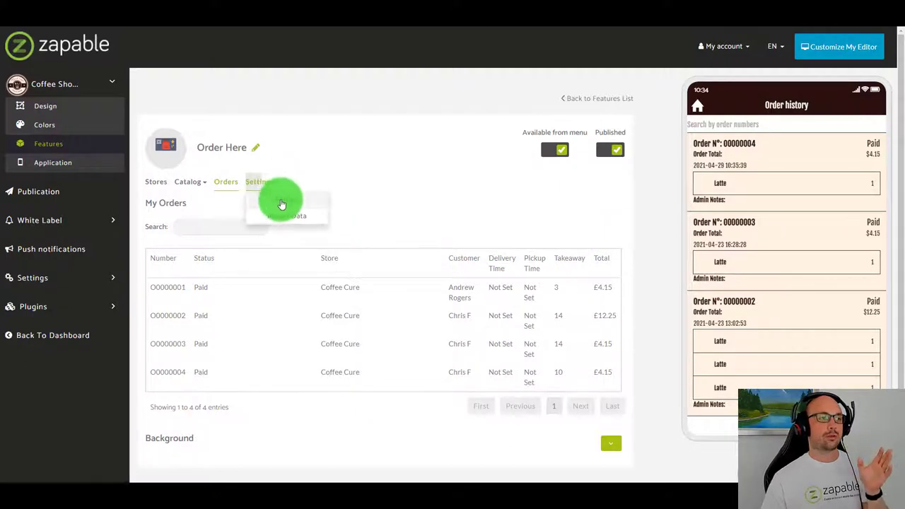
Scroll through the Order Here store settings and Manage User Fields options.
{"action": "left_click", "coordinate": [254, 181]}
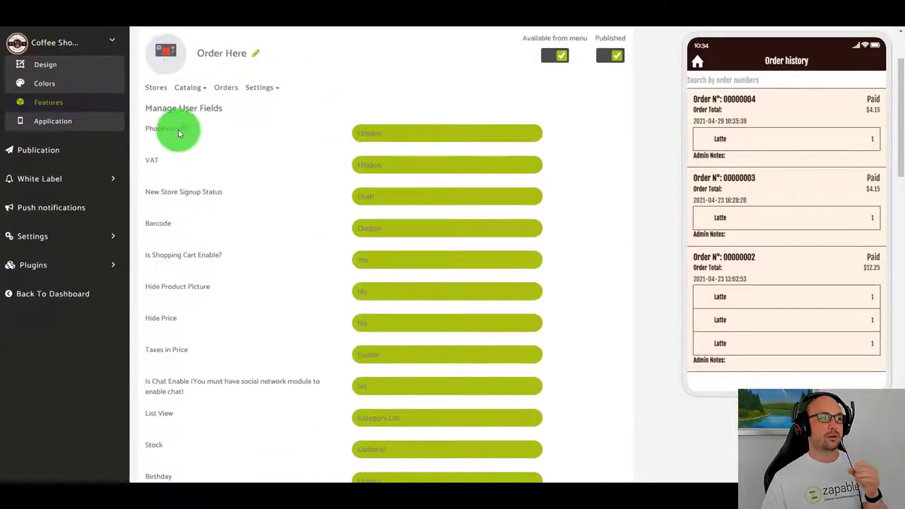
{"action": "scroll", "scroll_direction": "down", "scroll_amount": 3}
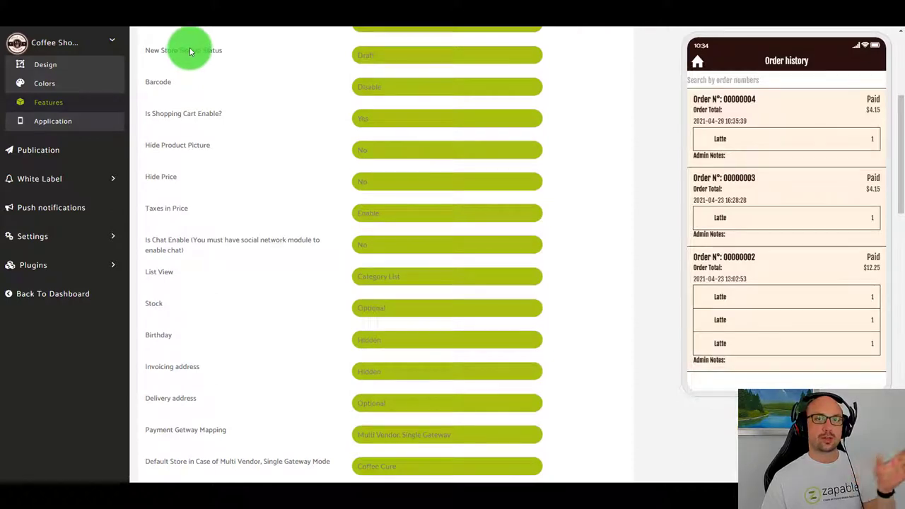
{"action": "scroll", "scroll_direction": "down", "scroll_amount": 3}
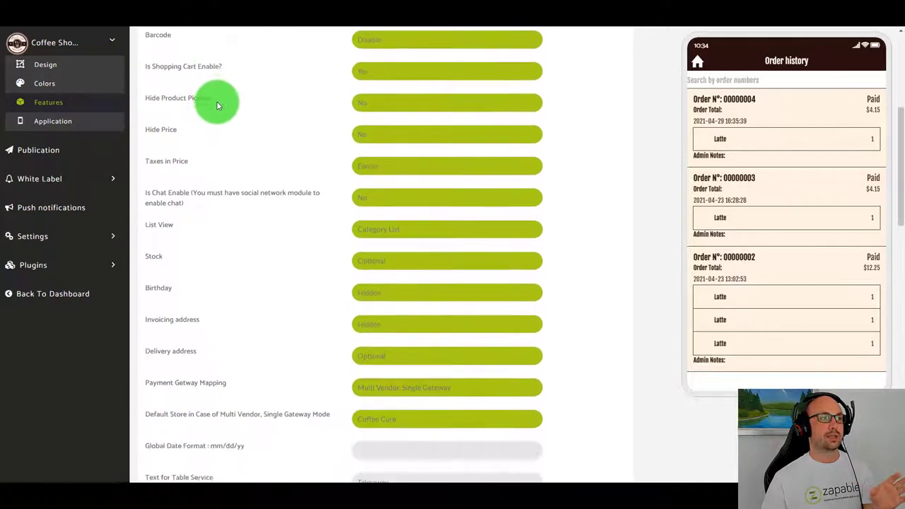
{"action": "scroll", "scroll_direction": "down", "scroll_amount": 3}
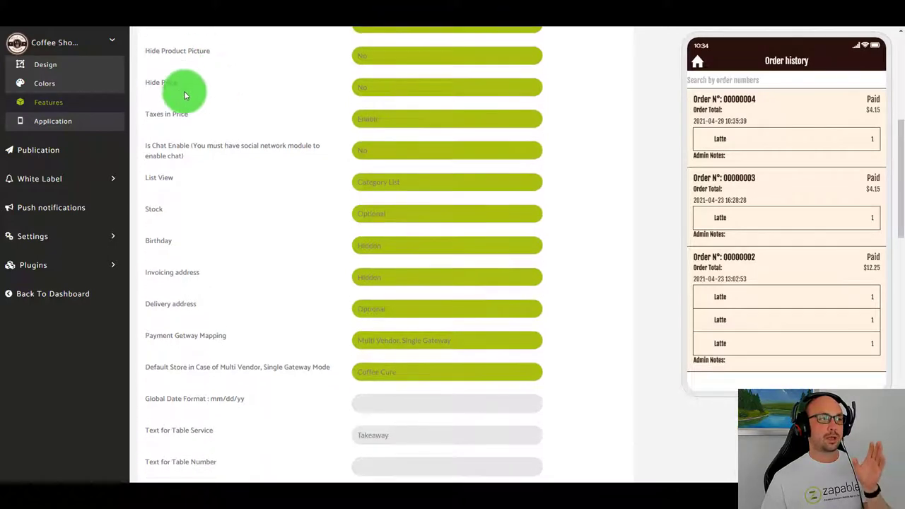
{"action": "scroll", "scroll_direction": "down", "scroll_amount": 3}
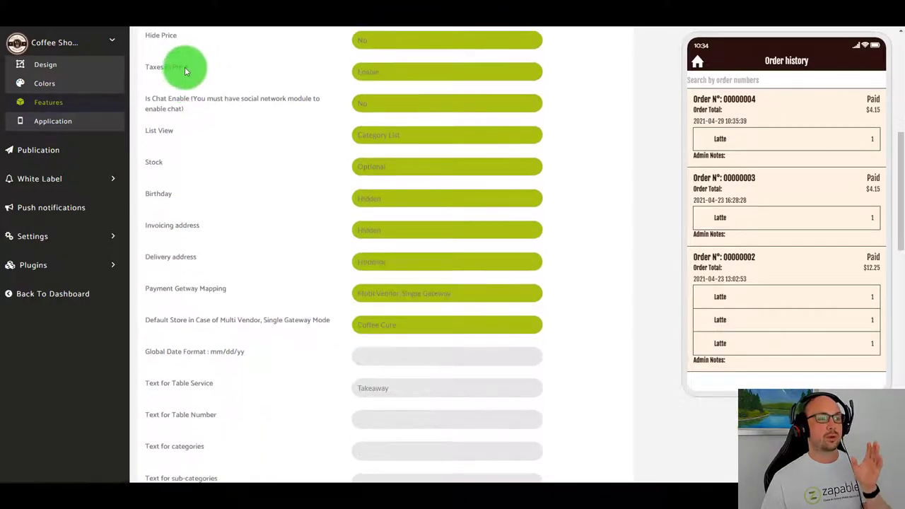
{"action": "scroll", "scroll_direction": "down", "scroll_amount": 3}
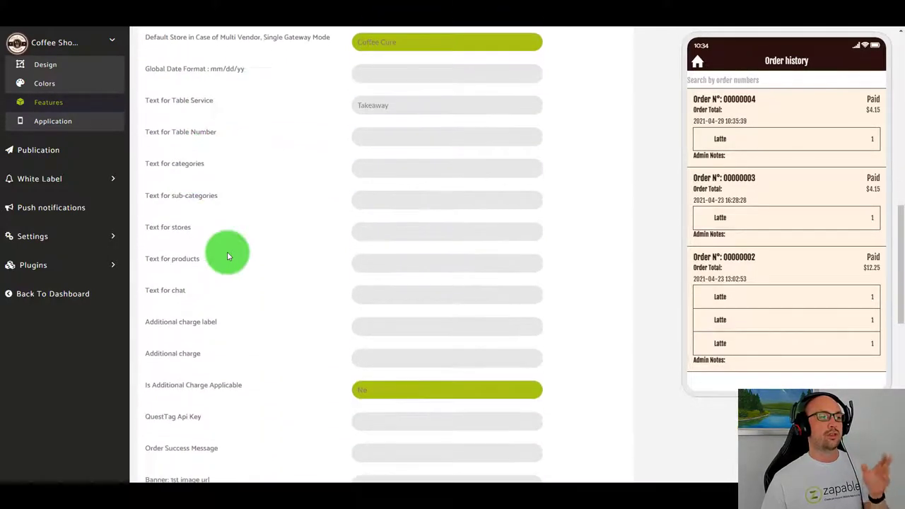
{"action": "scroll", "scroll_direction": "down", "scroll_amount": 3}
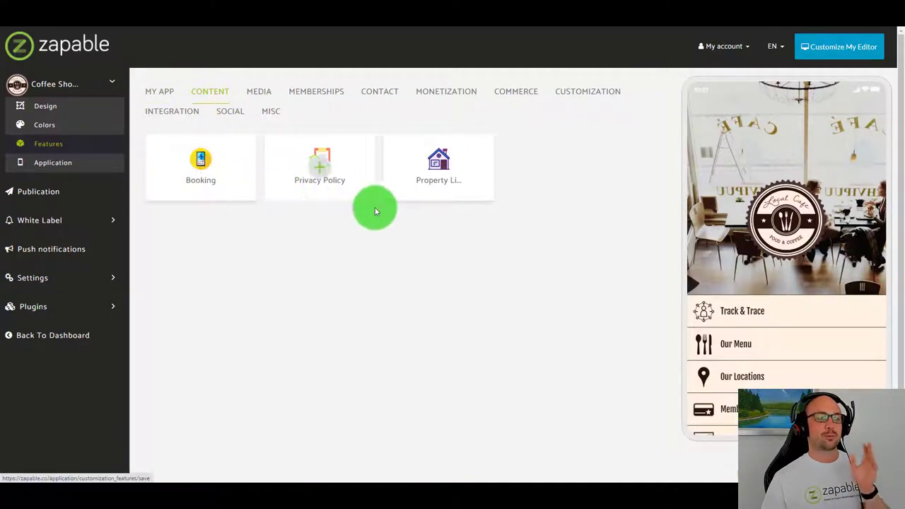
Browse the Media and Memberships feature categories, then show Contact features like Form and Topics.
{"action": "left_click", "coordinate": [258, 90]}
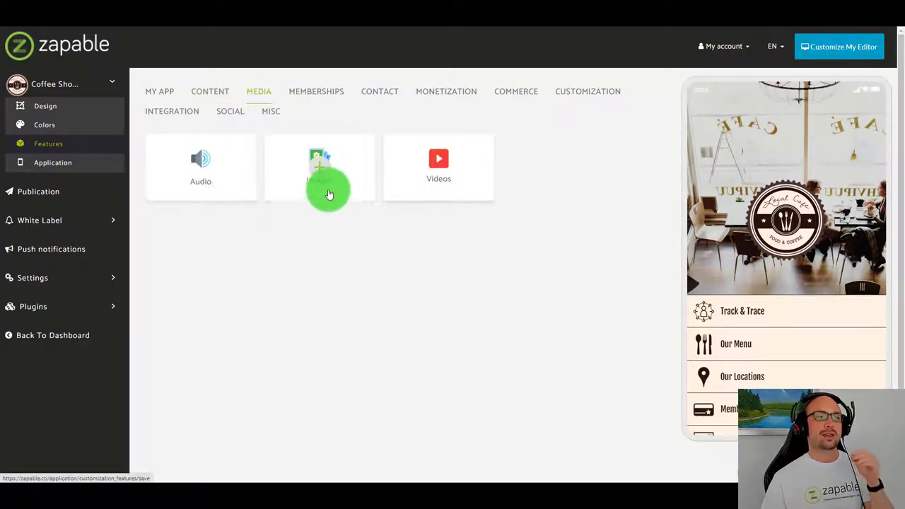
{"action": "left_click", "coordinate": [317, 91]}
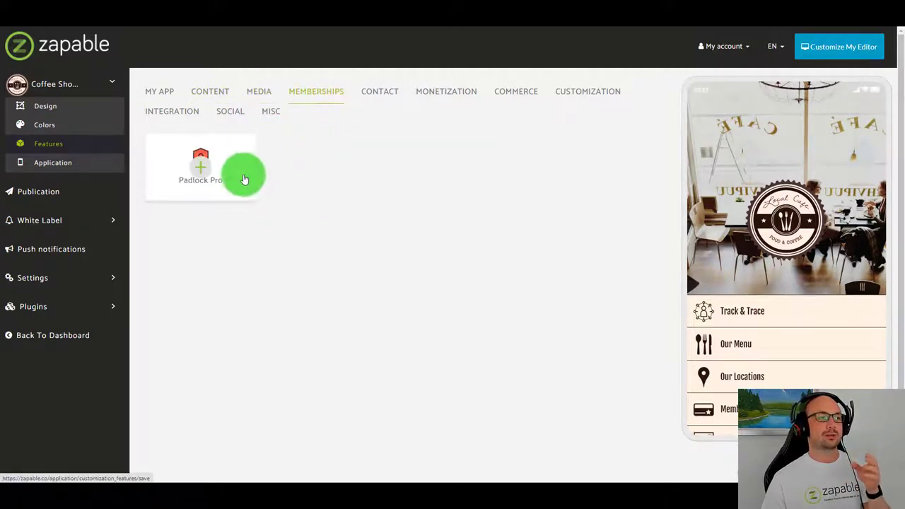
{"action": "left_click", "coordinate": [379, 90]}
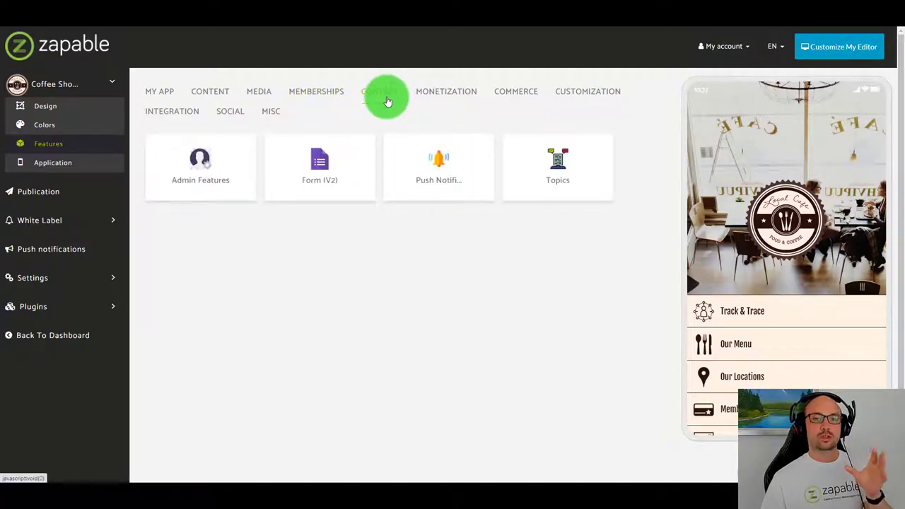
{"action": "mouse_move", "coordinate": [396, 102]}
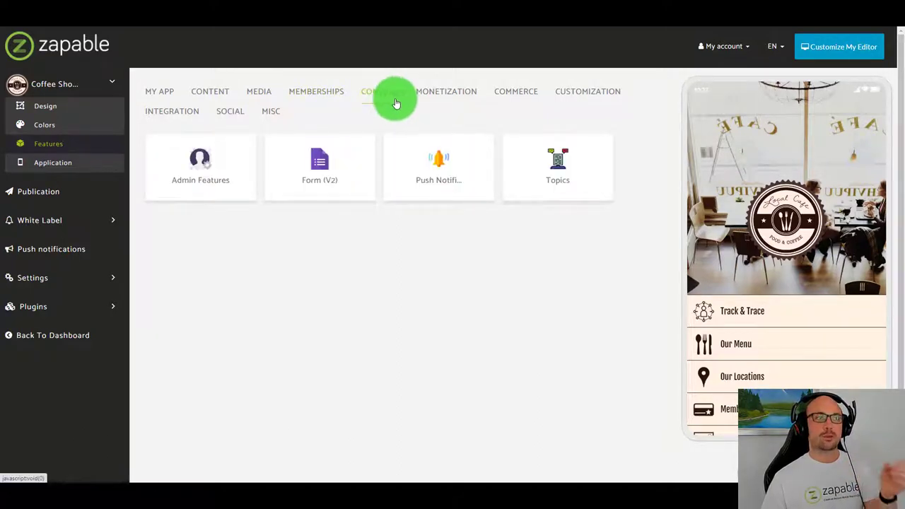
{"action": "left_click", "coordinate": [379, 90]}
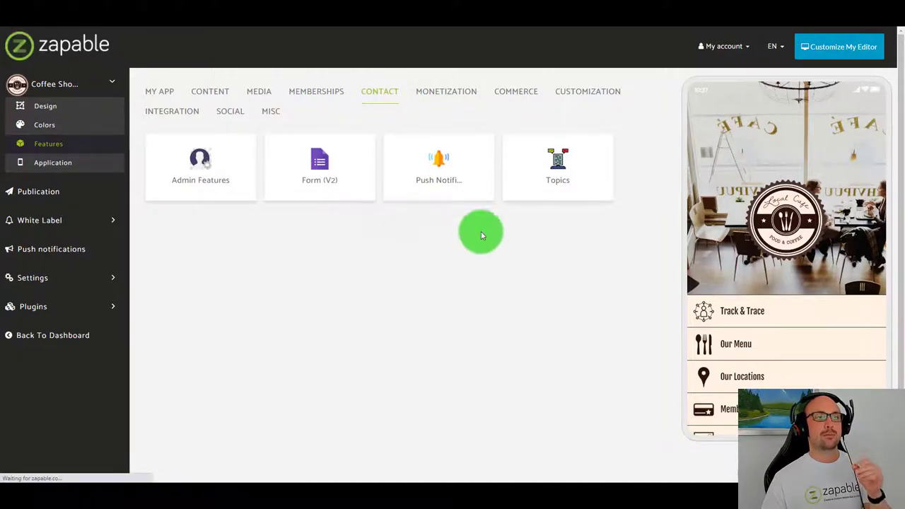
Return to the dashboard and open the Real Estate Template app's design page.
{"action": "left_click", "coordinate": [54, 335]}
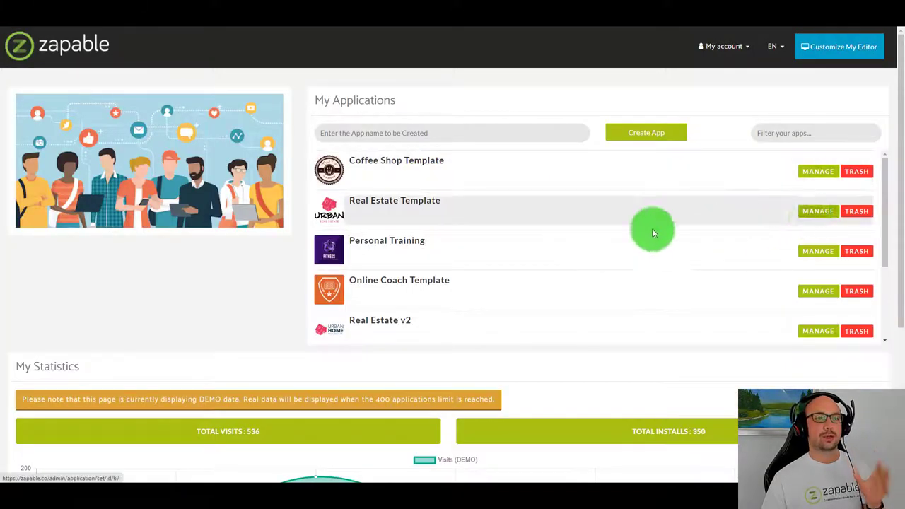
{"action": "left_click", "coordinate": [817, 211]}
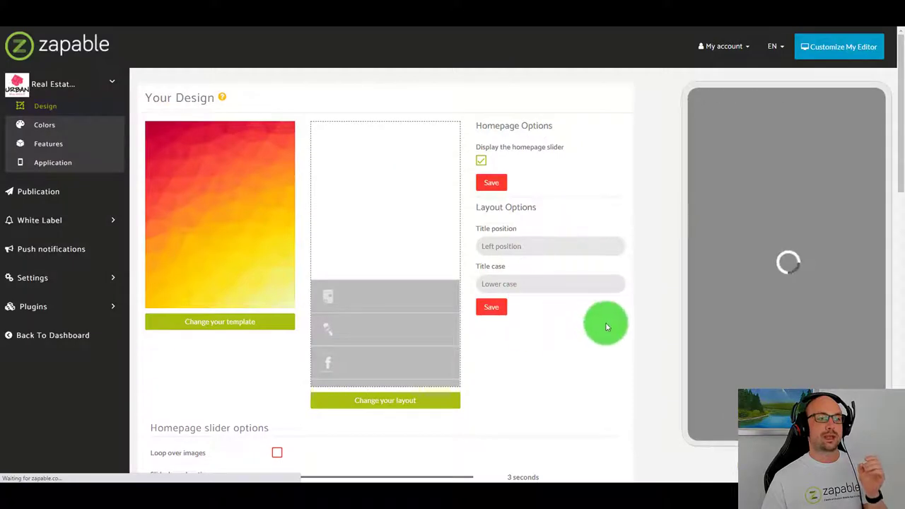
{"action": "scroll", "scroll_direction": "down", "scroll_amount": 3}
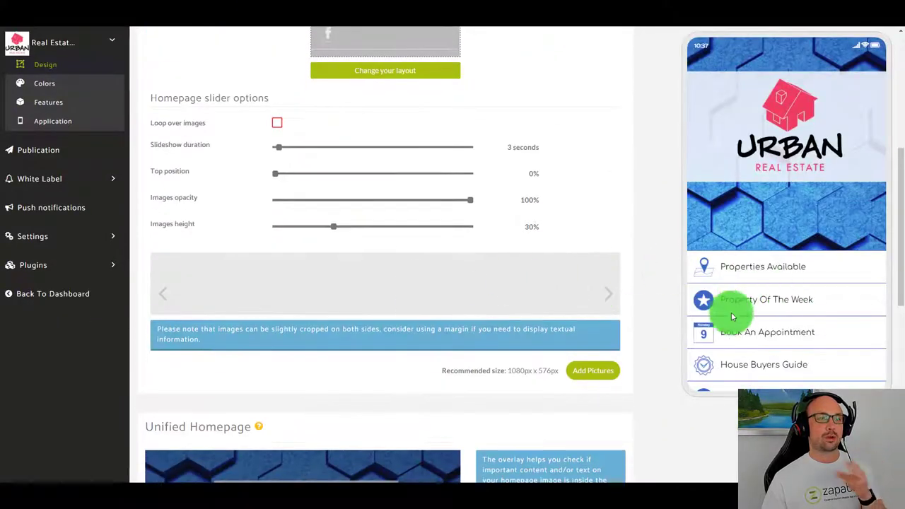
{"action": "scroll", "scroll_direction": "down", "scroll_amount": 3}
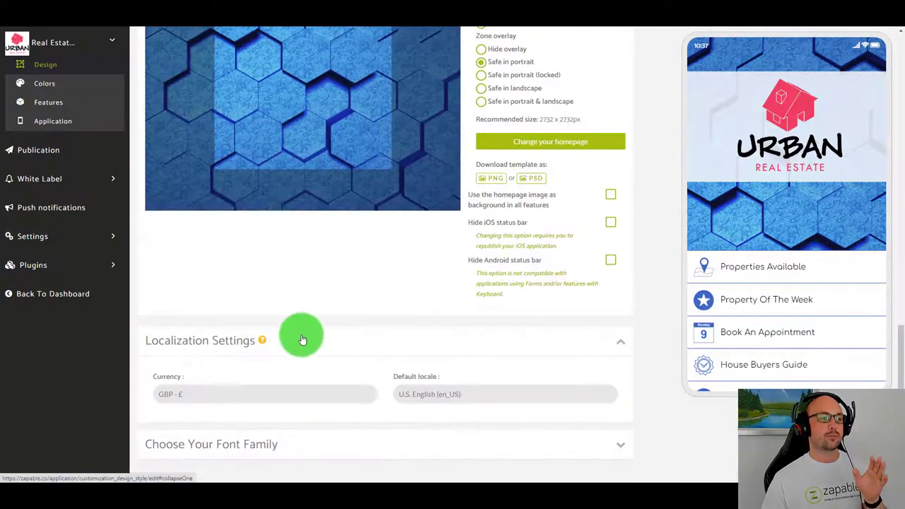
Review the localization settings section and bring up the app's features grid.
{"action": "left_click", "coordinate": [505, 394]}
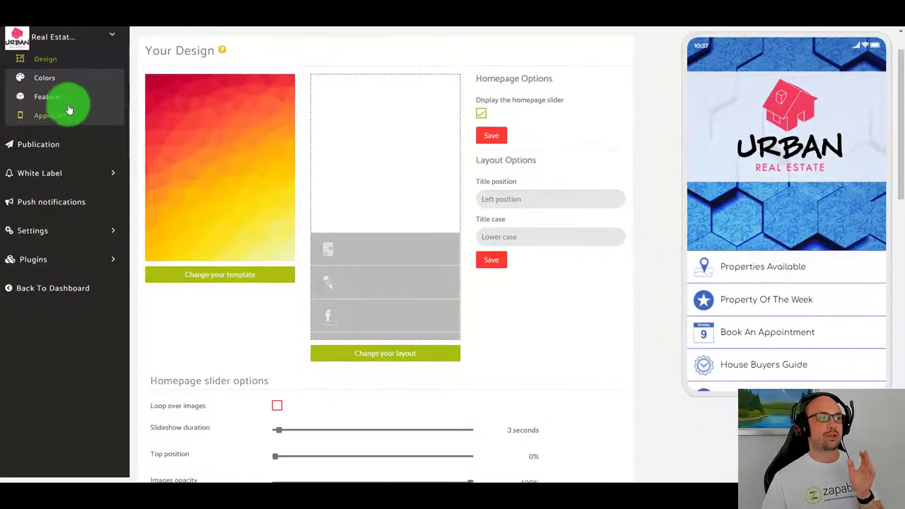
{"action": "left_click", "coordinate": [43, 96]}
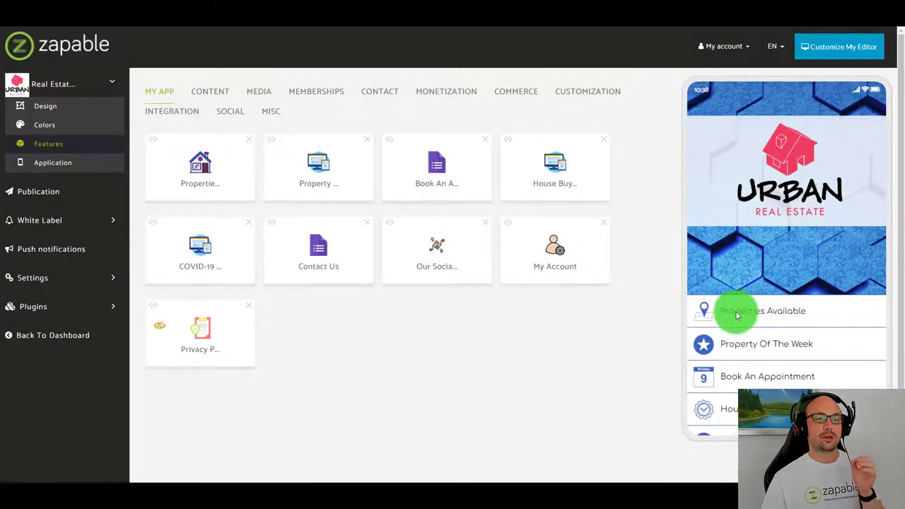
Open Properties Available in the preview and view the 3 Bedroom Flat listing's details and amenities.
{"action": "left_click", "coordinate": [755, 311]}
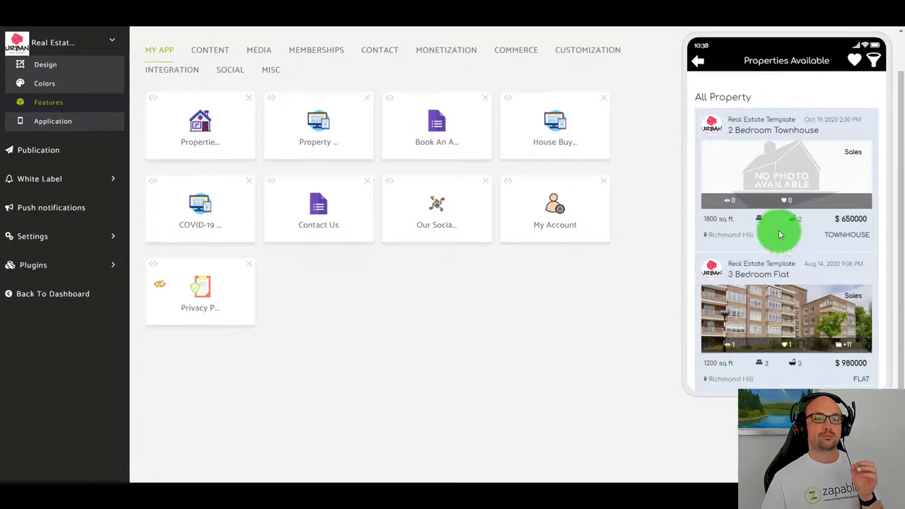
{"action": "scroll", "scroll_direction": "down", "scroll_amount": 3}
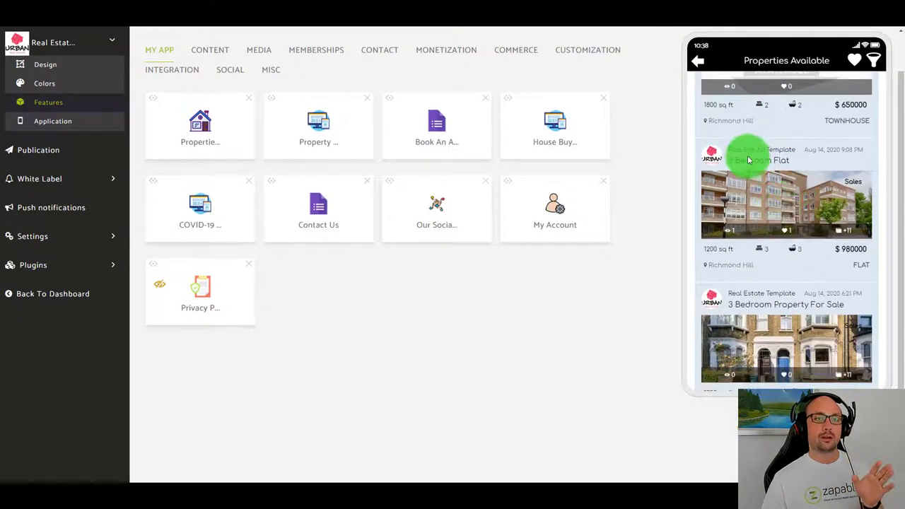
{"action": "left_click", "coordinate": [748, 159]}
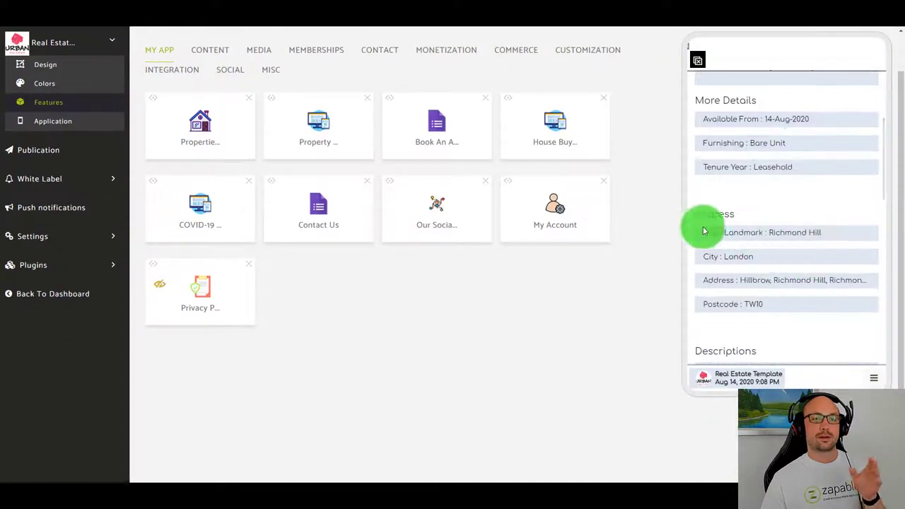
{"action": "scroll", "scroll_direction": "down", "scroll_amount": 3}
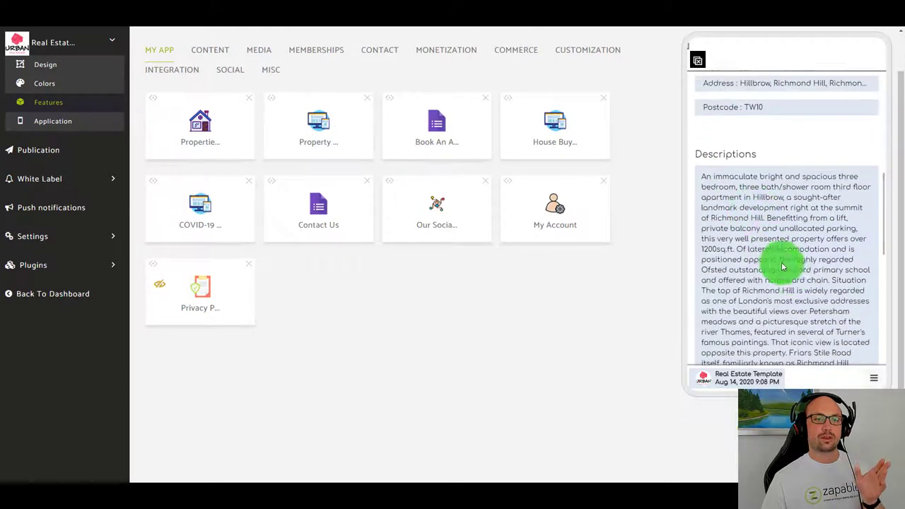
{"action": "scroll", "scroll_direction": "down", "scroll_amount": 3}
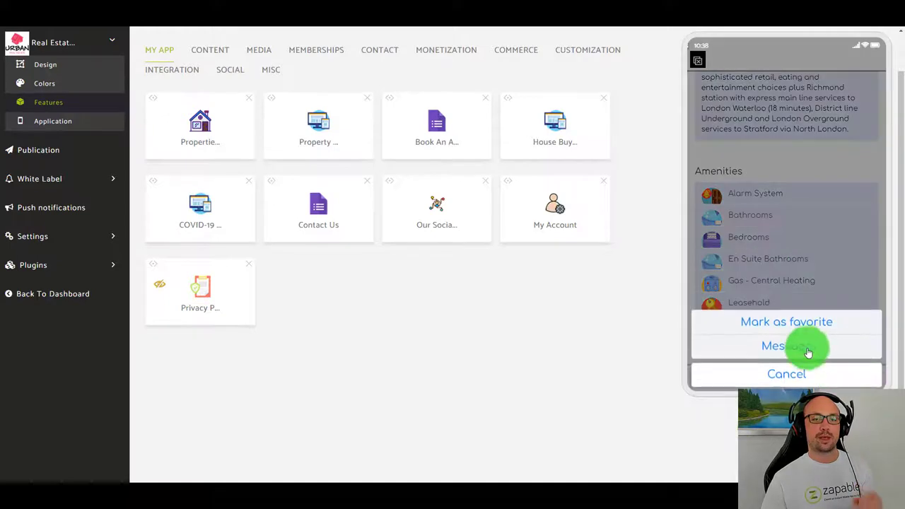
{"action": "mouse_move", "coordinate": [784, 376]}
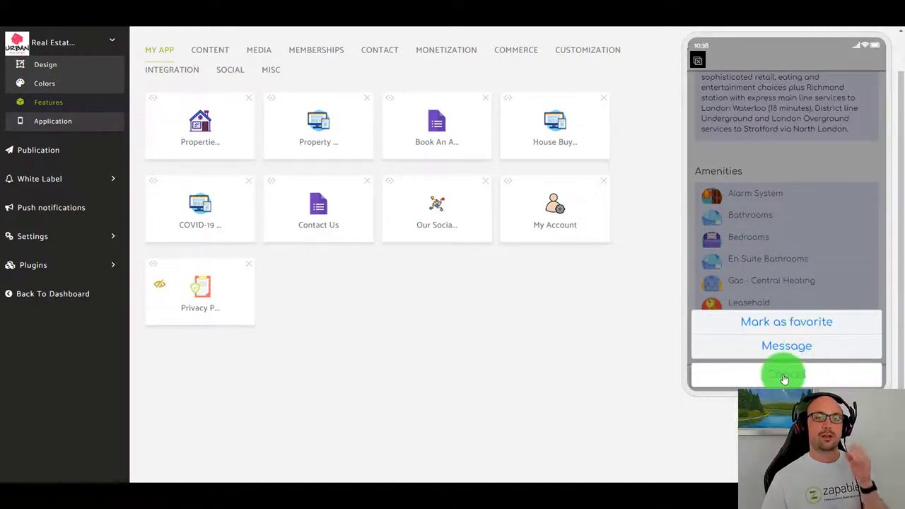
Close the property actions, view the property filter options and return to the listings.
{"action": "left_click", "coordinate": [786, 375]}
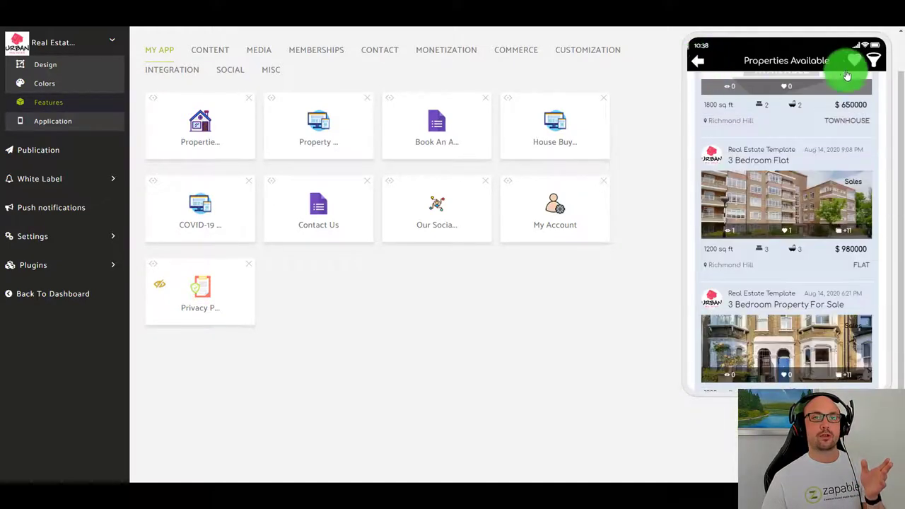
{"action": "left_click", "coordinate": [874, 60]}
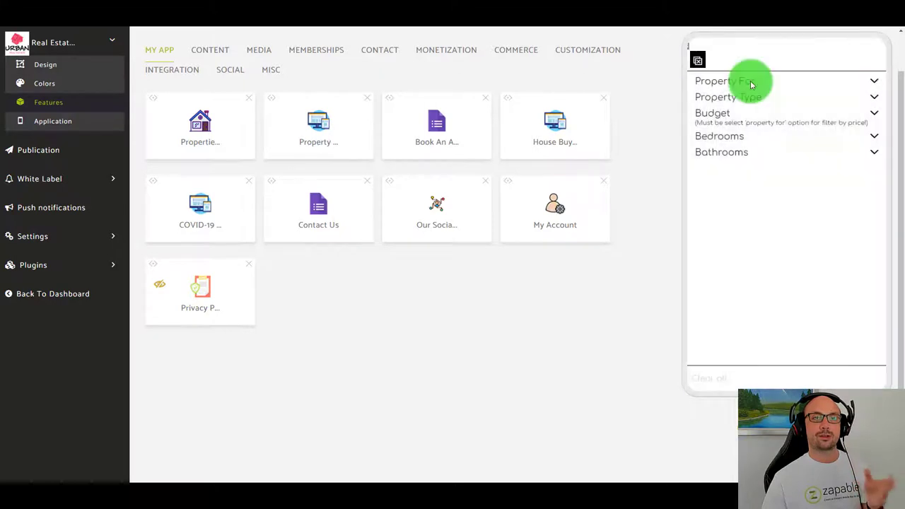
{"action": "left_click", "coordinate": [742, 81]}
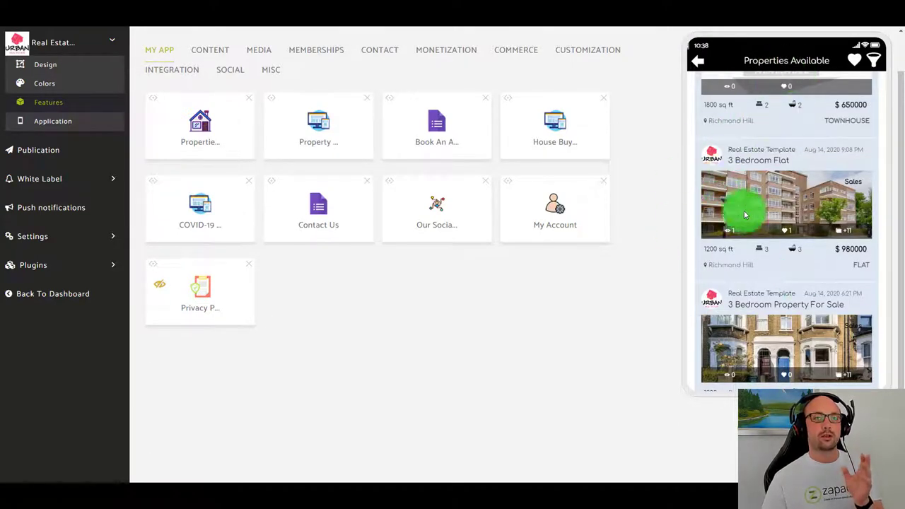
Open the Property Listing plugin and its add-listing form, then switch to the fitness app's features.
{"action": "left_click", "coordinate": [32, 265]}
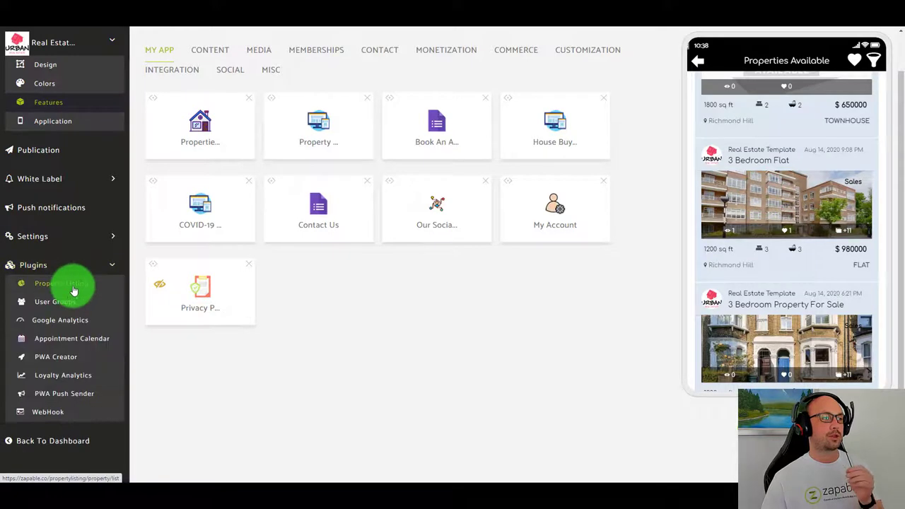
{"action": "left_click", "coordinate": [59, 282]}
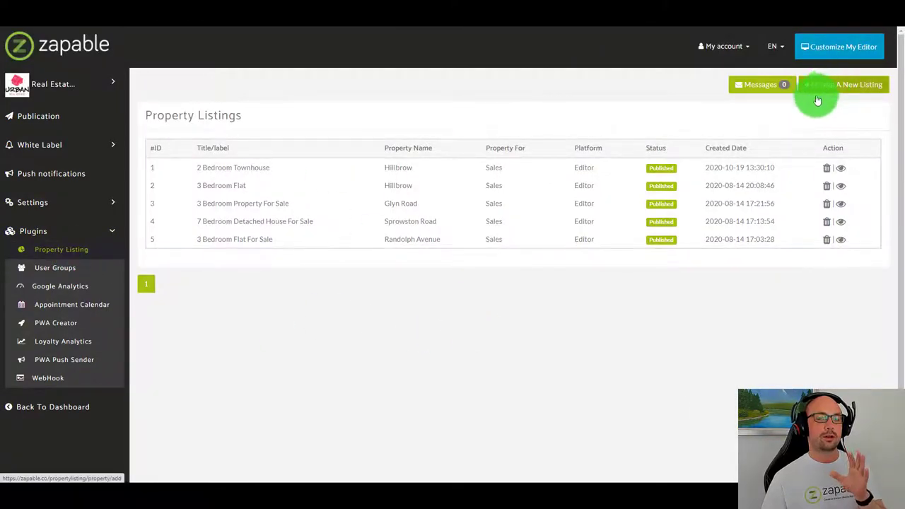
{"action": "left_click", "coordinate": [854, 85]}
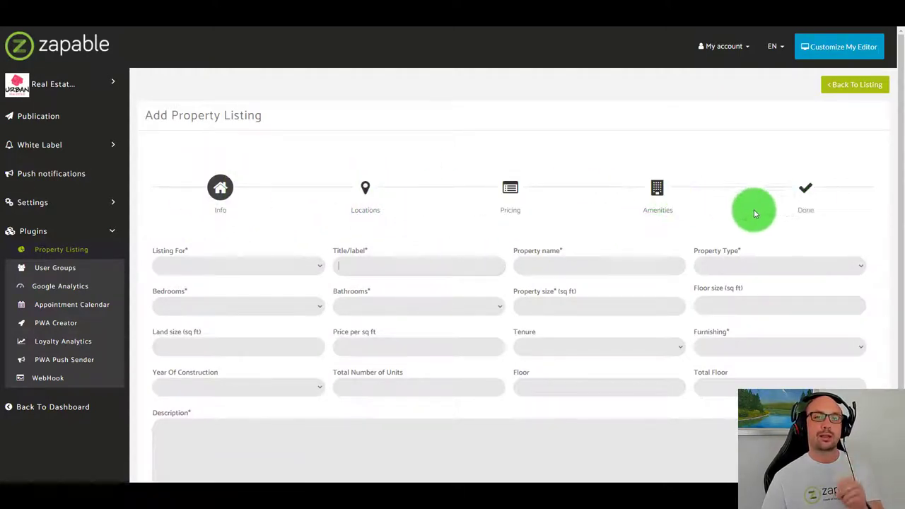
{"action": "left_click", "coordinate": [779, 159]}
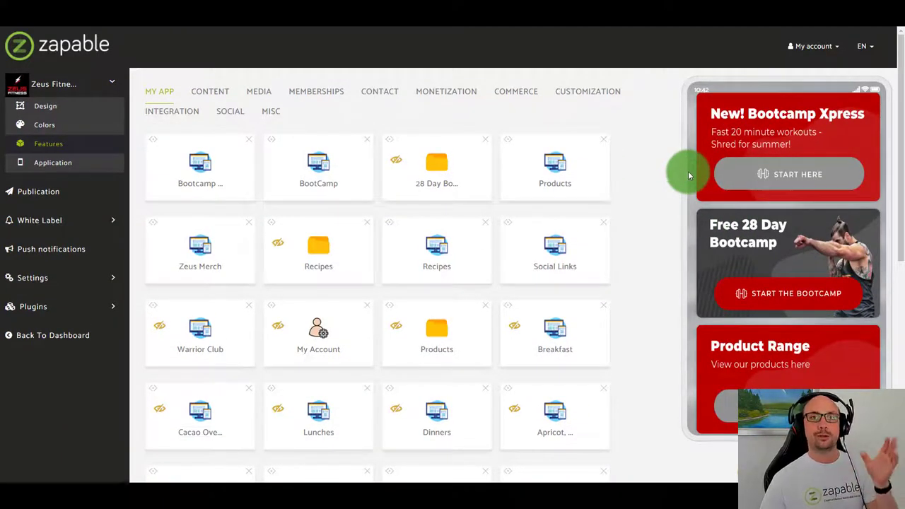
{"action": "mouse_move", "coordinate": [763, 175]}
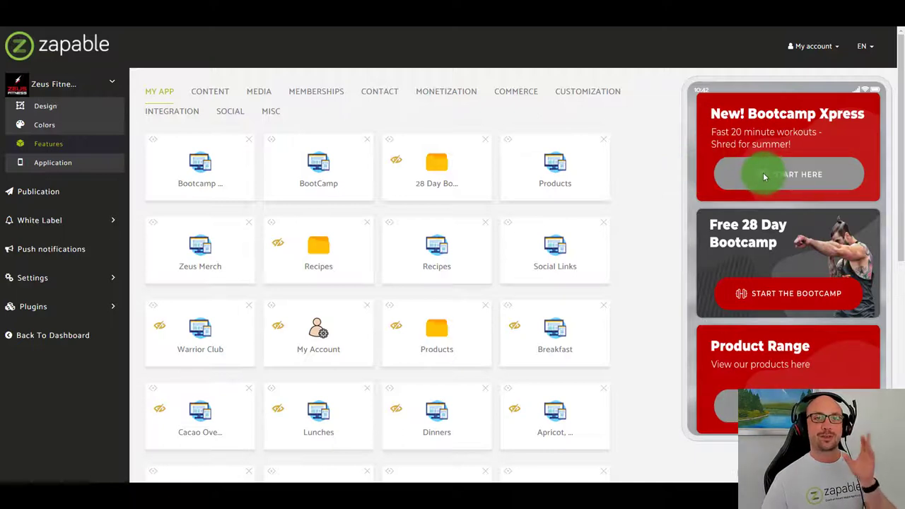
{"action": "mouse_move", "coordinate": [705, 183]}
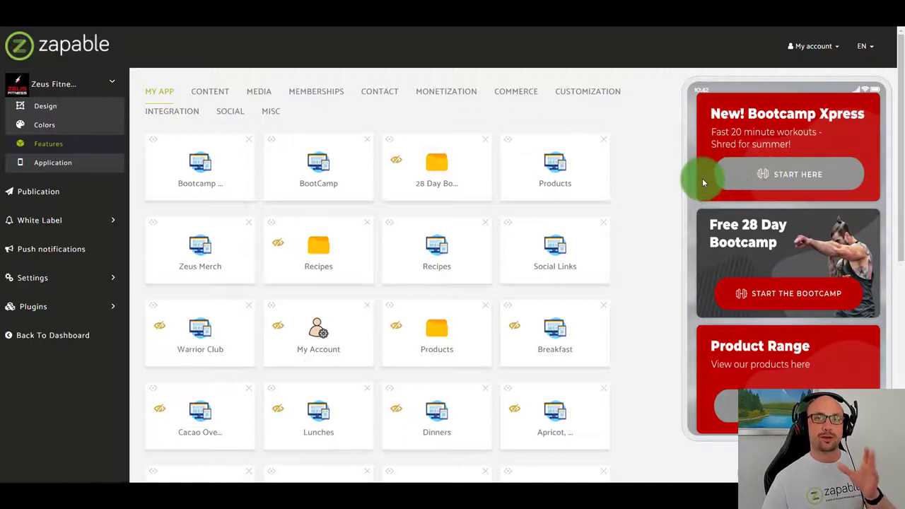
{"action": "scroll", "scroll_direction": "down", "scroll_amount": 3}
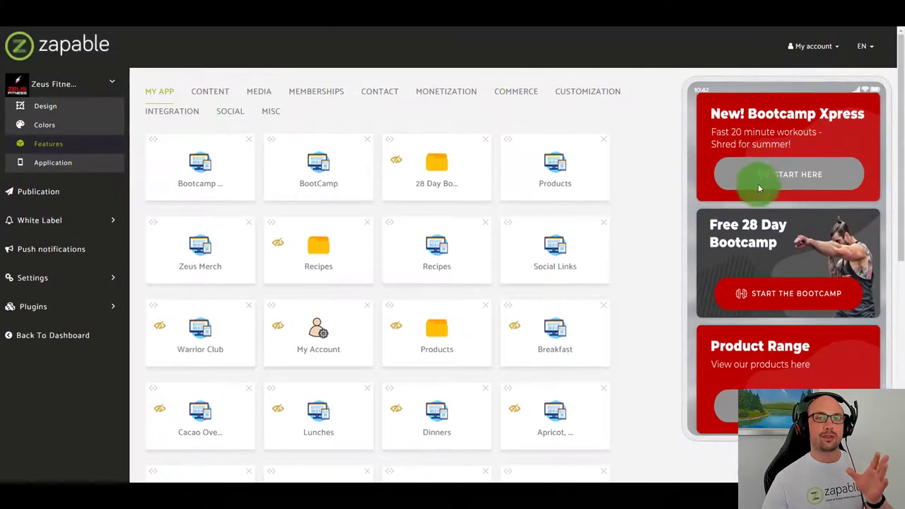
{"action": "scroll", "scroll_direction": "down", "scroll_amount": 3}
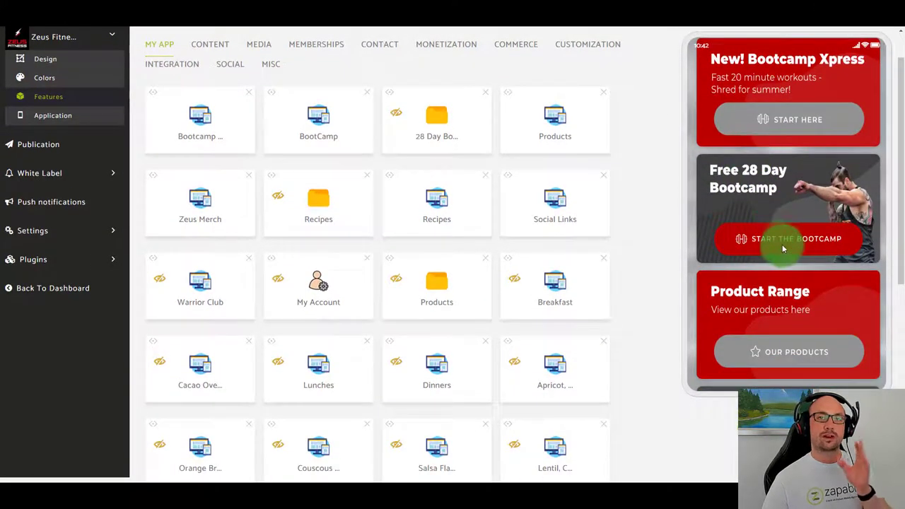
{"action": "left_click", "coordinate": [786, 238]}
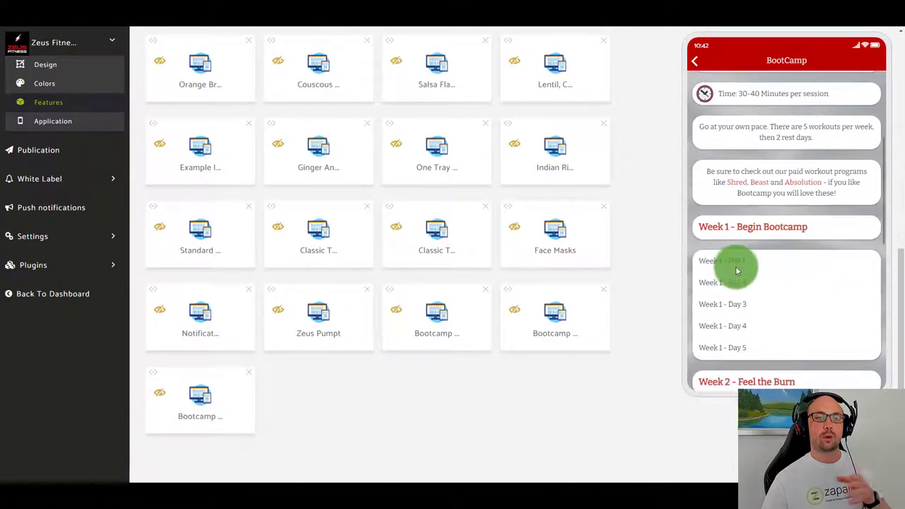
{"action": "left_click", "coordinate": [722, 260]}
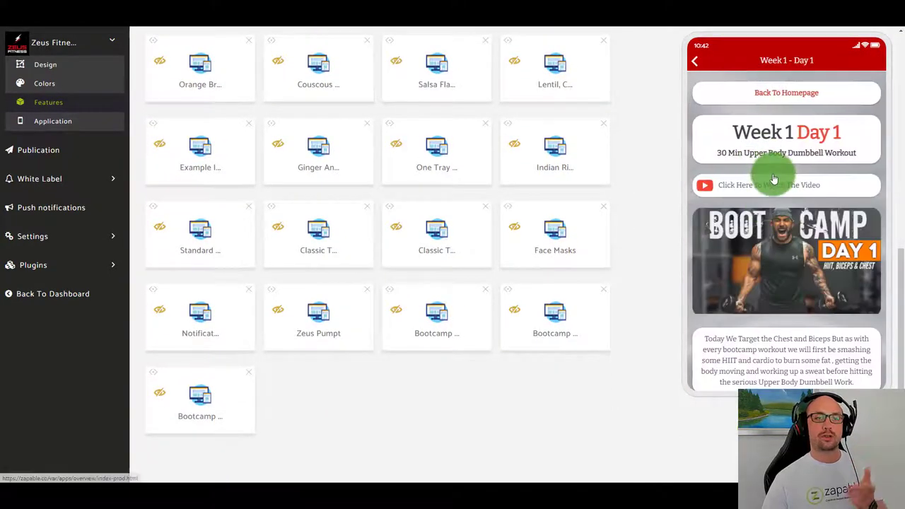
{"action": "scroll", "scroll_direction": "down", "scroll_amount": 3}
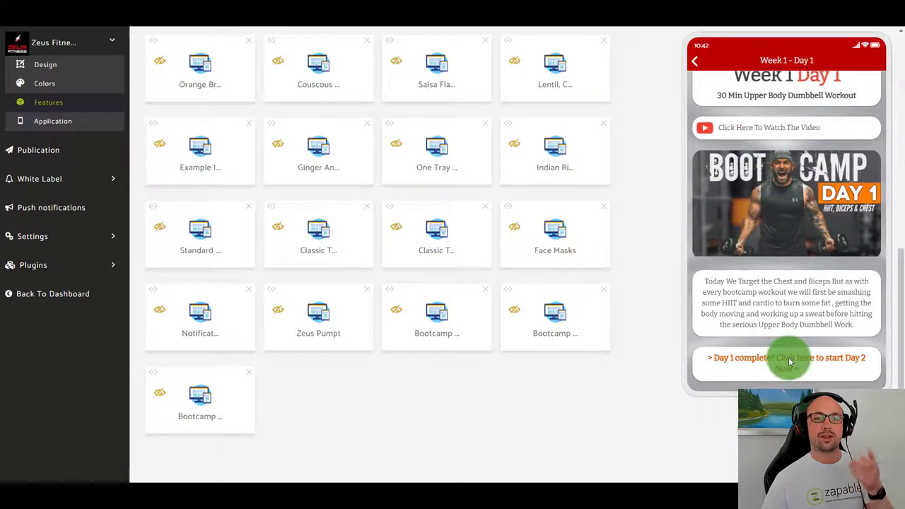
{"action": "left_click", "coordinate": [696, 62]}
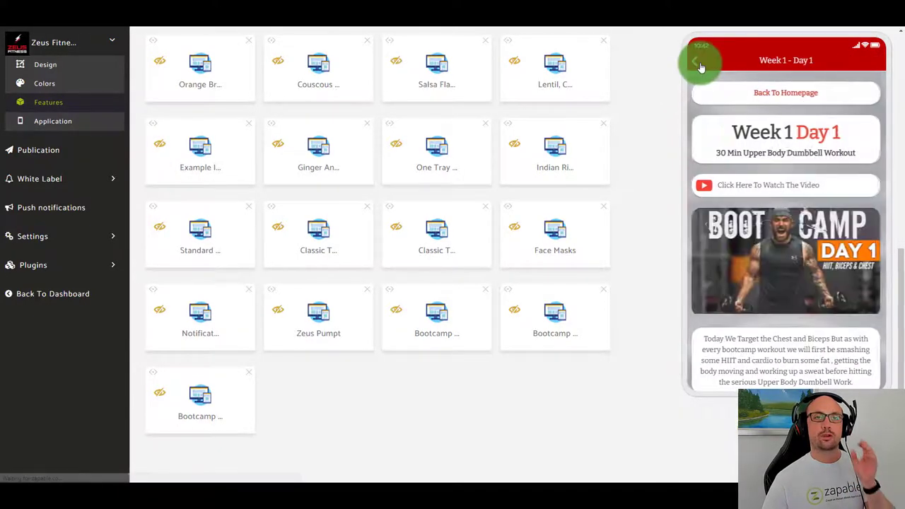
{"action": "left_click", "coordinate": [699, 59]}
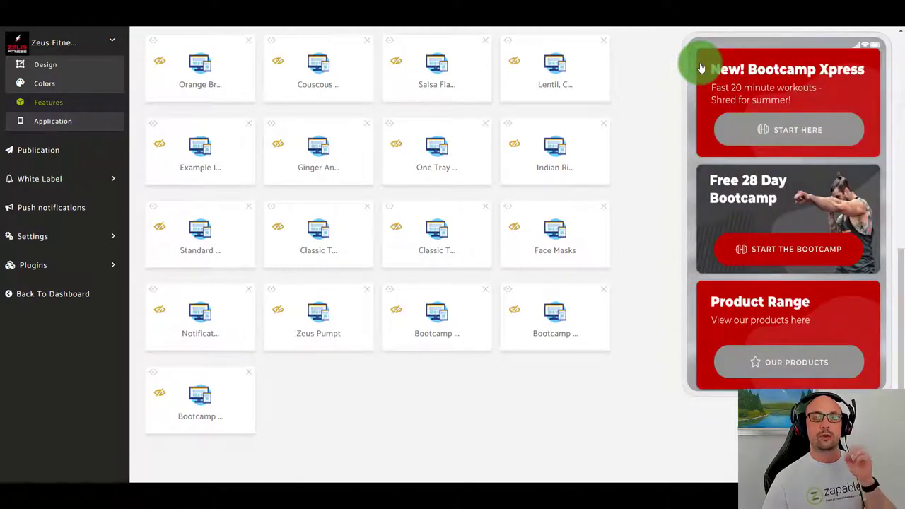
{"action": "mouse_move", "coordinate": [779, 229]}
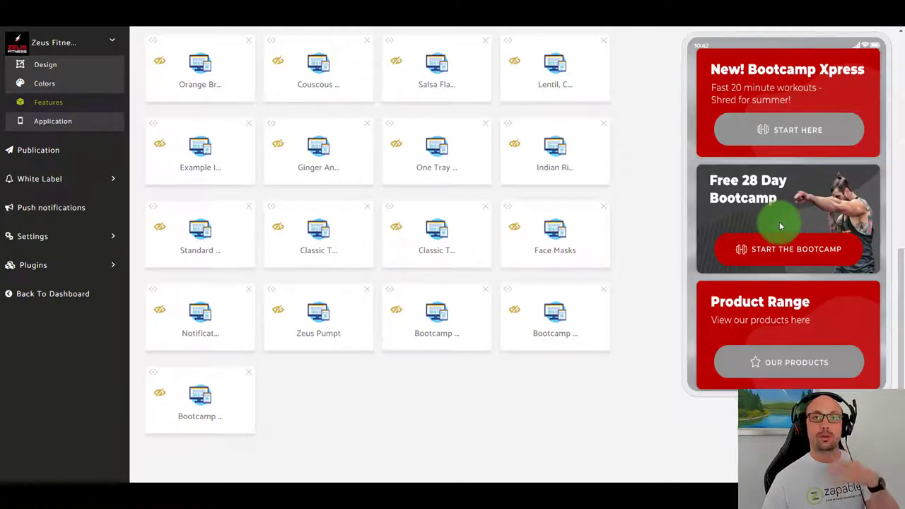
{"action": "scroll", "scroll_direction": "down", "scroll_amount": 3}
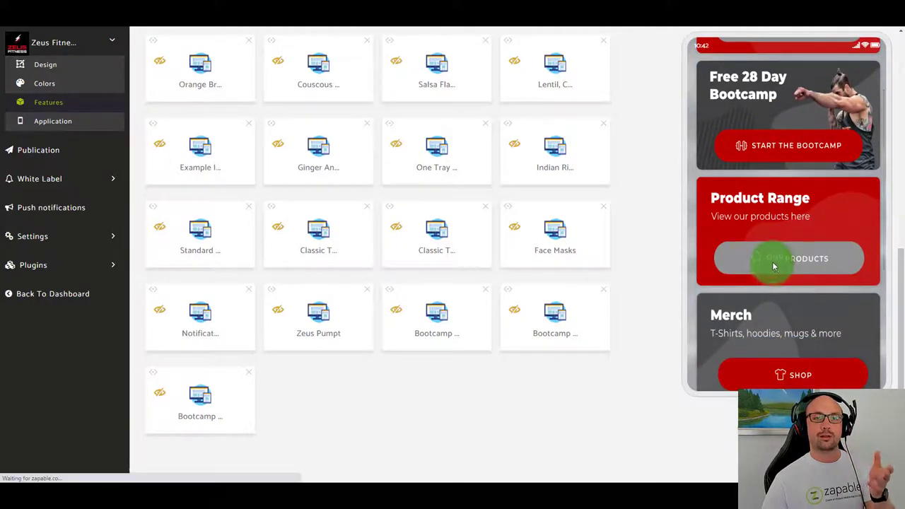
{"action": "left_click", "coordinate": [787, 257]}
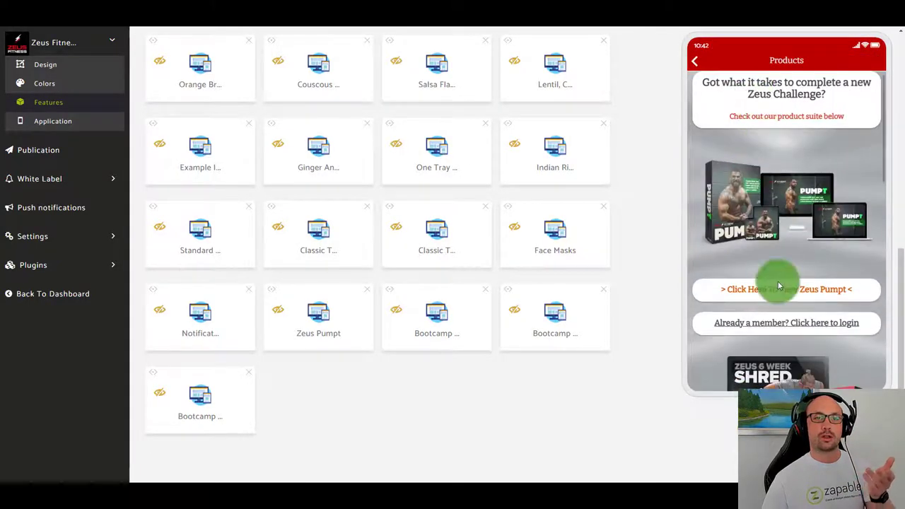
{"action": "left_click", "coordinate": [786, 288]}
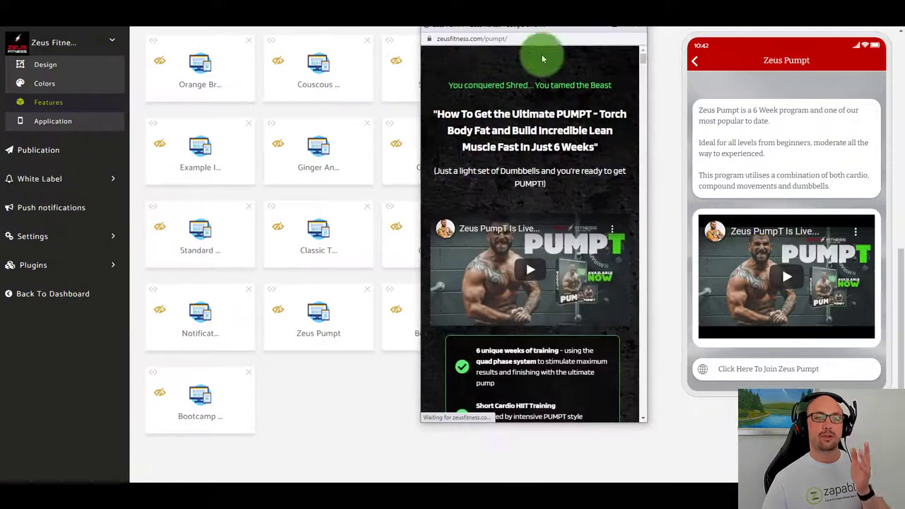
{"action": "scroll", "scroll_direction": "down", "scroll_amount": 3}
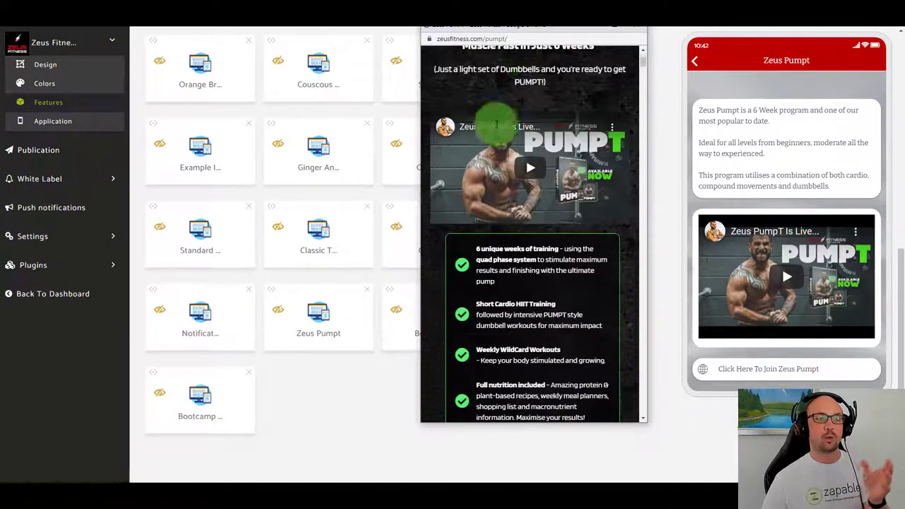
{"action": "scroll", "scroll_direction": "down", "scroll_amount": 3}
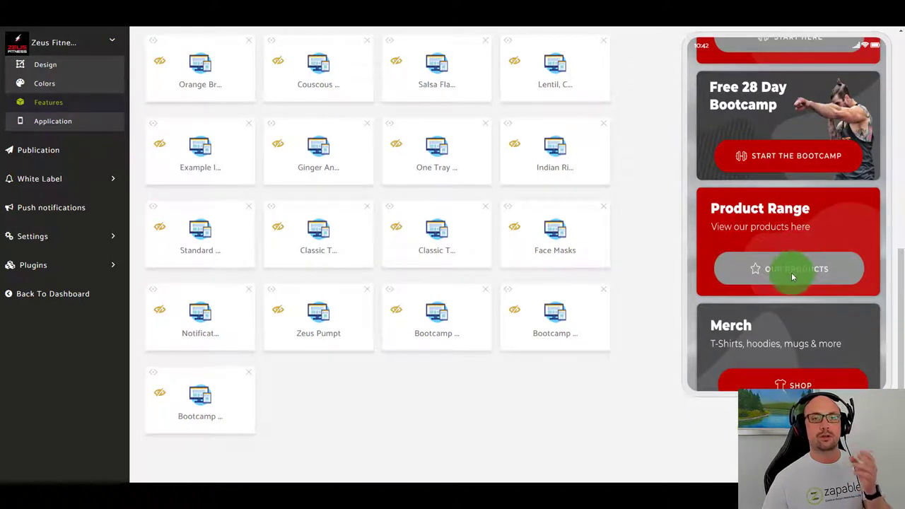
{"action": "mouse_move", "coordinate": [793, 278]}
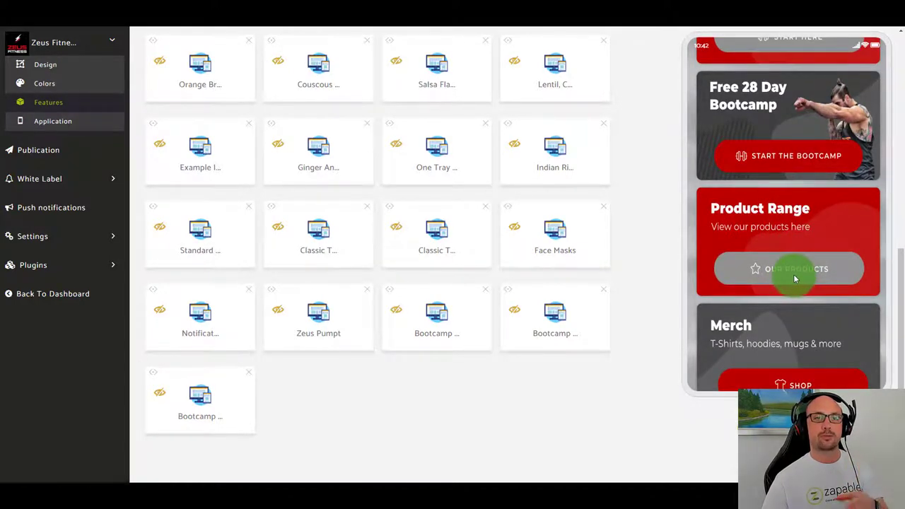
{"action": "scroll", "scroll_direction": "down", "scroll_amount": 3}
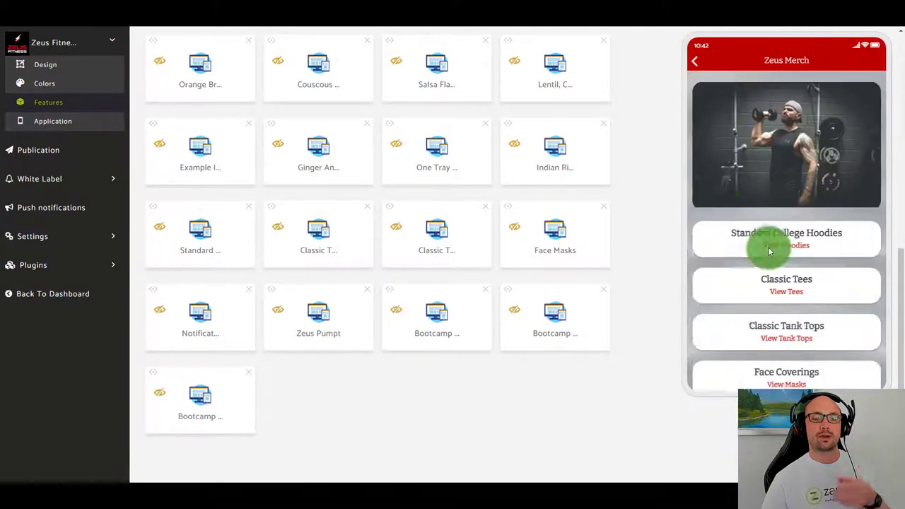
{"action": "left_click", "coordinate": [787, 246]}
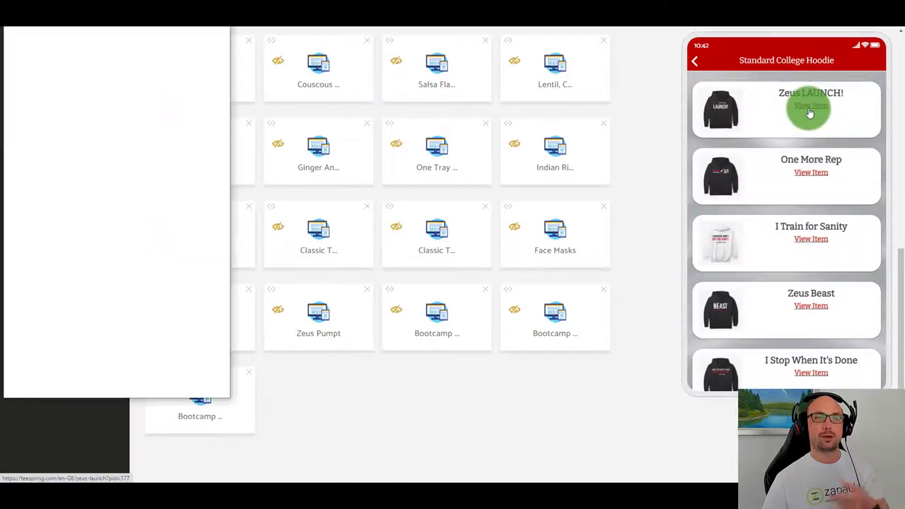
{"action": "left_click", "coordinate": [811, 105]}
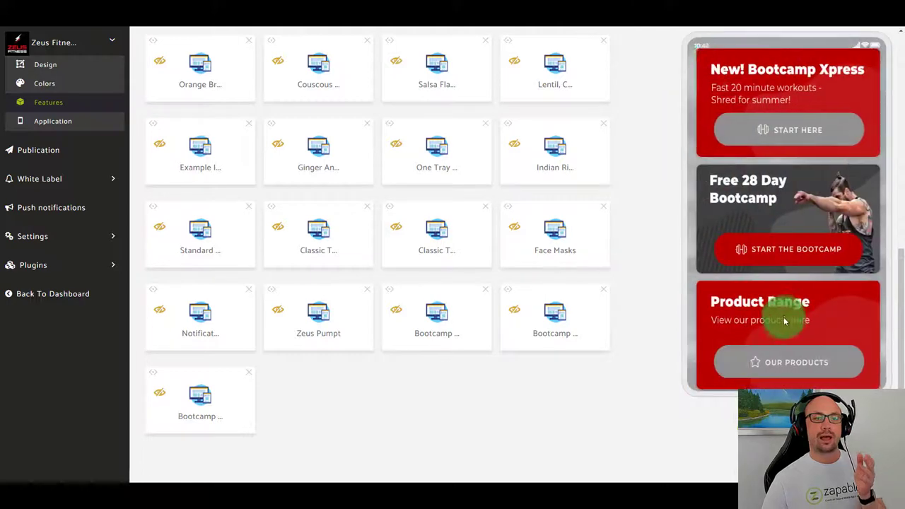
View the healthy recipes section in the preview and return to the app's home screen.
{"action": "scroll", "scroll_direction": "down", "scroll_amount": 3}
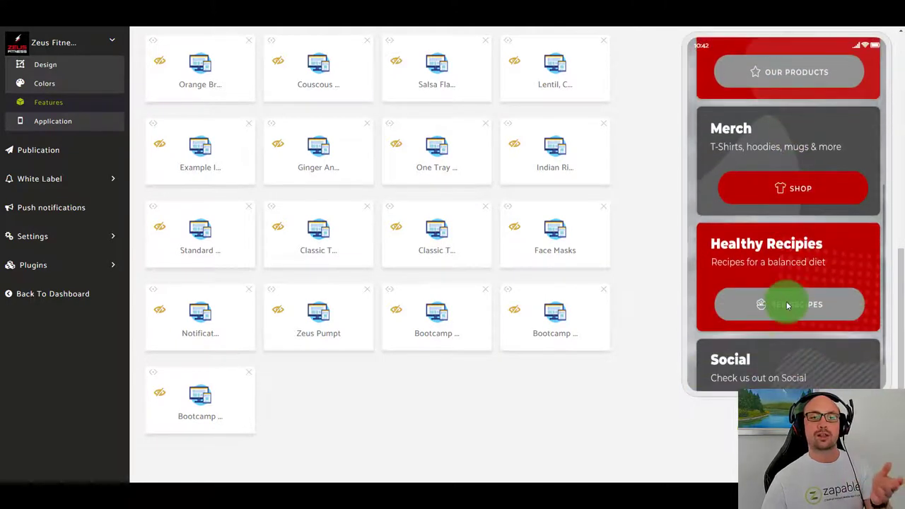
{"action": "left_click", "coordinate": [787, 305]}
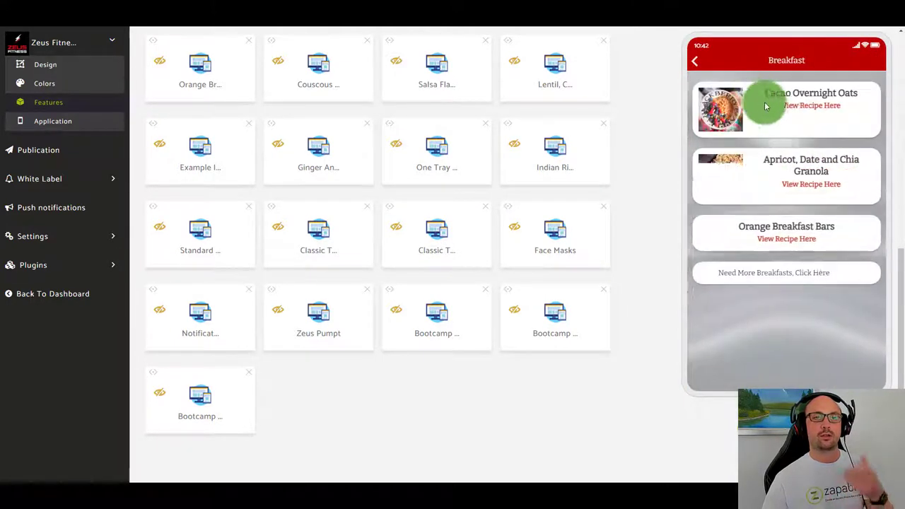
{"action": "left_click", "coordinate": [811, 104]}
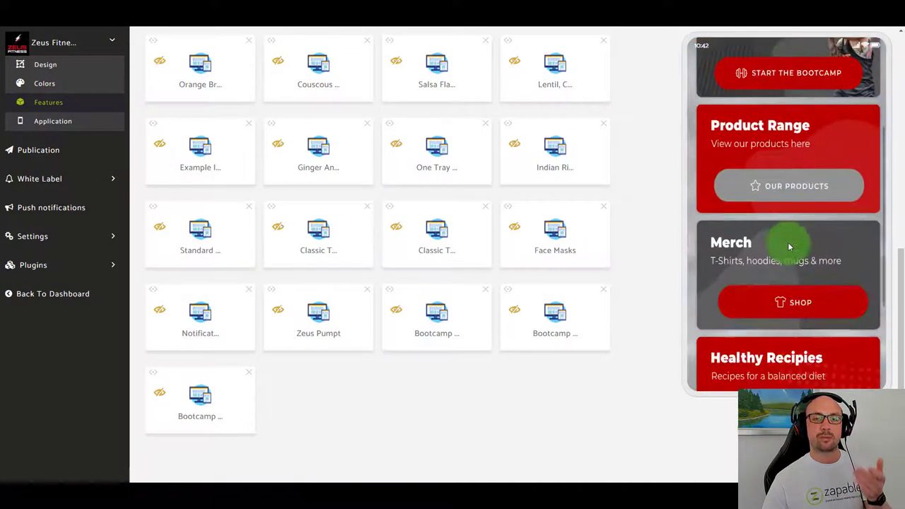
Open the Social Links page showing YouTube, Facebook, Instagram and TikTok.
{"action": "scroll", "scroll_direction": "down", "scroll_amount": 3}
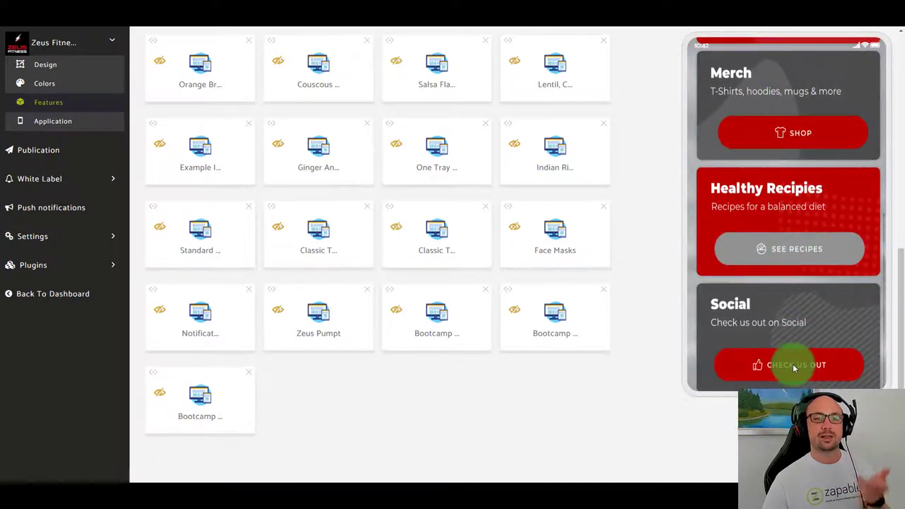
{"action": "left_click", "coordinate": [789, 365]}
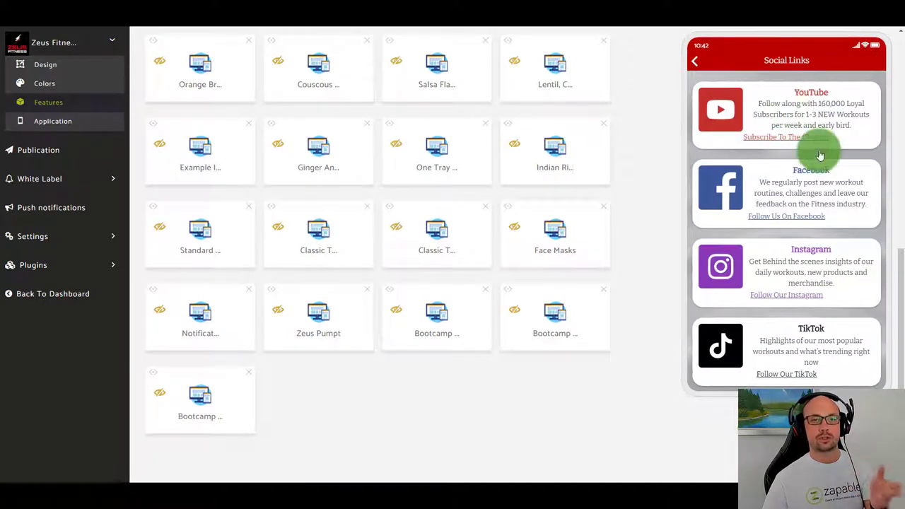
{"action": "mouse_move", "coordinate": [821, 310]}
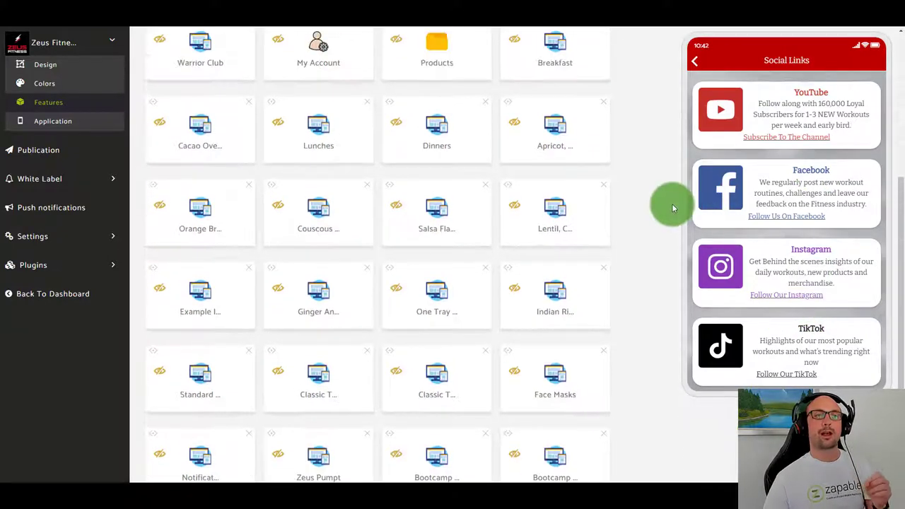
{"action": "scroll", "scroll_direction": "up", "scroll_amount": 3}
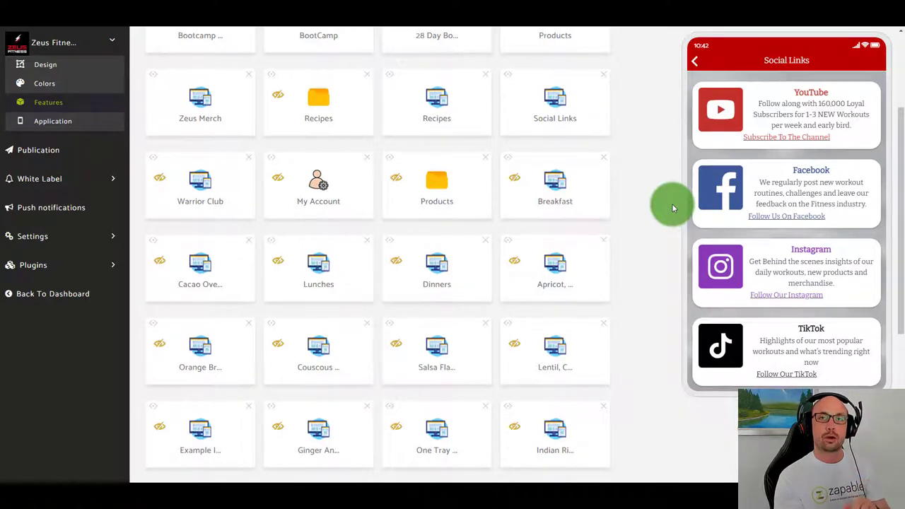
{"action": "mouse_move", "coordinate": [666, 207]}
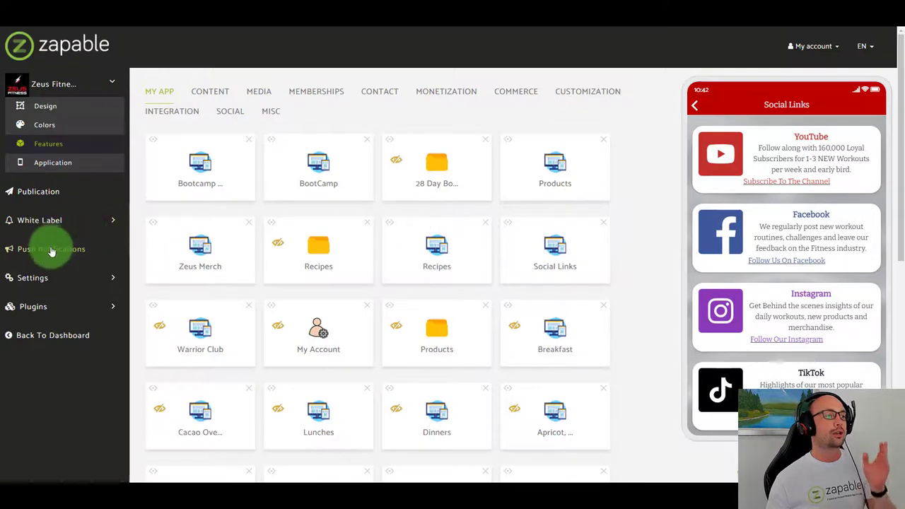
{"action": "mouse_move", "coordinate": [62, 258]}
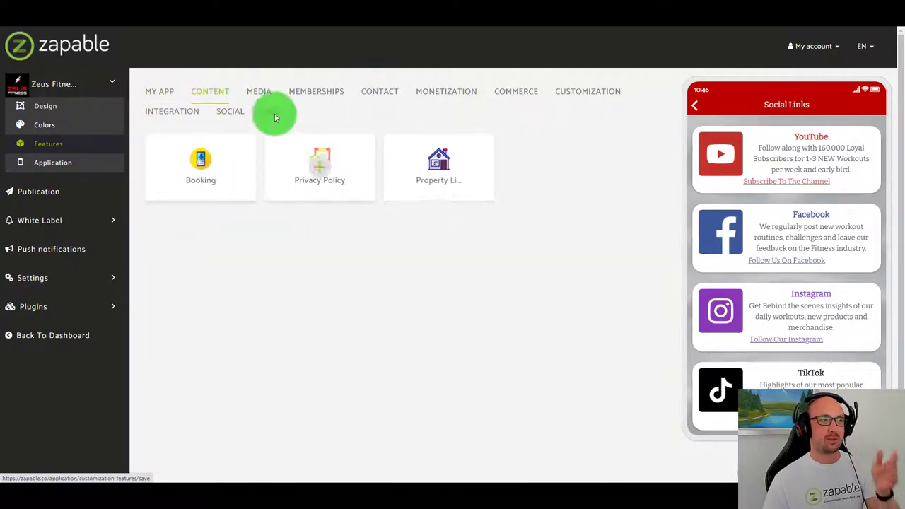
Browse the Media, Memberships, Contact, Monetization and Commerce feature categories.
{"action": "left_click", "coordinate": [258, 91]}
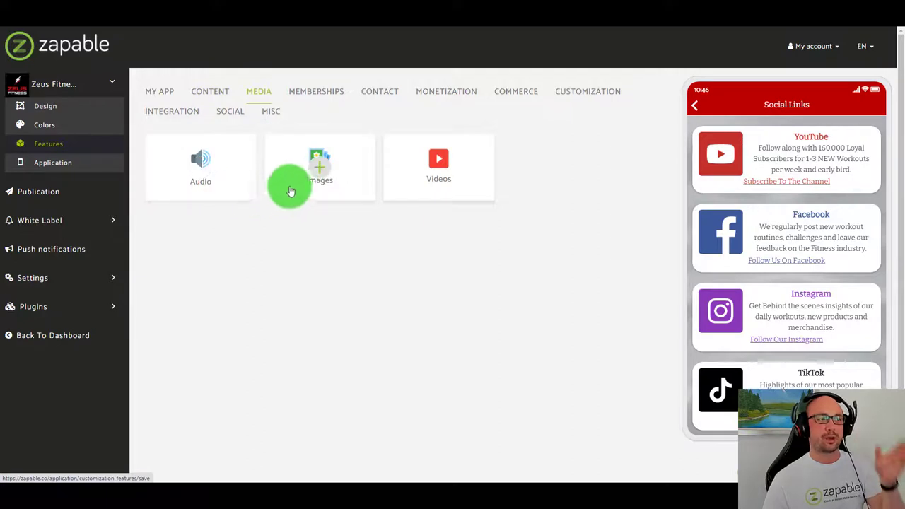
{"action": "left_click", "coordinate": [317, 90]}
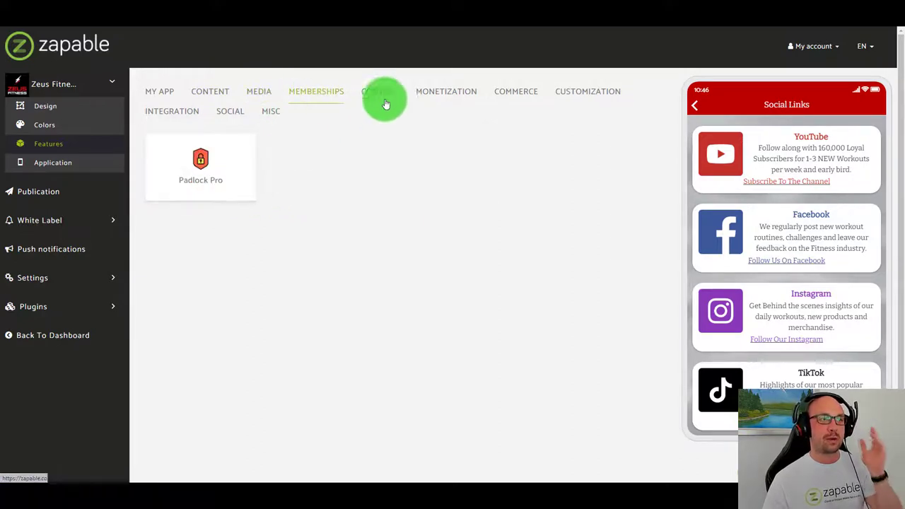
{"action": "left_click", "coordinate": [379, 90]}
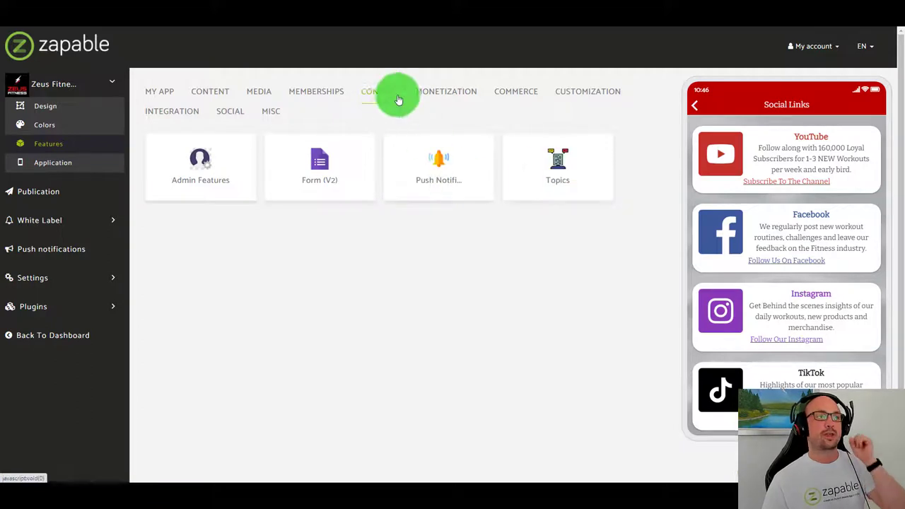
{"action": "left_click", "coordinate": [447, 91]}
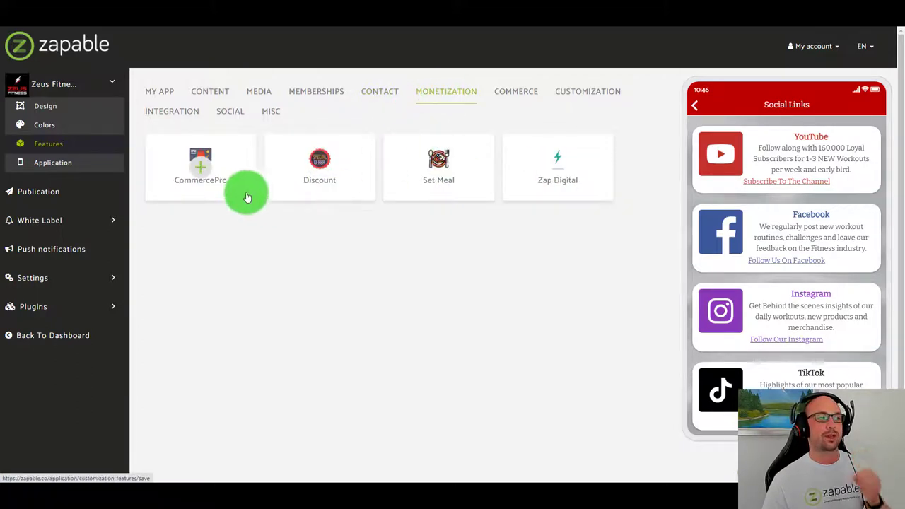
{"action": "mouse_move", "coordinate": [347, 192]}
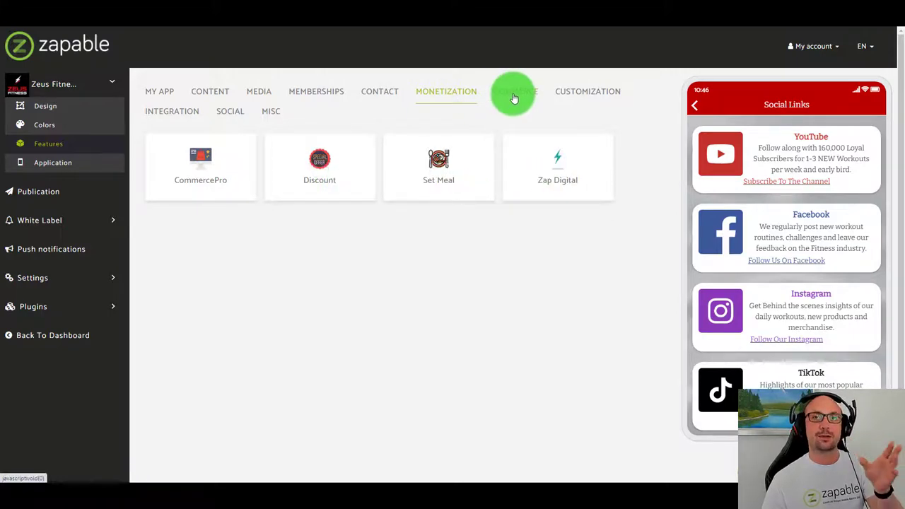
{"action": "left_click", "coordinate": [515, 91]}
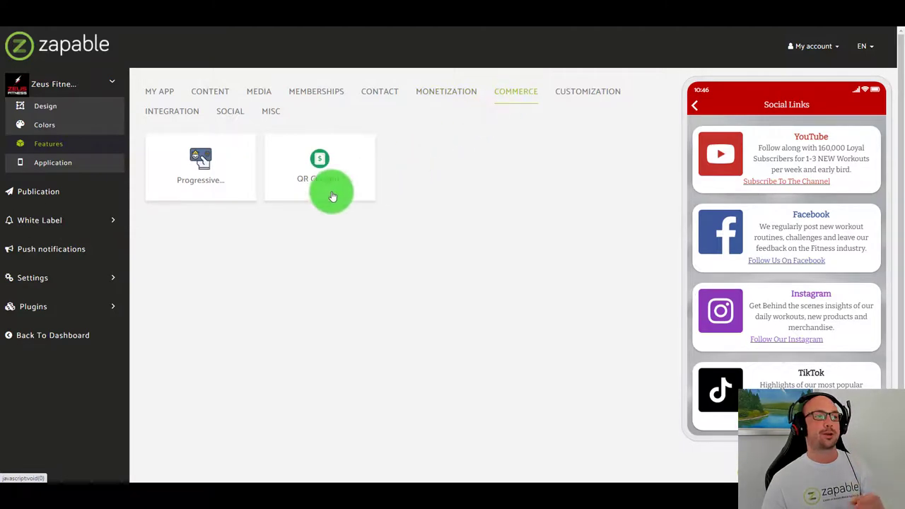
Browse Customization, Integration and Social categories, then open the Appointmentpro feature settings.
{"action": "left_click", "coordinate": [589, 91]}
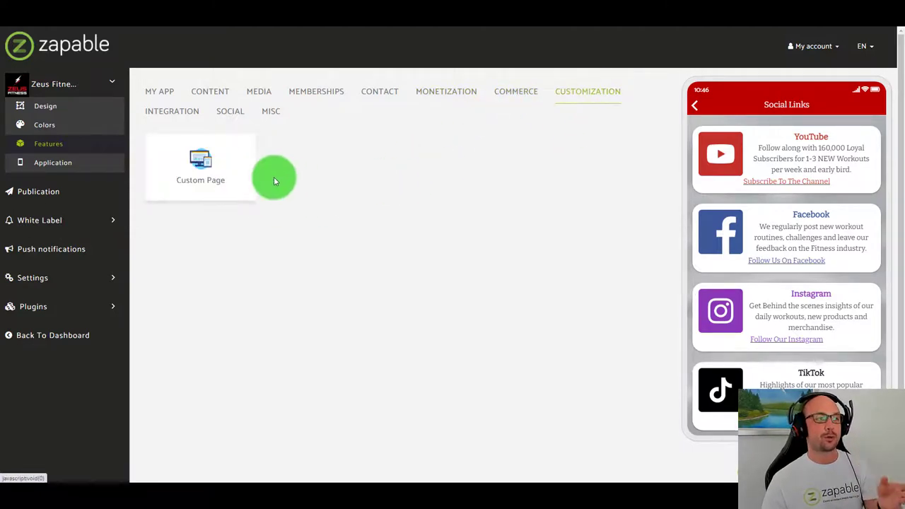
{"action": "left_click", "coordinate": [173, 111]}
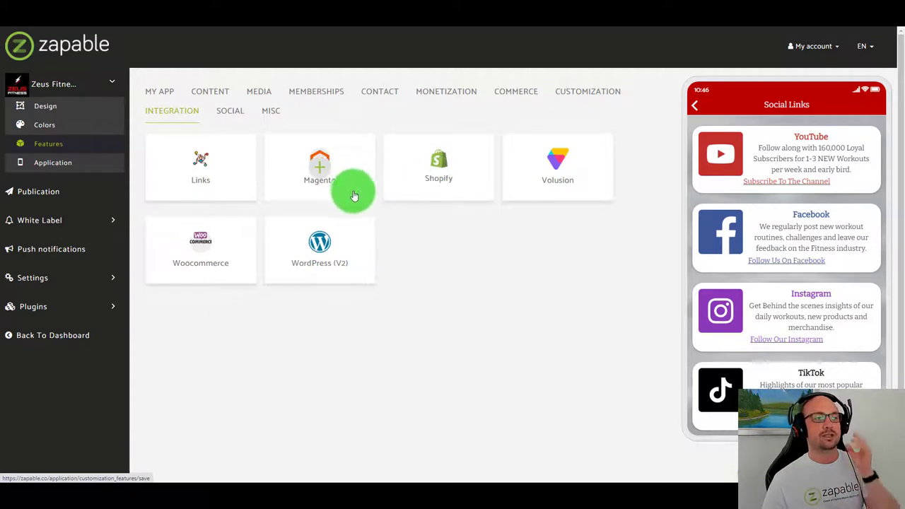
{"action": "mouse_move", "coordinate": [319, 220]}
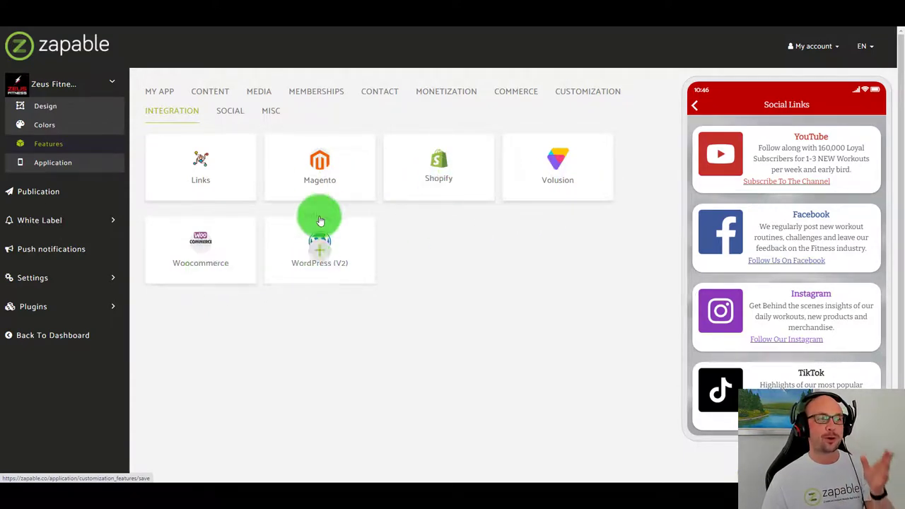
{"action": "left_click", "coordinate": [229, 110]}
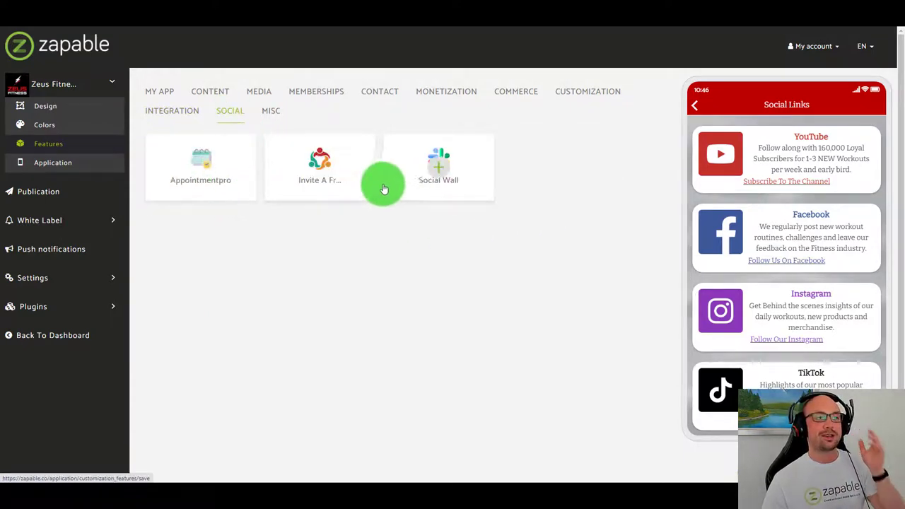
{"action": "mouse_move", "coordinate": [450, 189]}
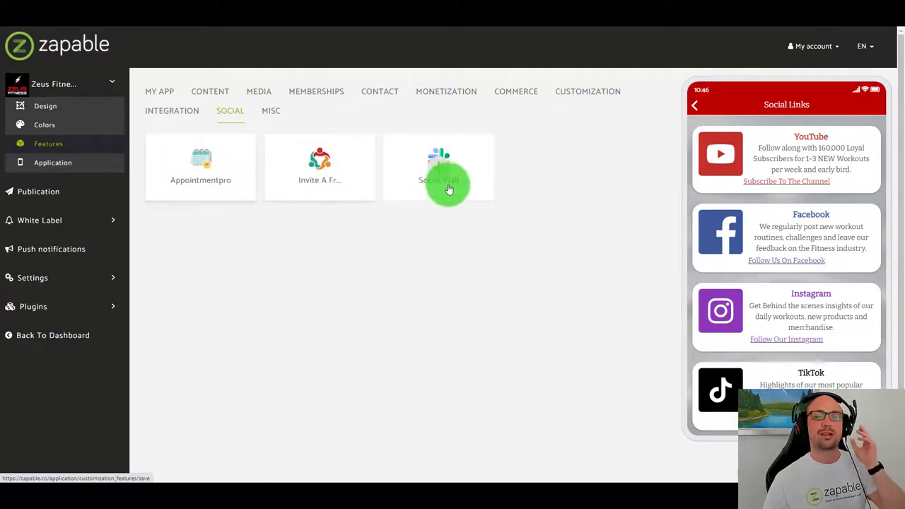
{"action": "left_click", "coordinate": [439, 167]}
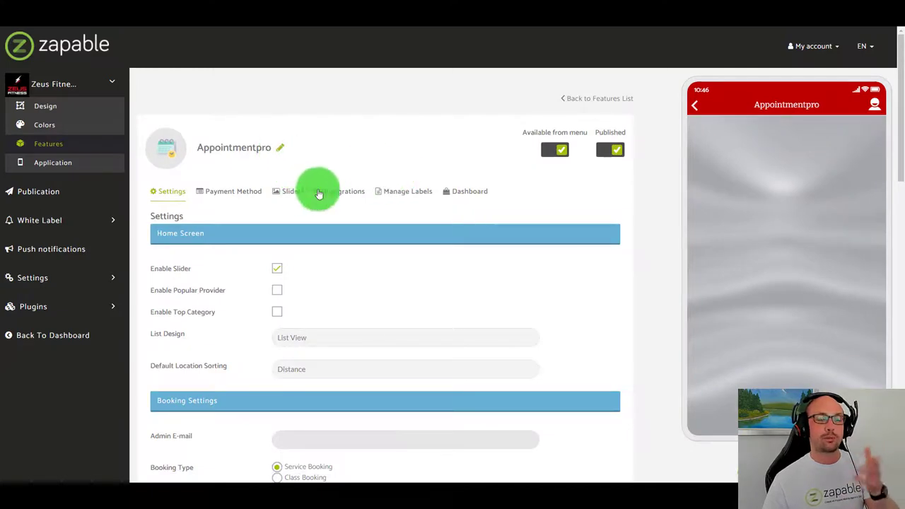
Review Appointmentpro's settings and payment gateways, then show its web URL and embed code.
{"action": "scroll", "scroll_direction": "down", "scroll_amount": 3}
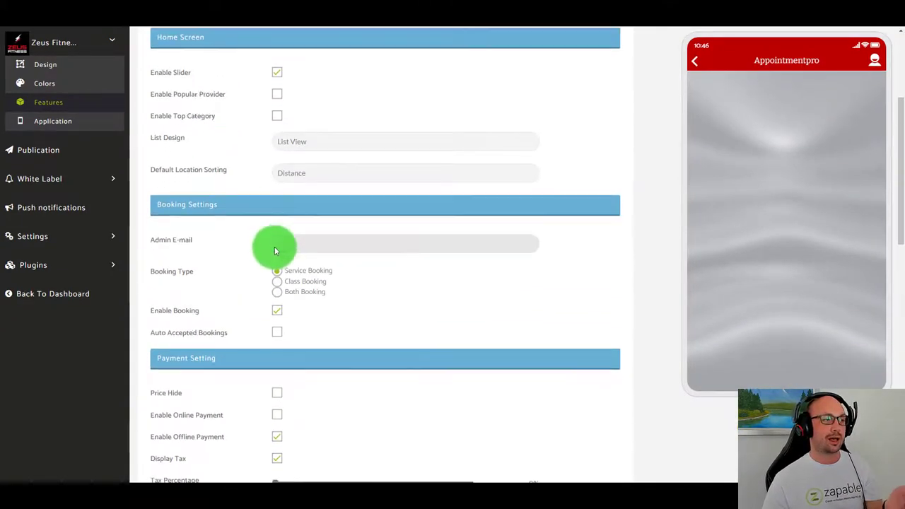
{"action": "scroll", "scroll_direction": "down", "scroll_amount": 3}
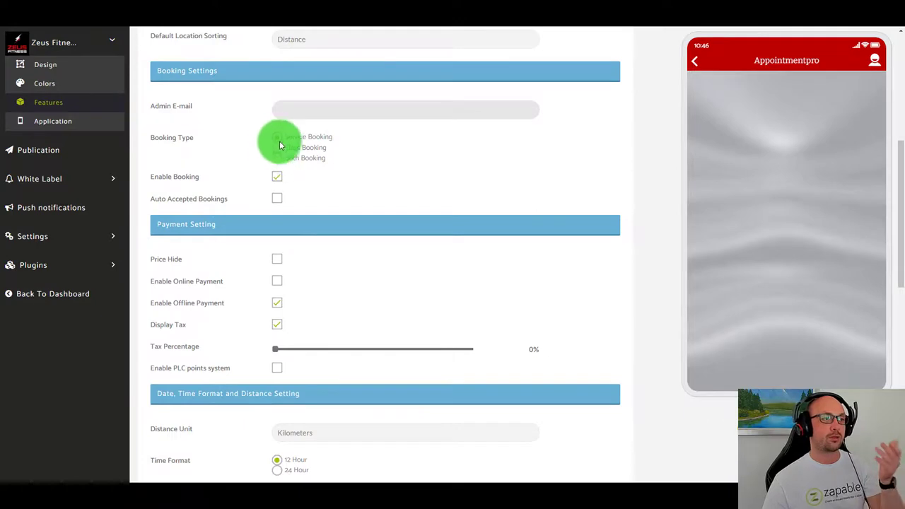
{"action": "scroll", "scroll_direction": "down", "scroll_amount": 3}
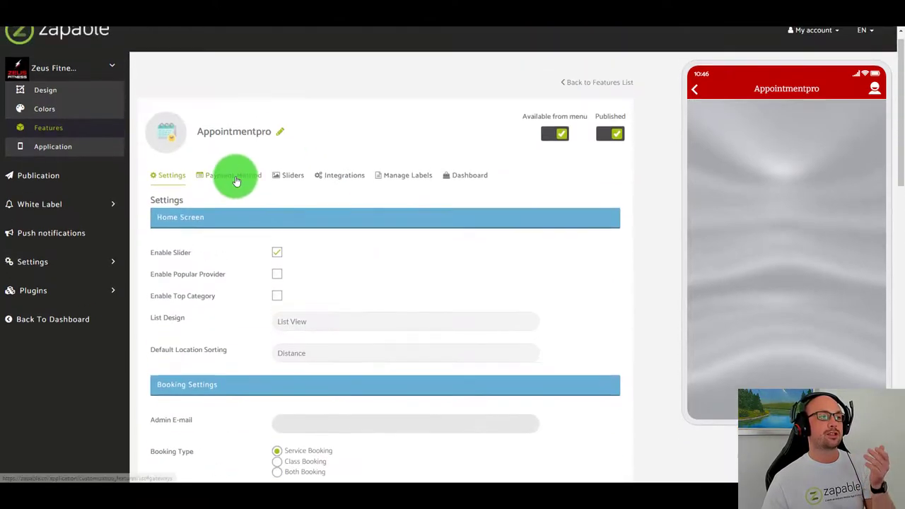
{"action": "left_click", "coordinate": [232, 175]}
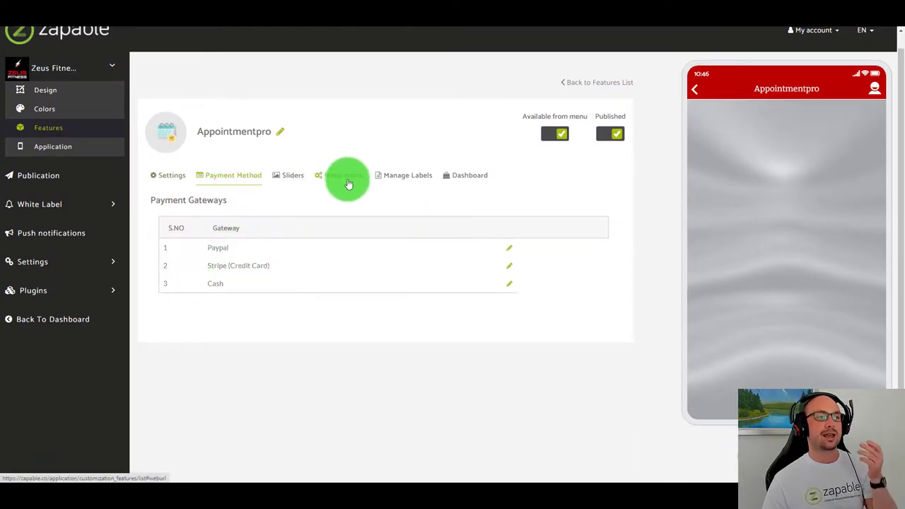
{"action": "left_click", "coordinate": [345, 176]}
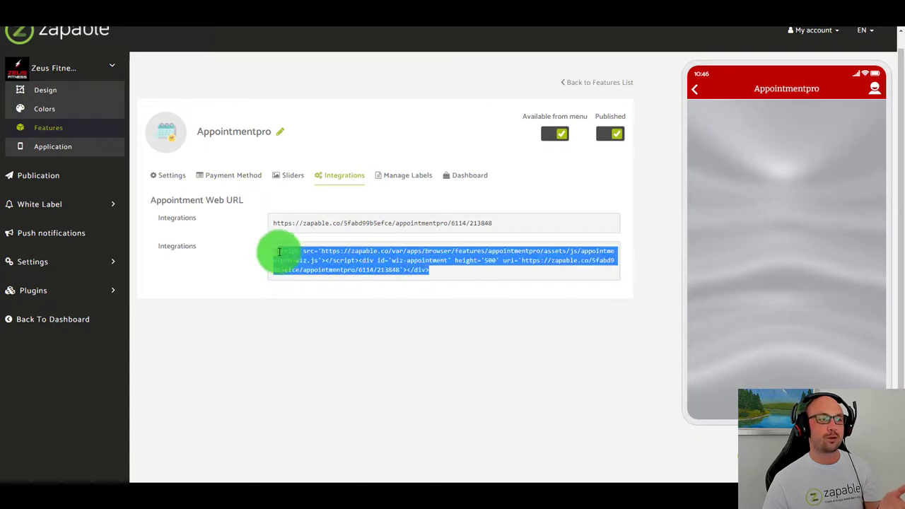